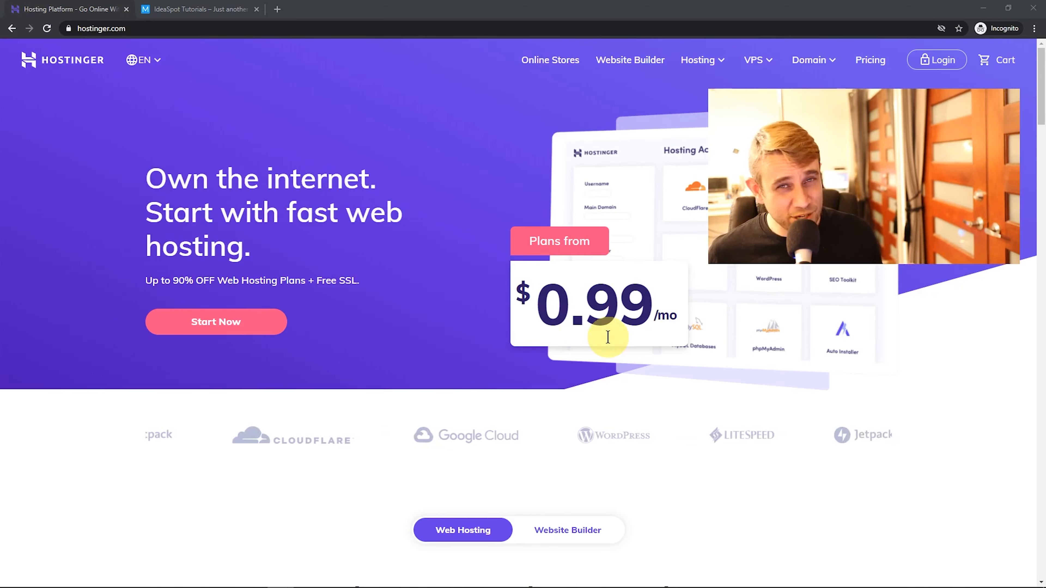
Review the four web hosting plans and add the $0.99/mo Single Shared Hosting plan to the cart
click(196, 8)
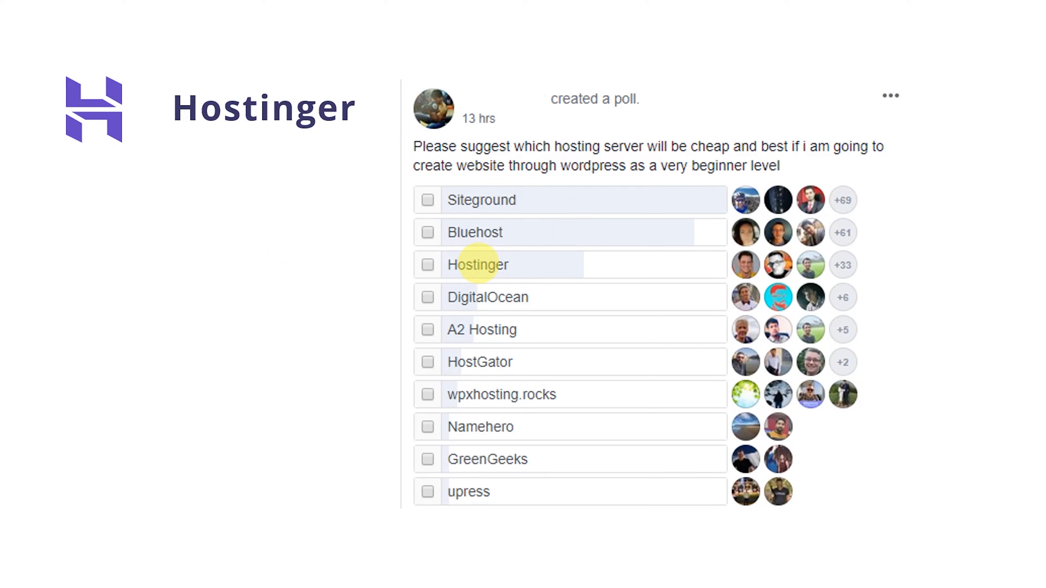
mouse_move(681, 267)
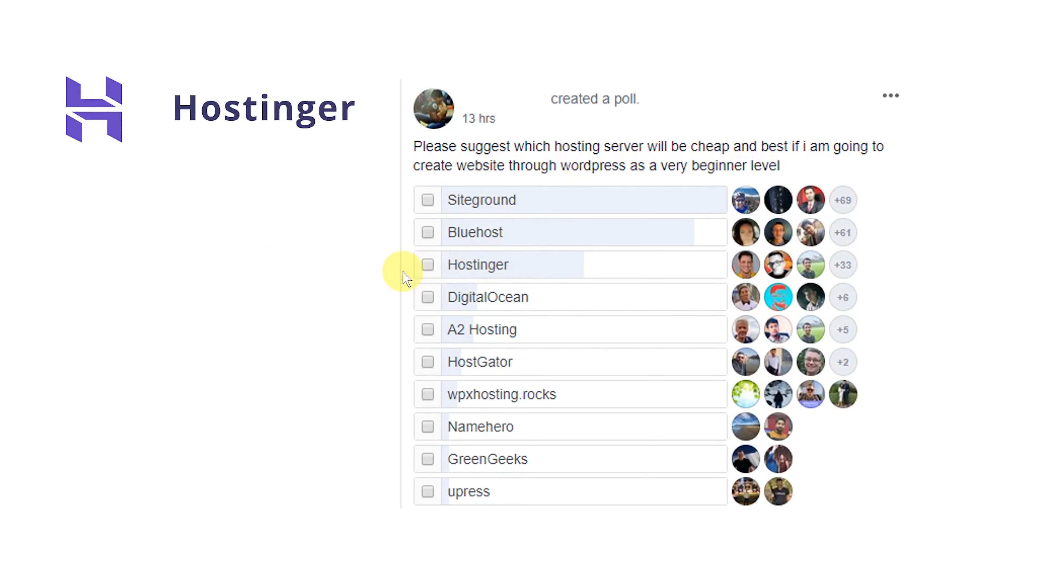
mouse_move(566, 211)
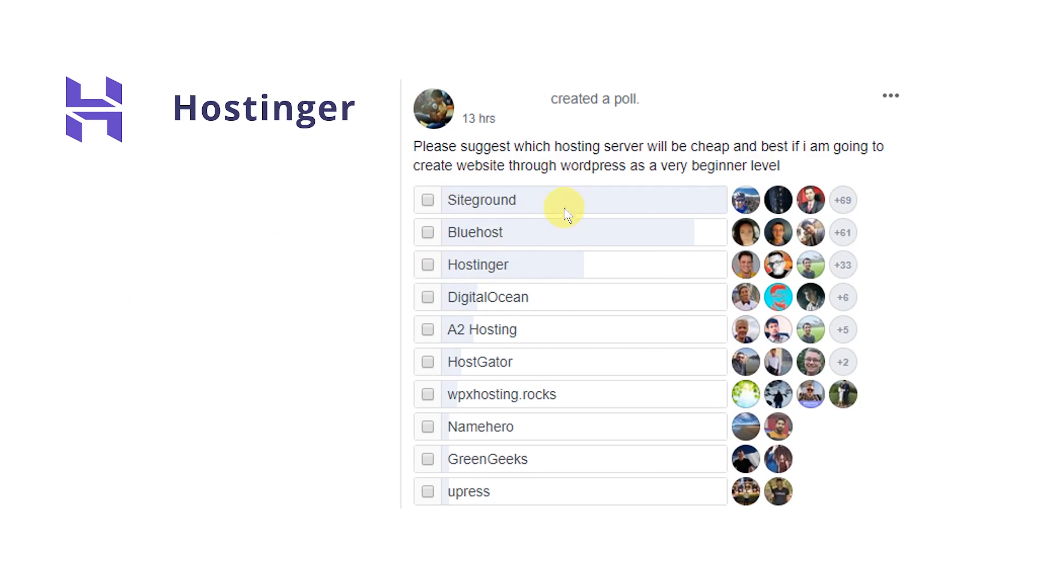
mouse_move(464, 265)
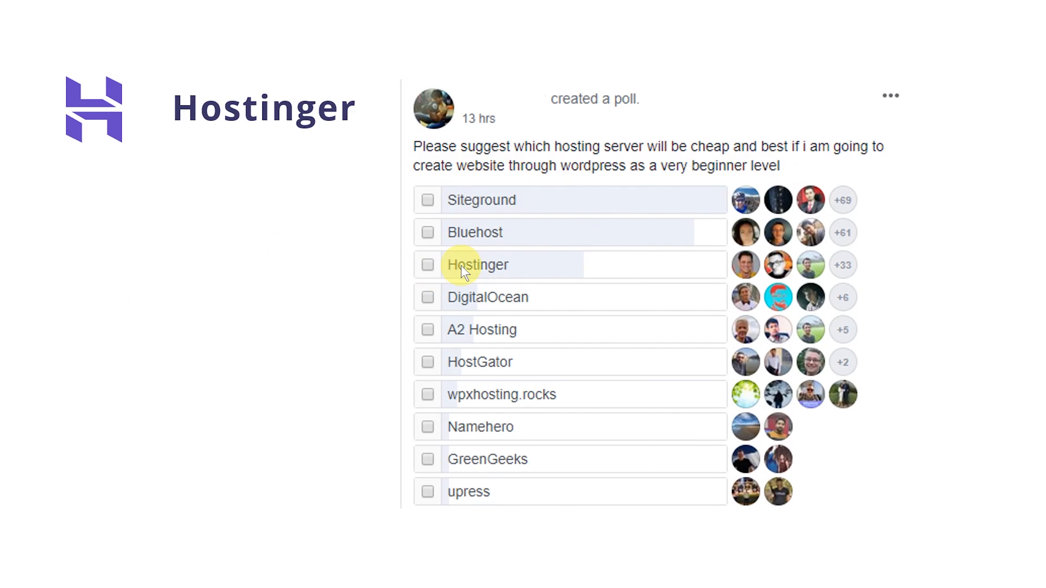
mouse_move(234, 246)
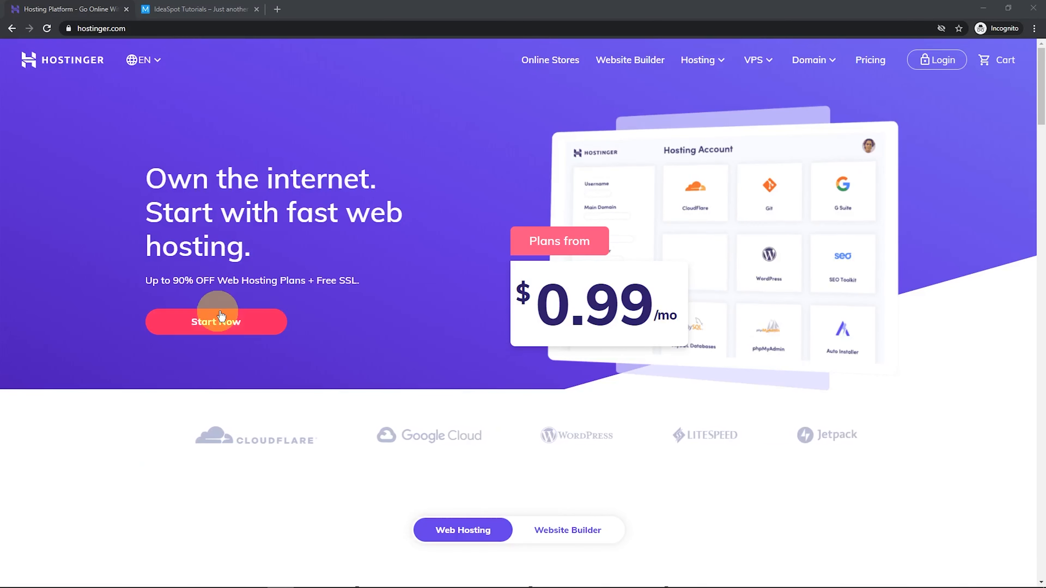
click(216, 322)
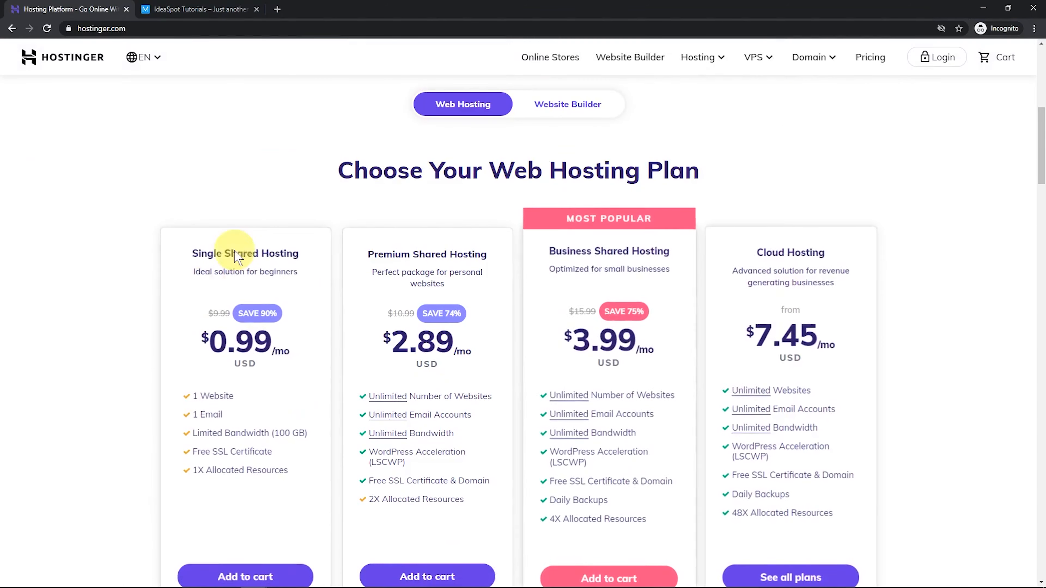
scroll(down, 3)
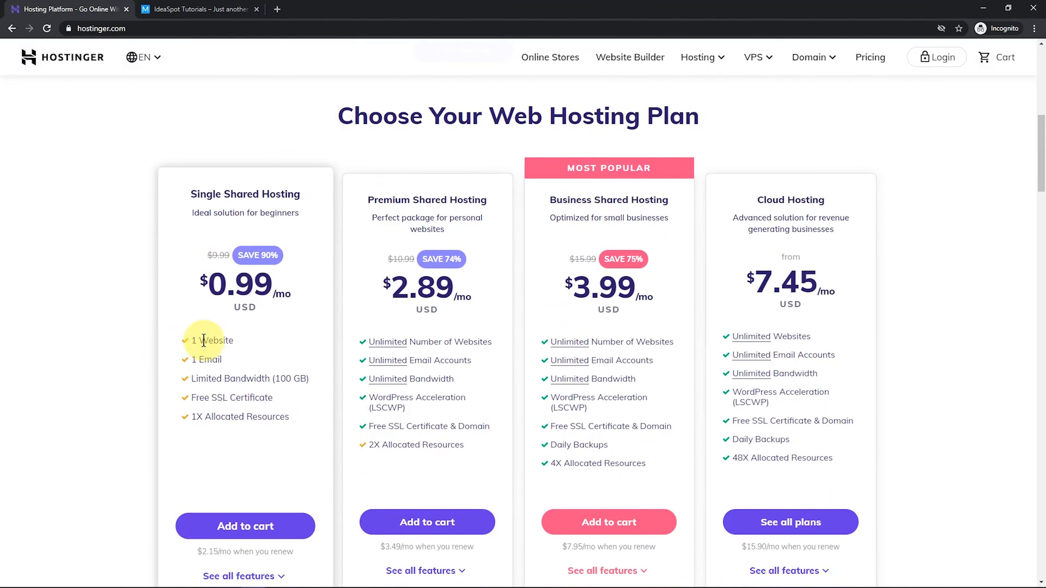
mouse_move(180, 327)
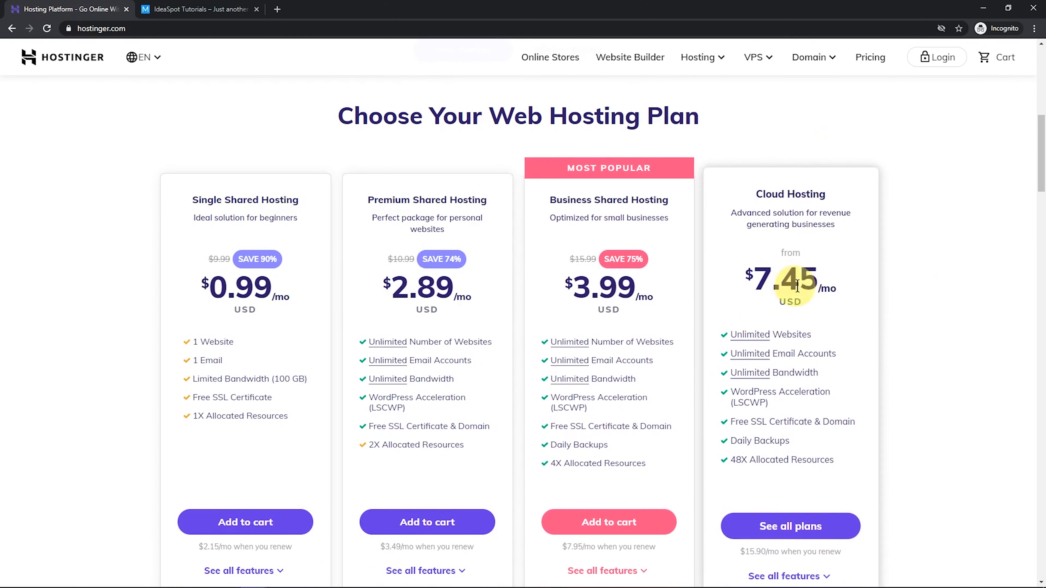
mouse_move(789, 209)
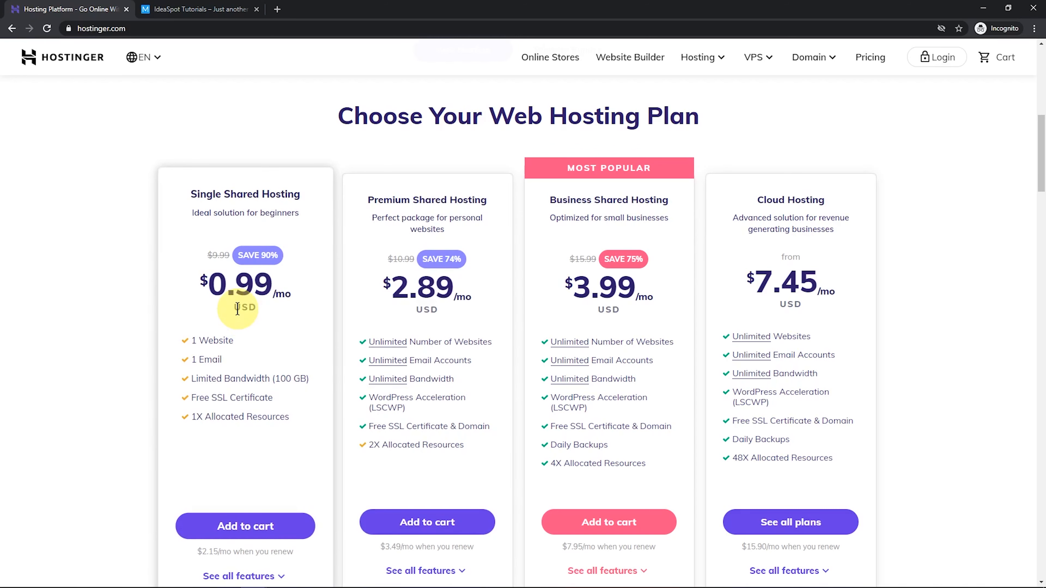
mouse_move(265, 317)
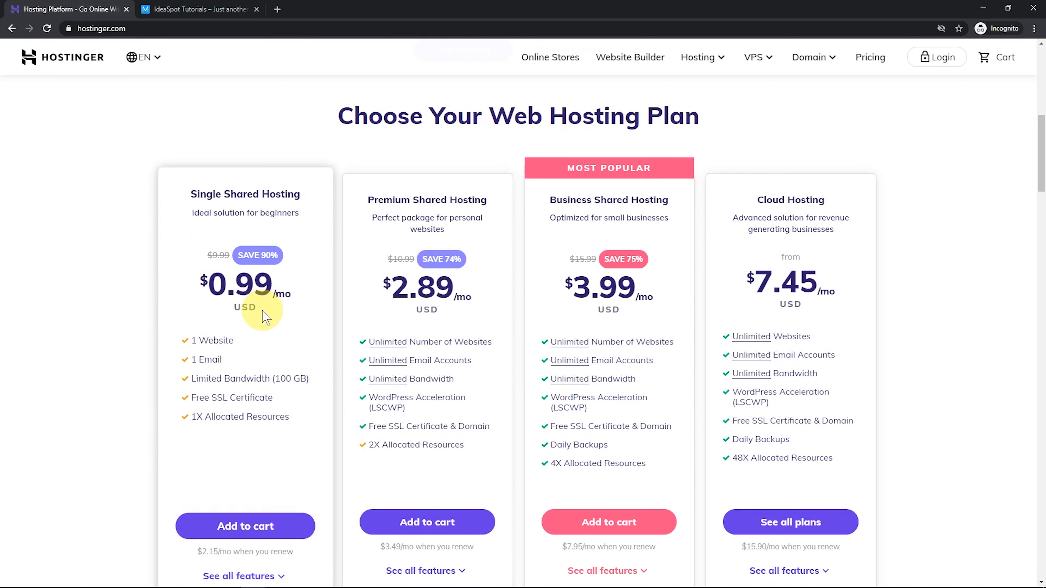
mouse_move(736, 354)
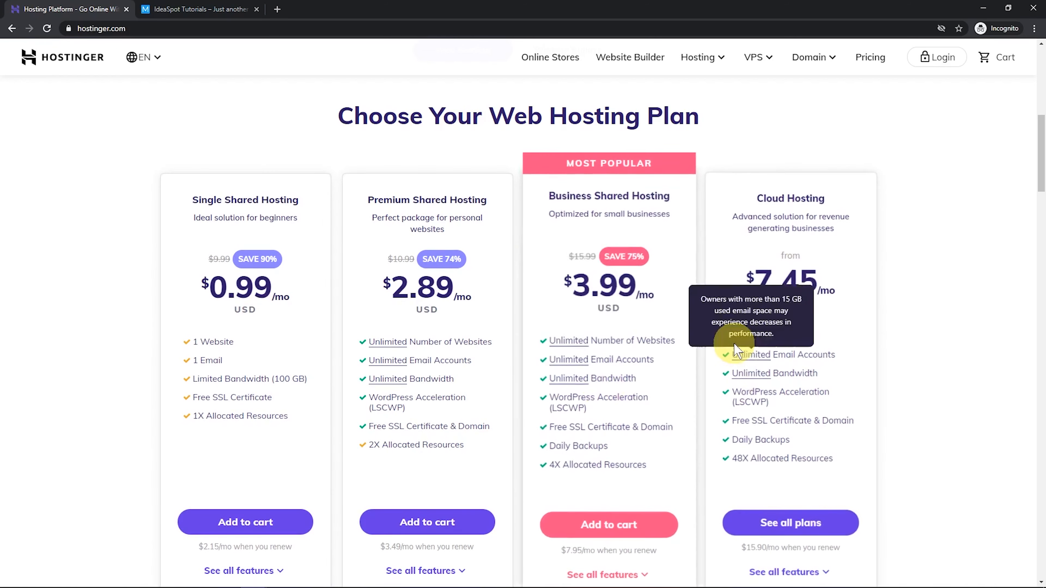
scroll(down, 3)
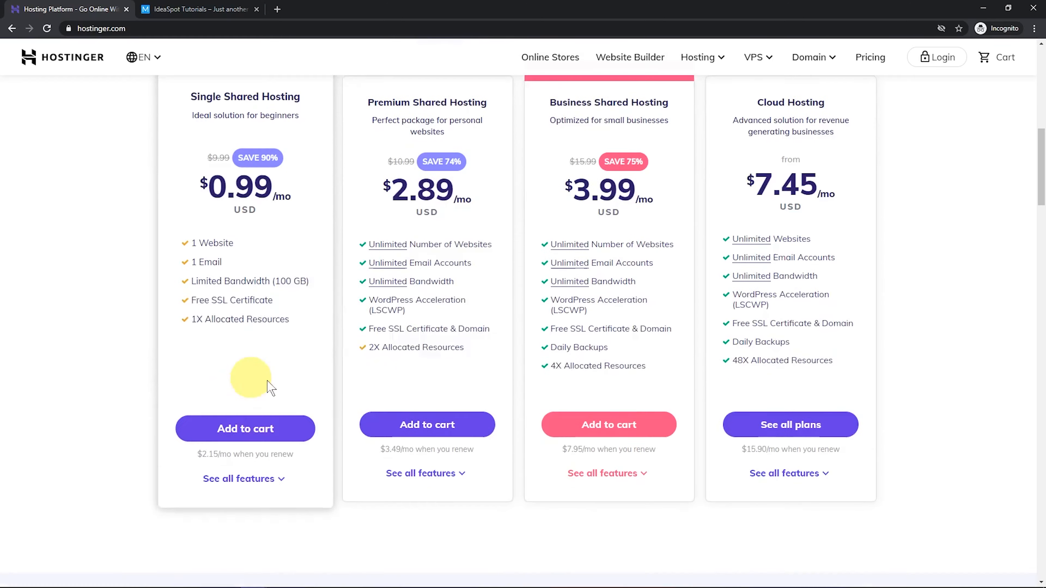
click(245, 428)
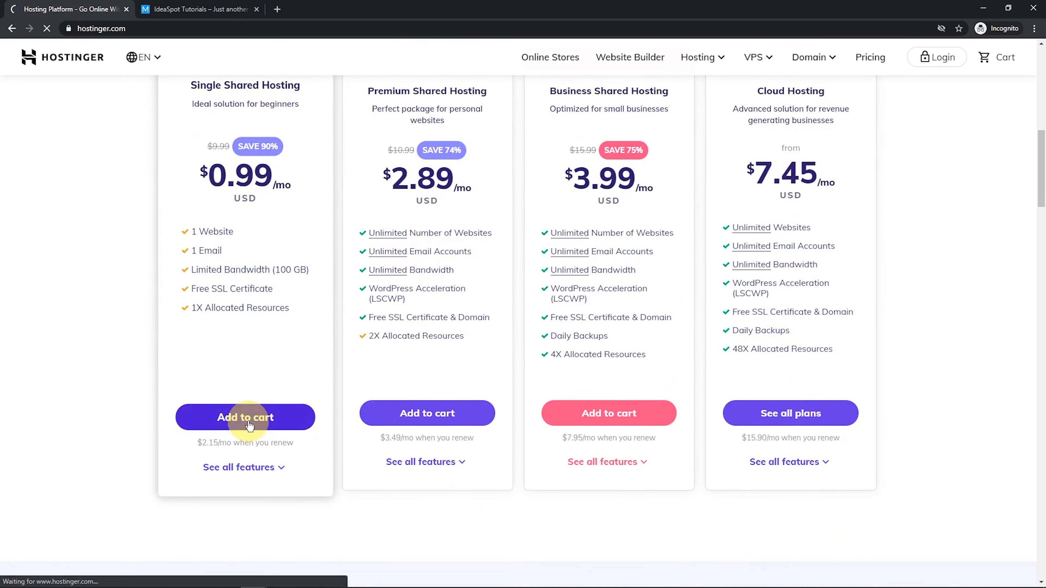
Choose the 48-month billing period and apply coupon IDEASPOT, lowering the total from $47.52 to $44.19
click(244, 417)
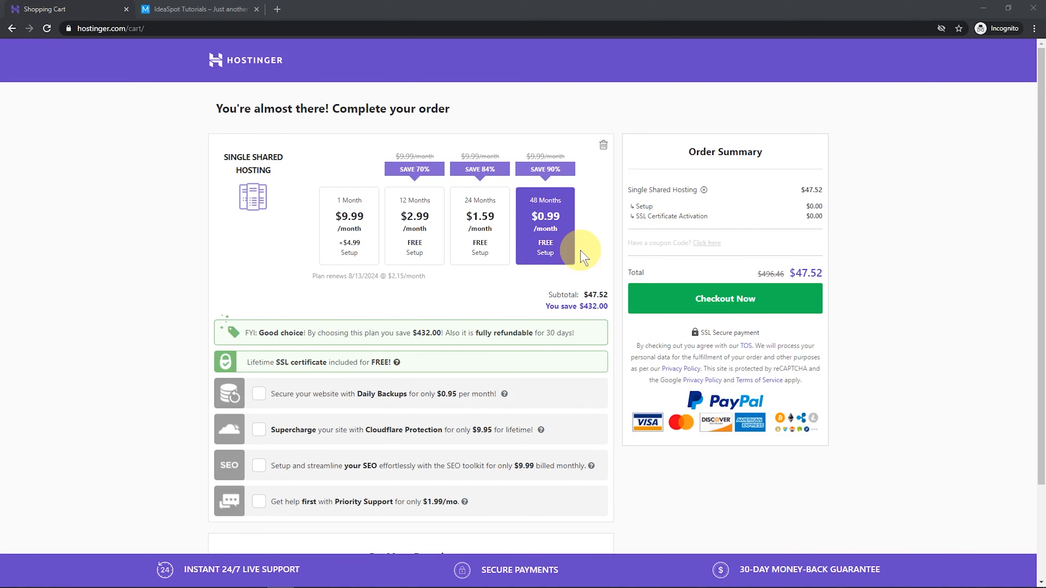
mouse_move(537, 242)
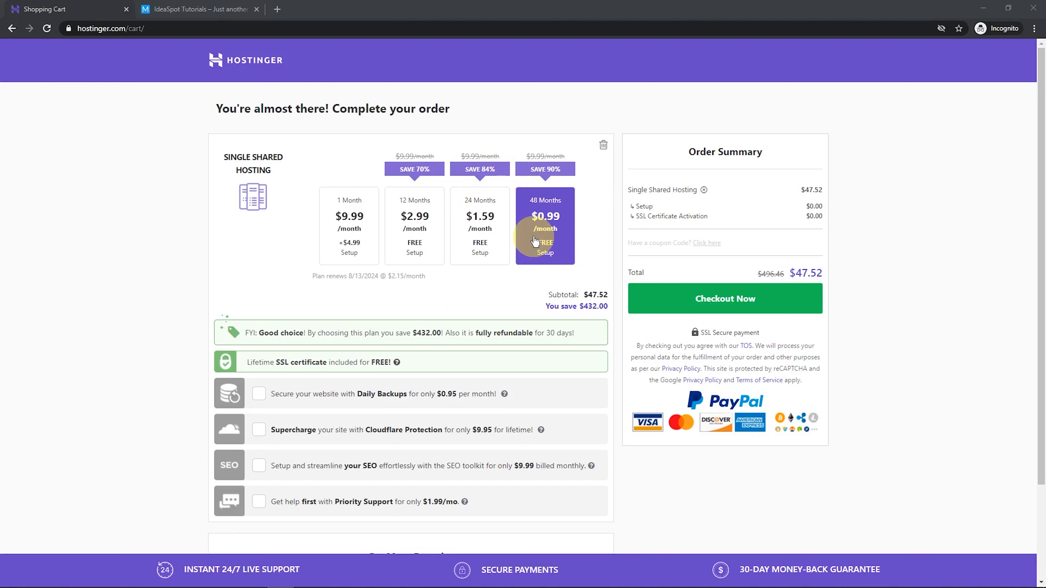
mouse_move(537, 201)
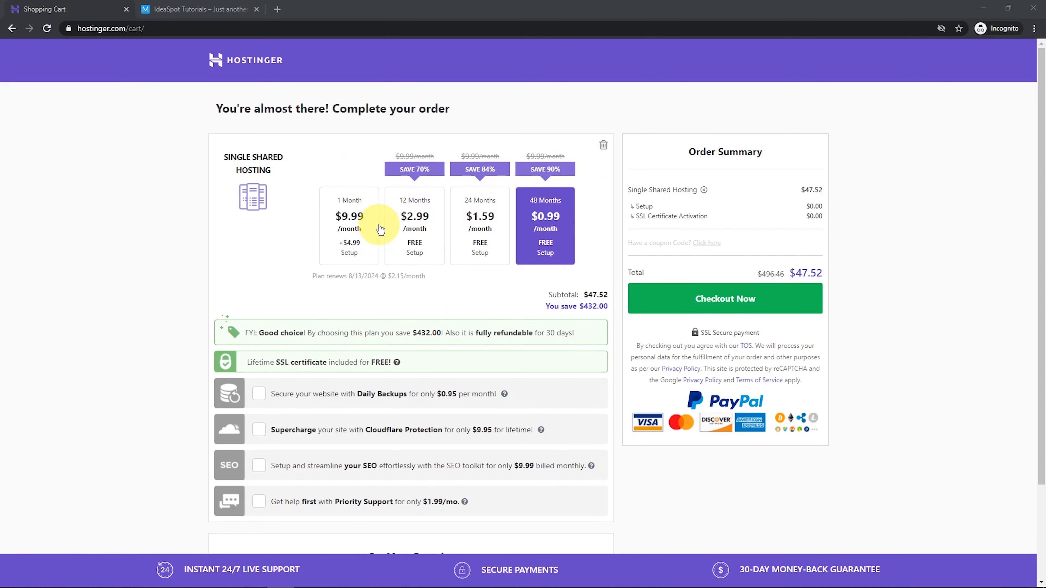
mouse_move(777, 333)
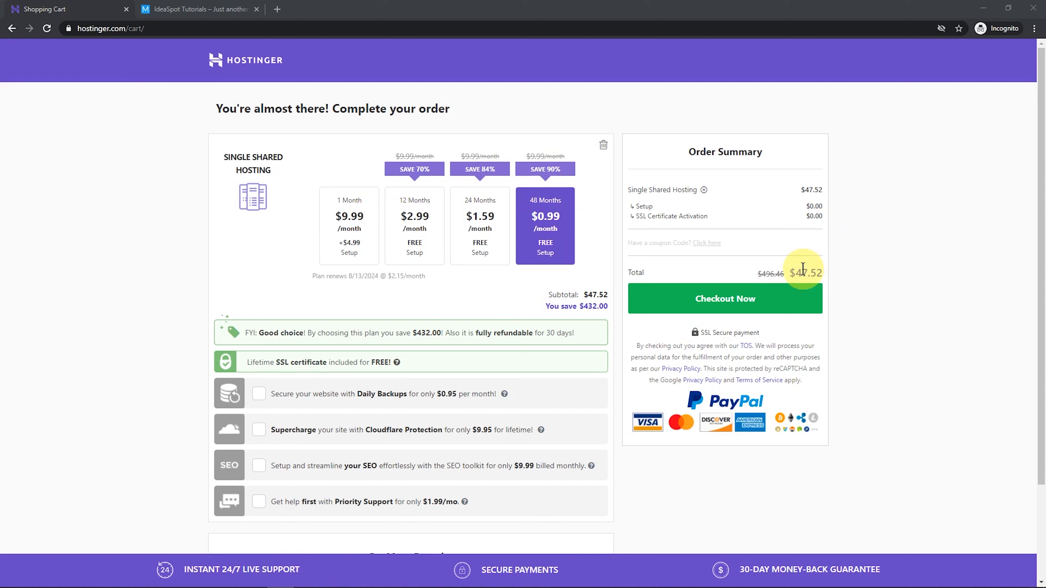
mouse_move(707, 243)
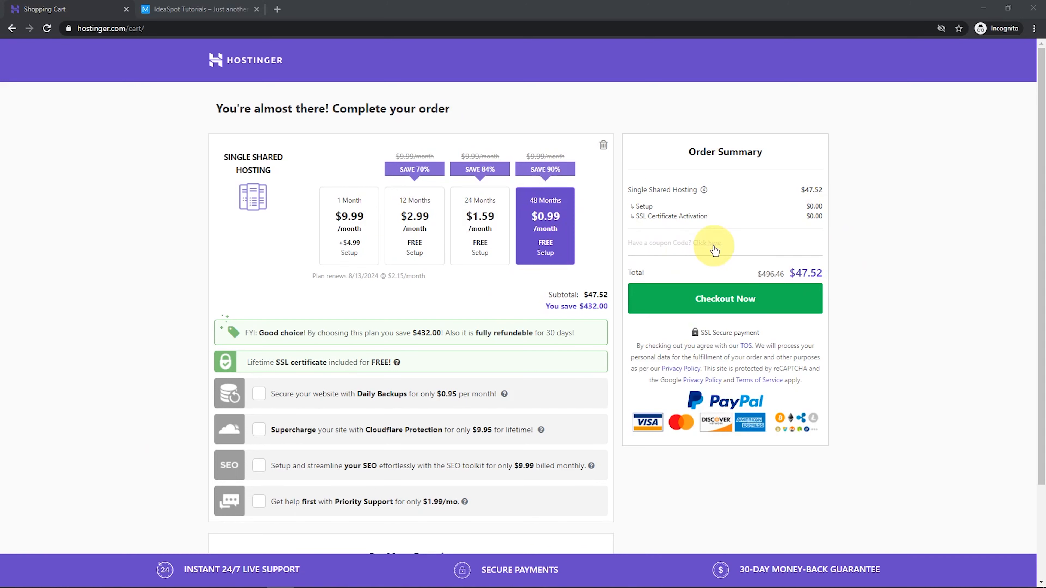
click(708, 243)
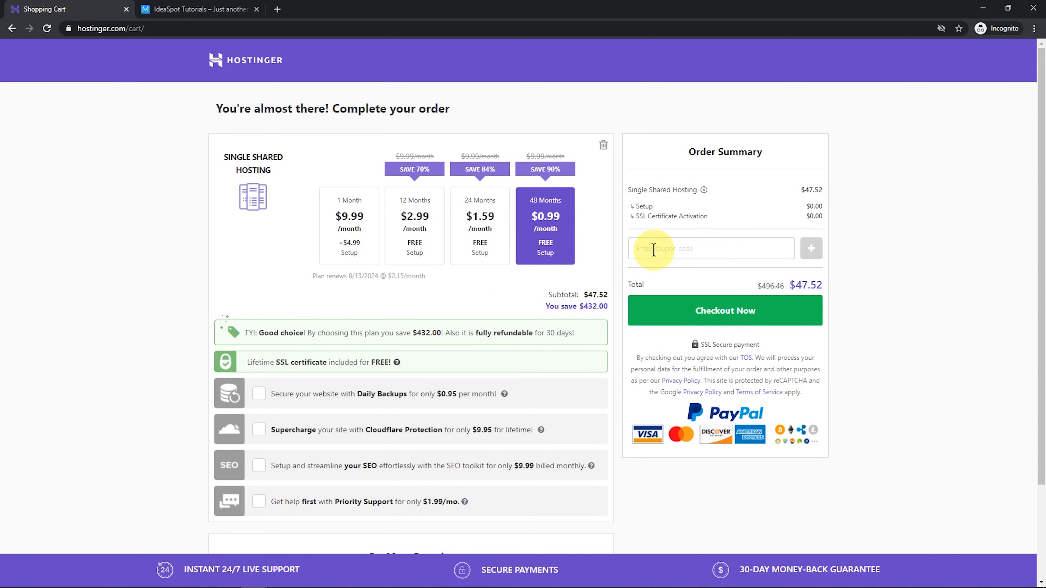
text(IDEASPOT)
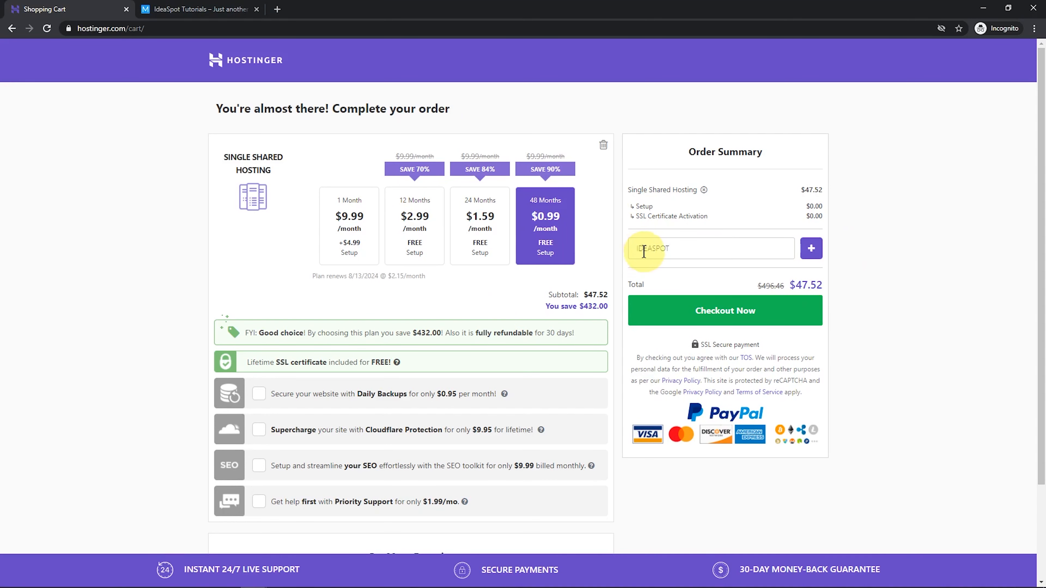
click(811, 248)
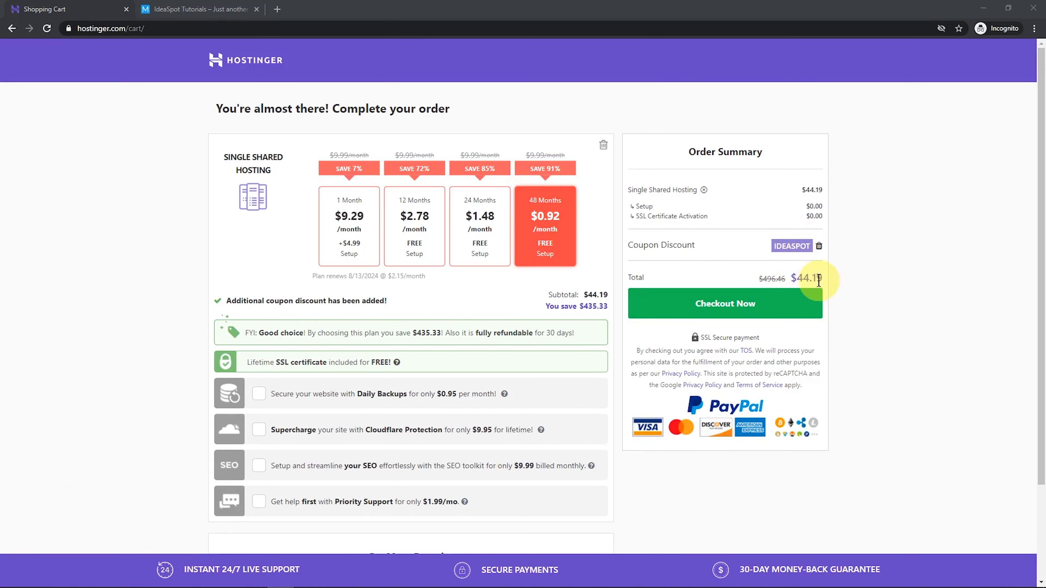
Search ideaspot-tutorials.com, add the $8.99/yr domain to the cart and return, total now $53.36
scroll(down, 3)
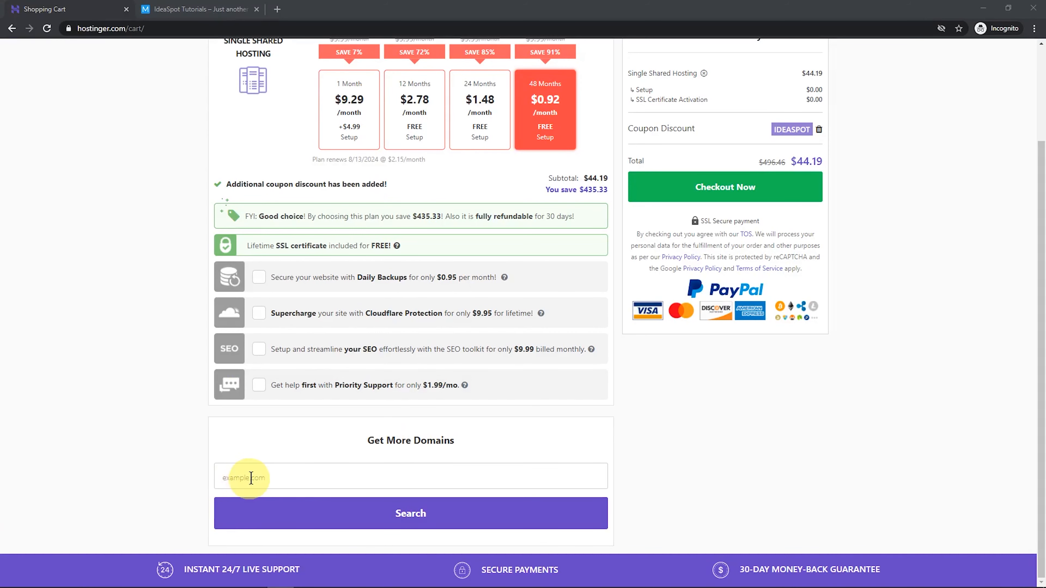
text(ideaspot-tutorials.com)
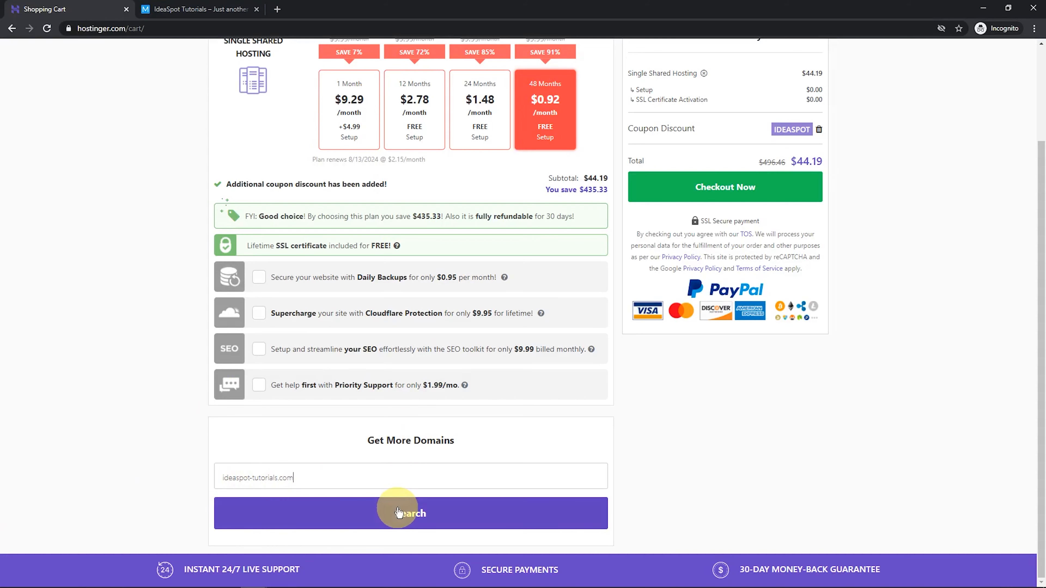
click(410, 513)
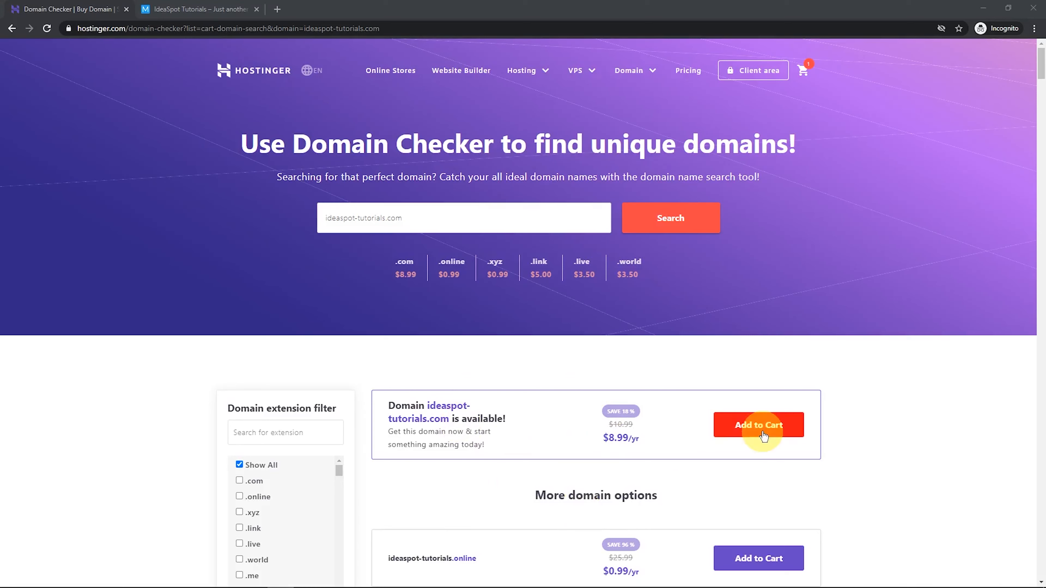
click(758, 425)
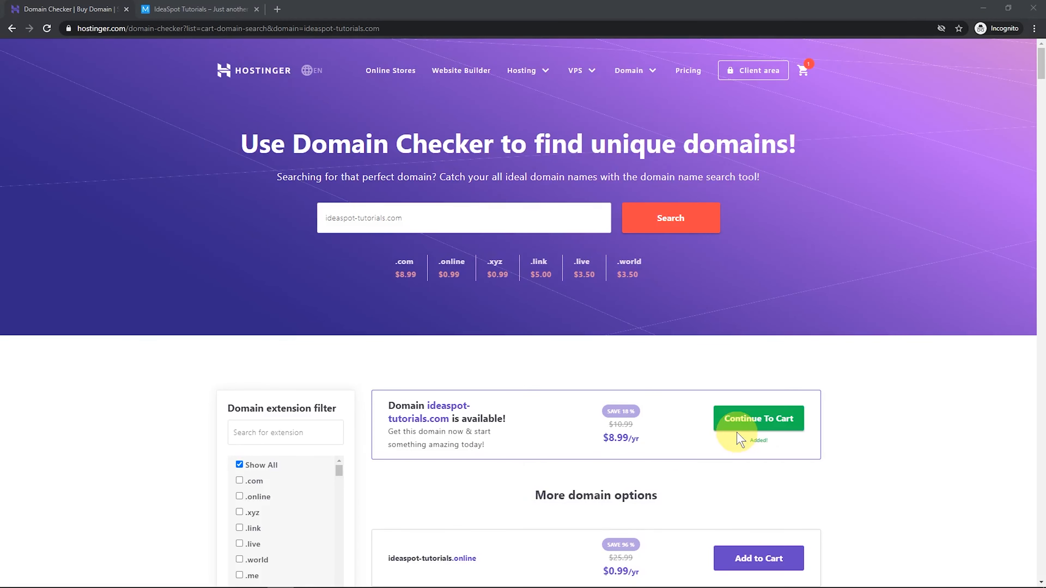
click(757, 419)
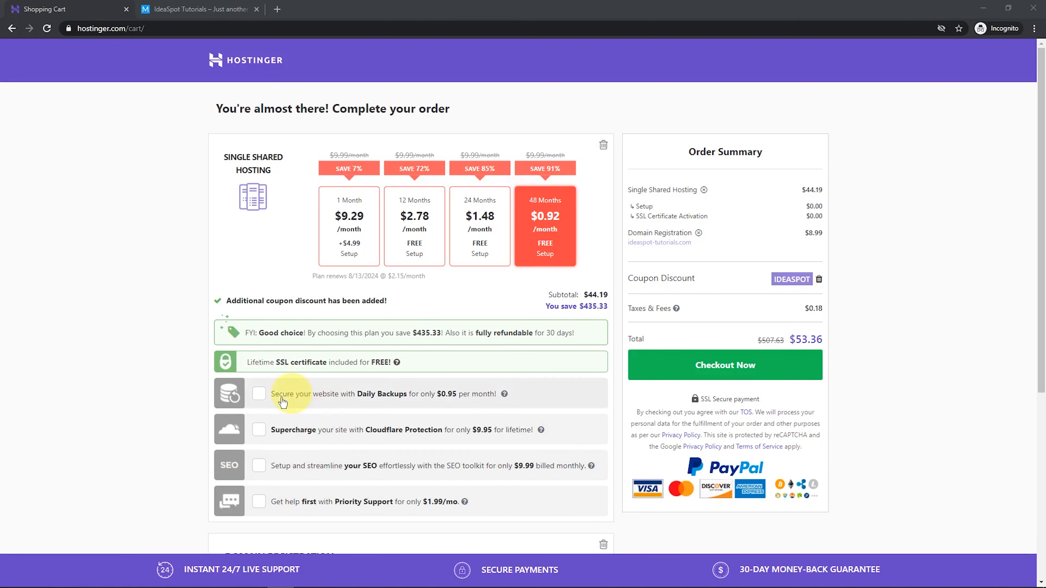
mouse_move(306, 442)
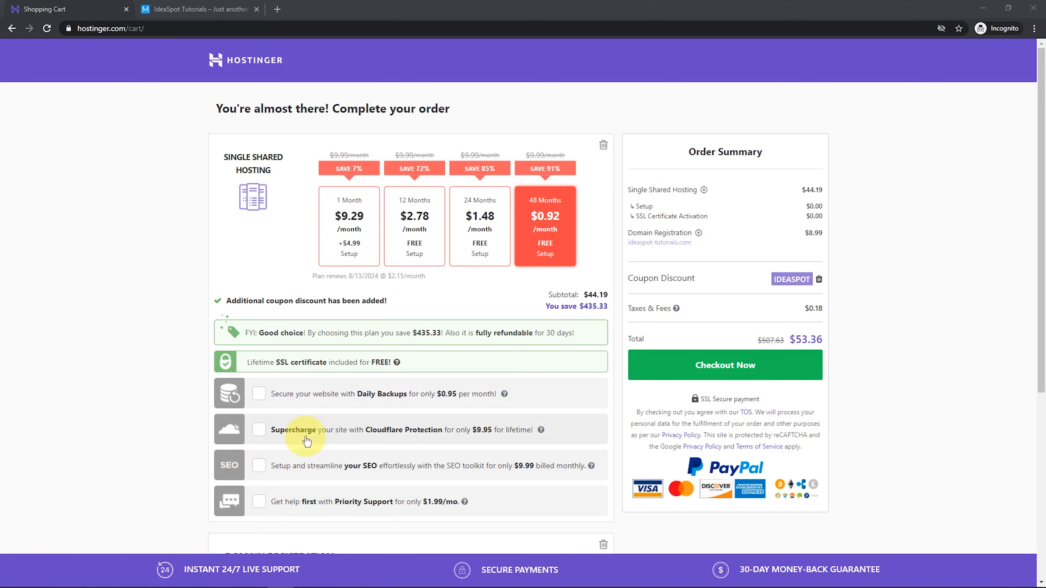
Check out, submit the new account sign-up, and pay the $53.33 order by credit card
click(725, 365)
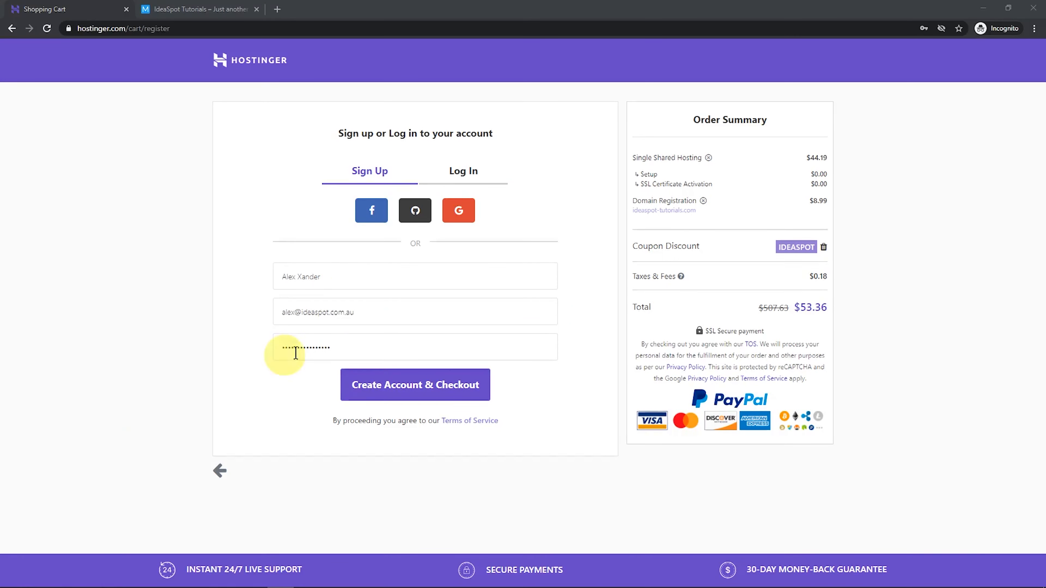
mouse_move(292, 366)
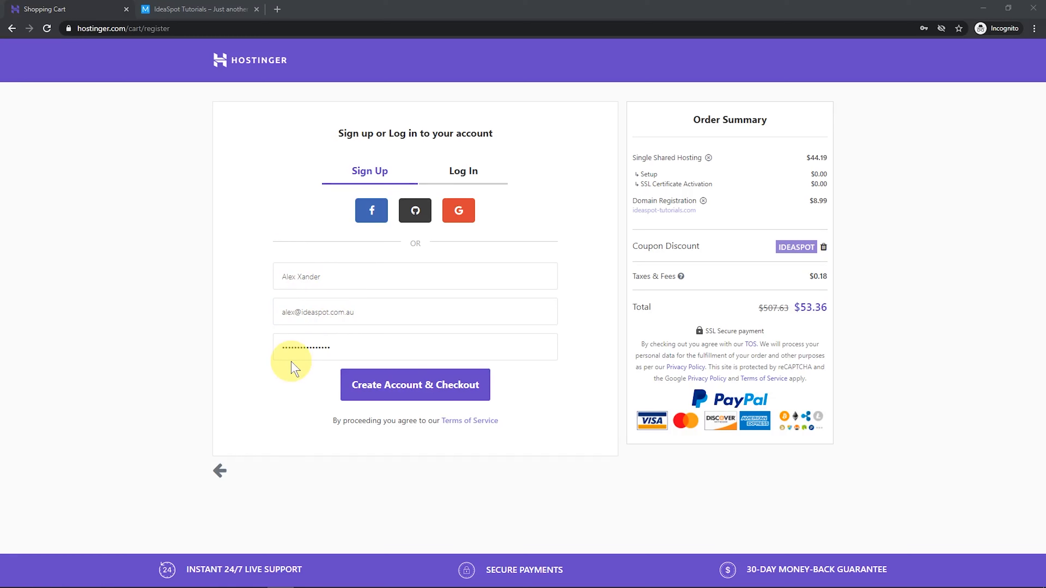
click(413, 385)
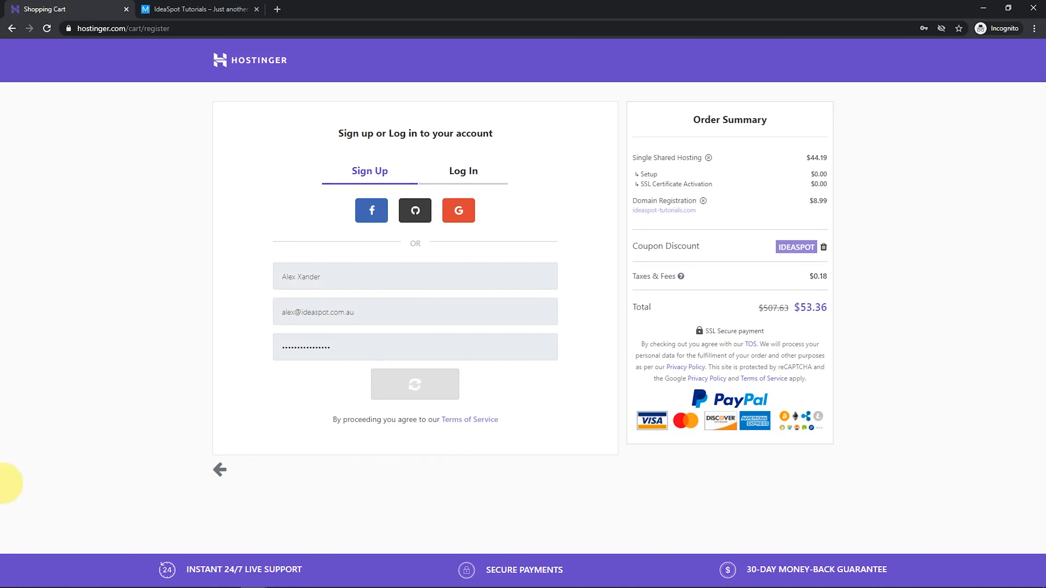
click(414, 384)
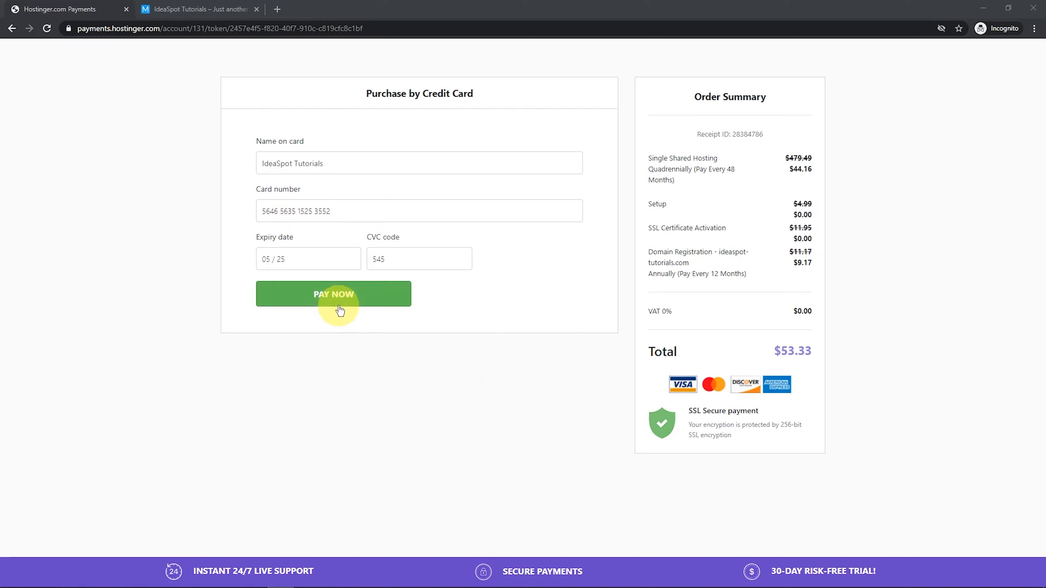
click(334, 293)
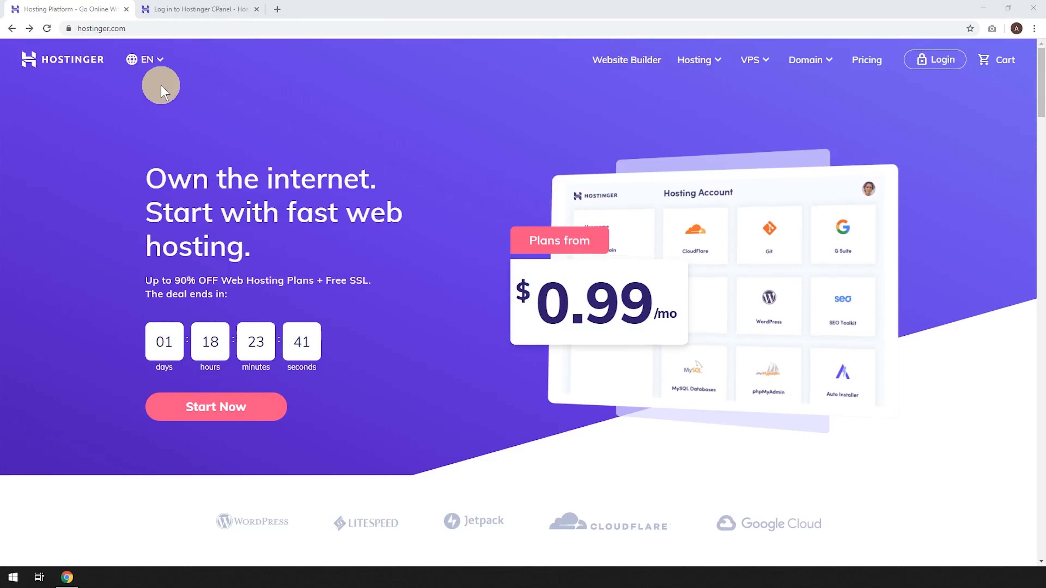
mouse_move(291, 106)
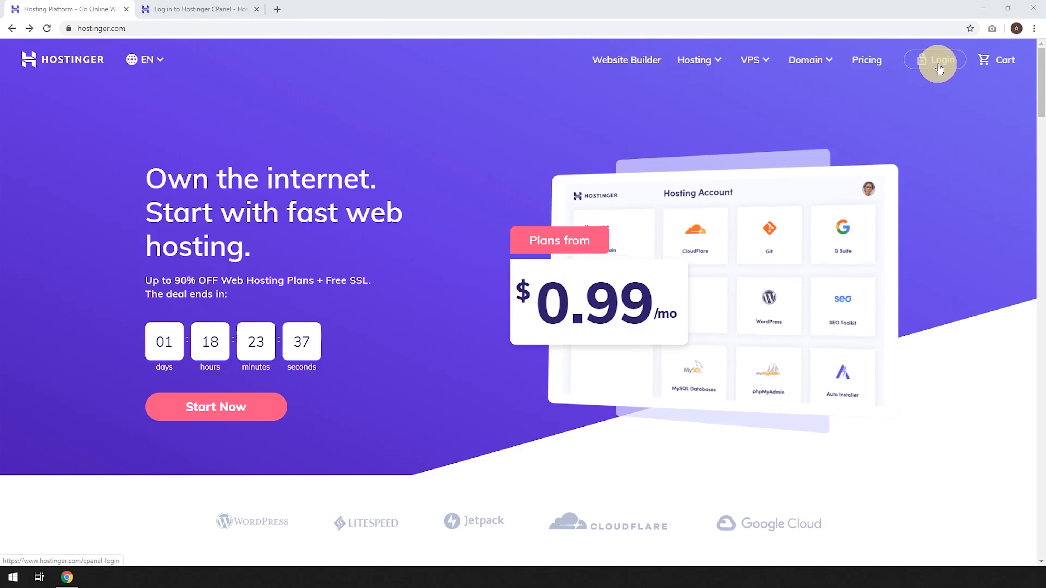
Log in with email and password to reach the hPanel home listing Single Shared Hosting as pending setup
click(934, 60)
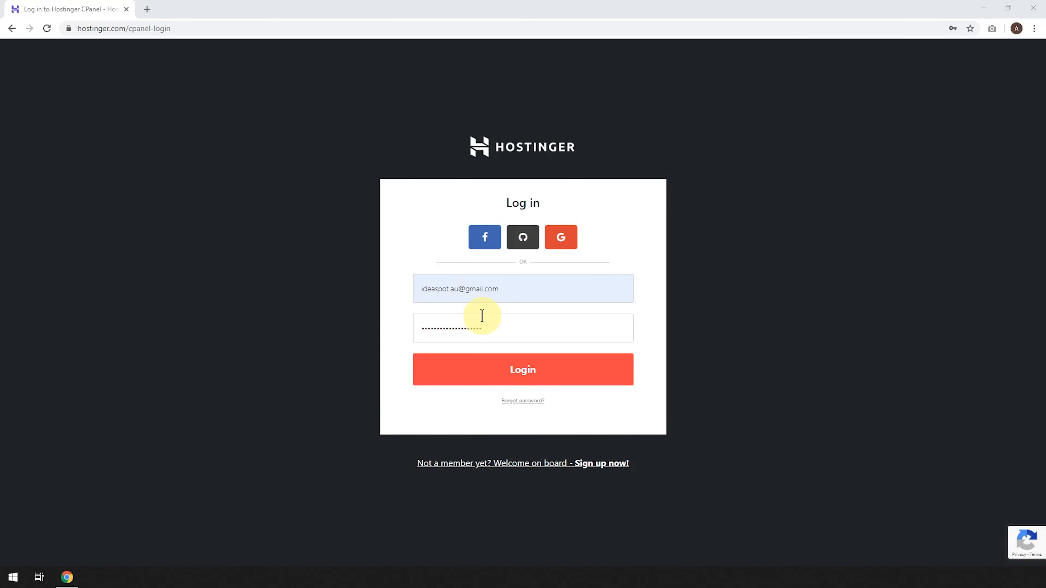
click(522, 369)
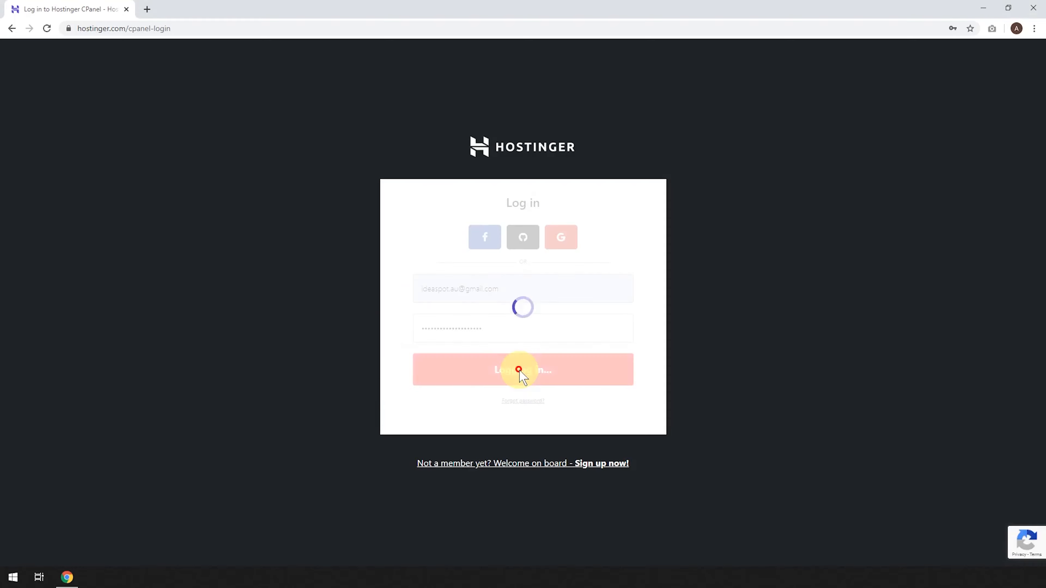
click(522, 369)
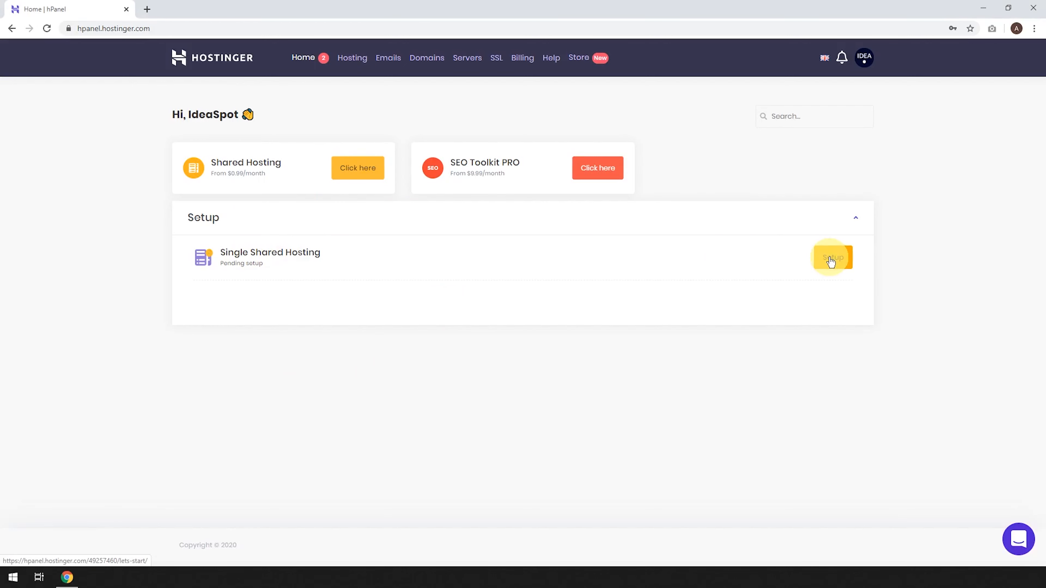
Start the guided shared-hosting setup and name the website with the existing domain ideaspot.space
click(832, 258)
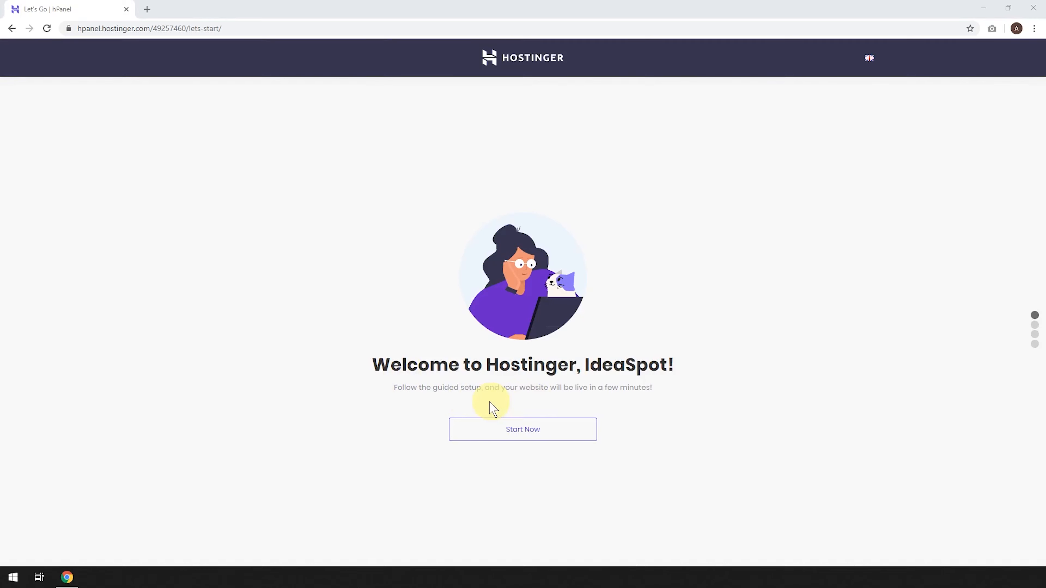
click(522, 428)
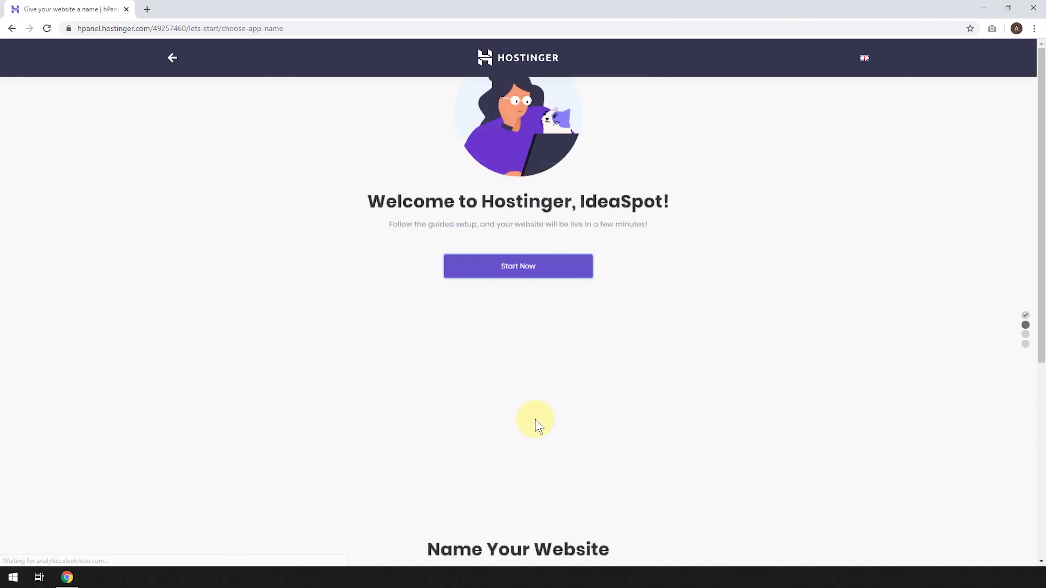
click(518, 265)
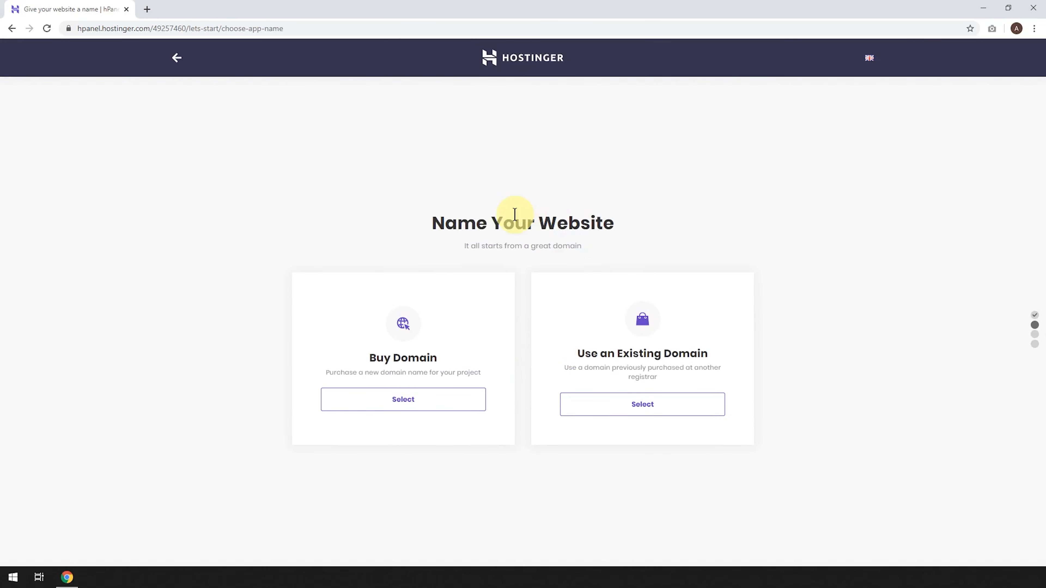
mouse_move(637, 389)
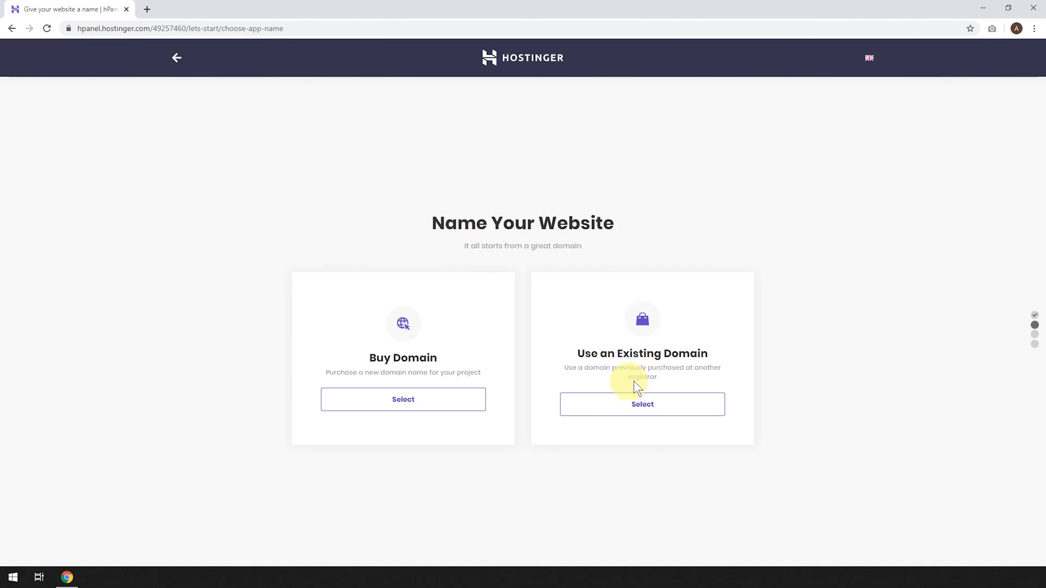
mouse_move(392, 351)
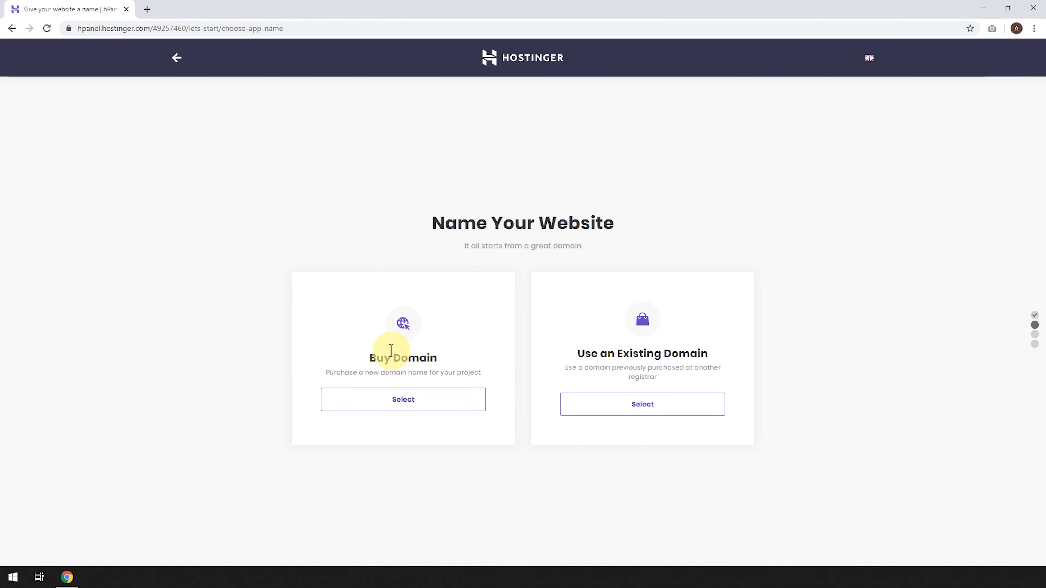
mouse_move(651, 354)
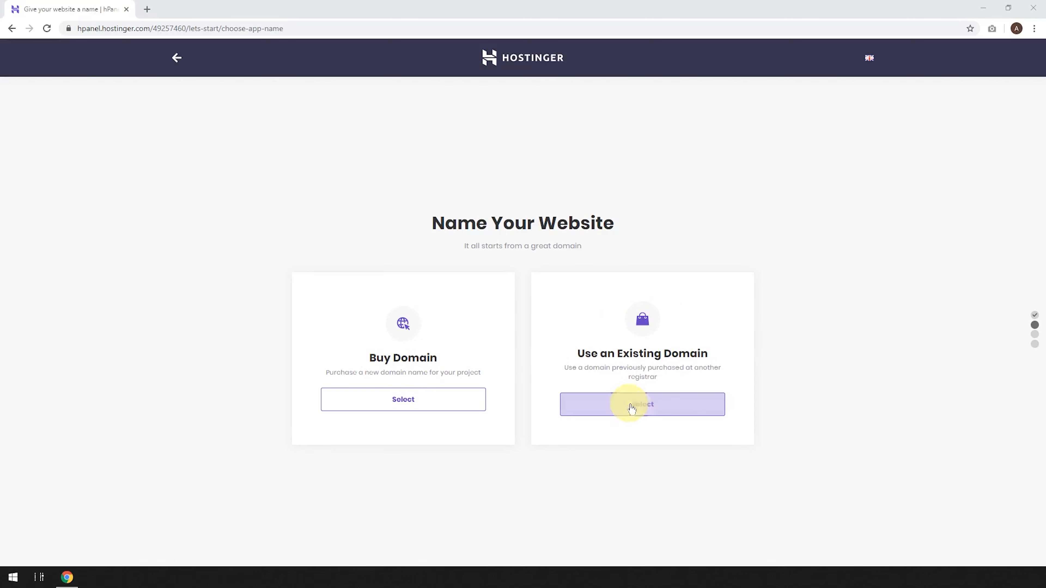
click(641, 404)
text(ideaspot.space)
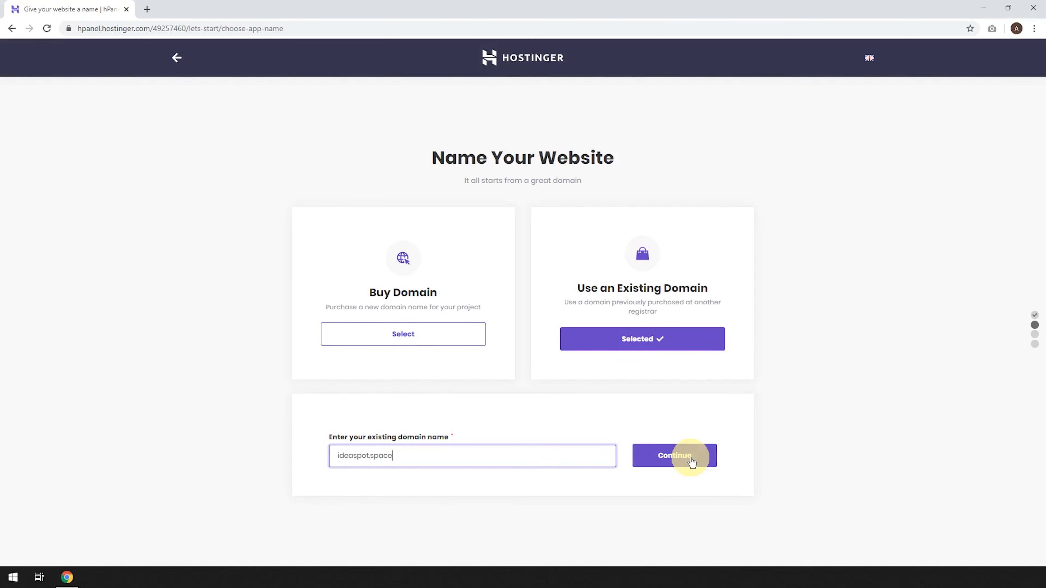
click(674, 455)
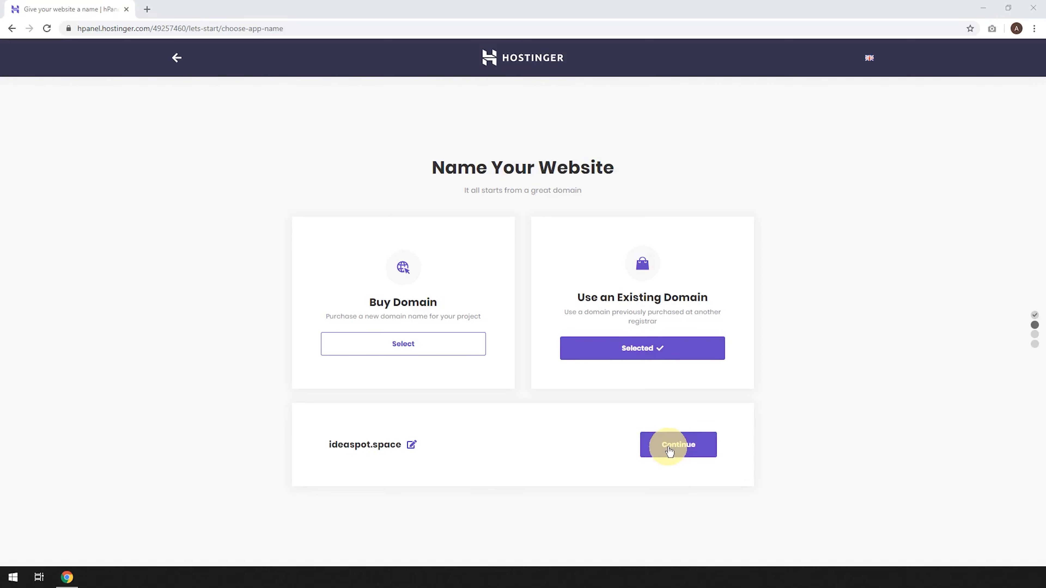
Continue past the domain step and choose Build a New Website to reach the platform choice
click(677, 445)
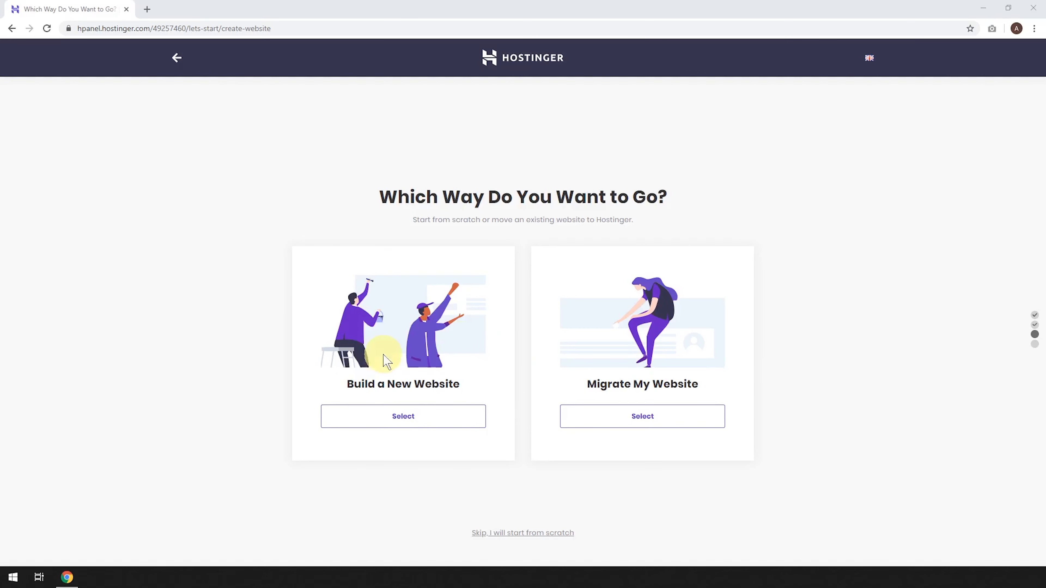
mouse_move(597, 406)
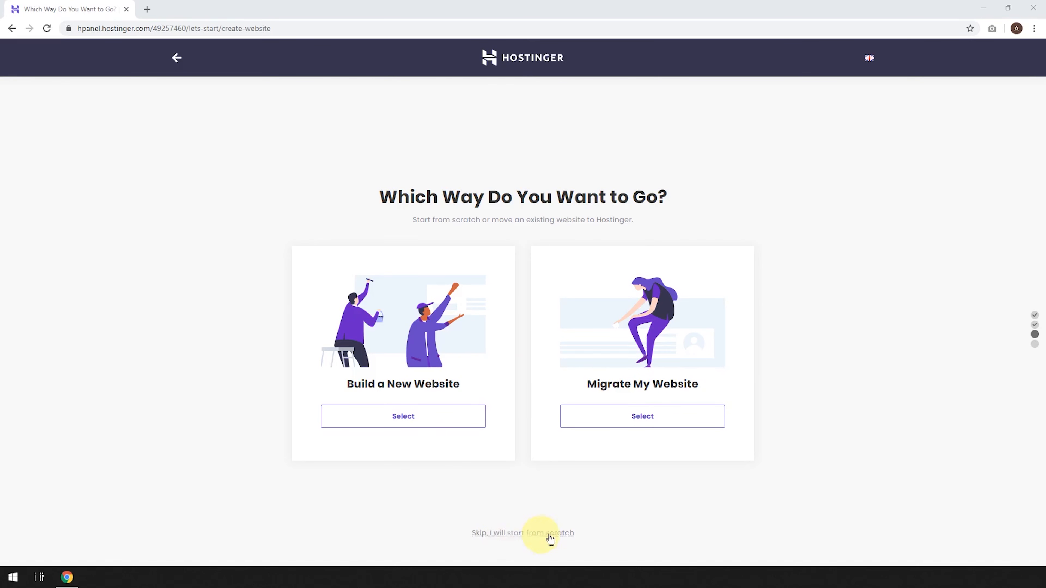
mouse_move(470, 431)
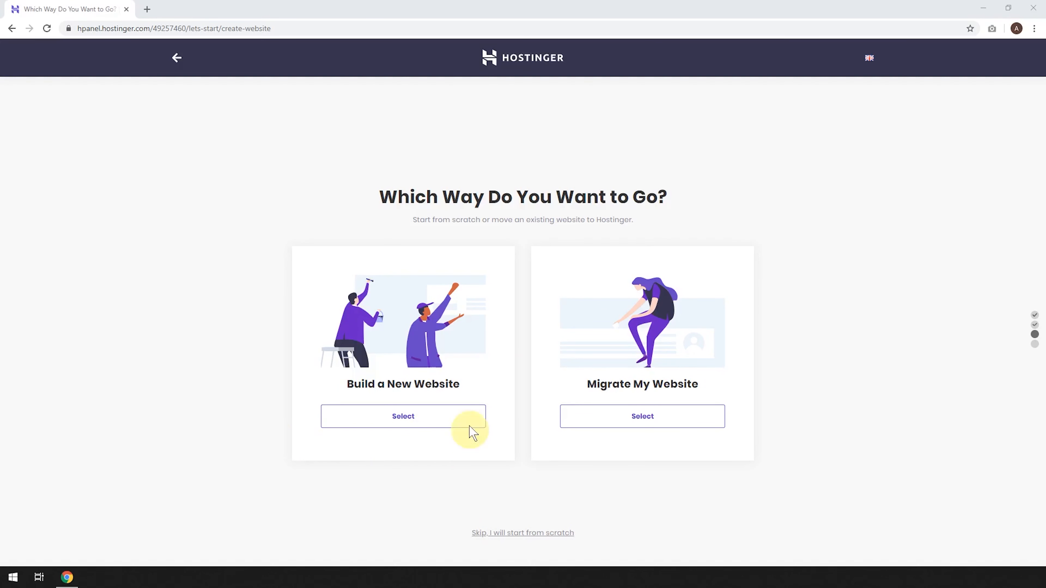
click(403, 415)
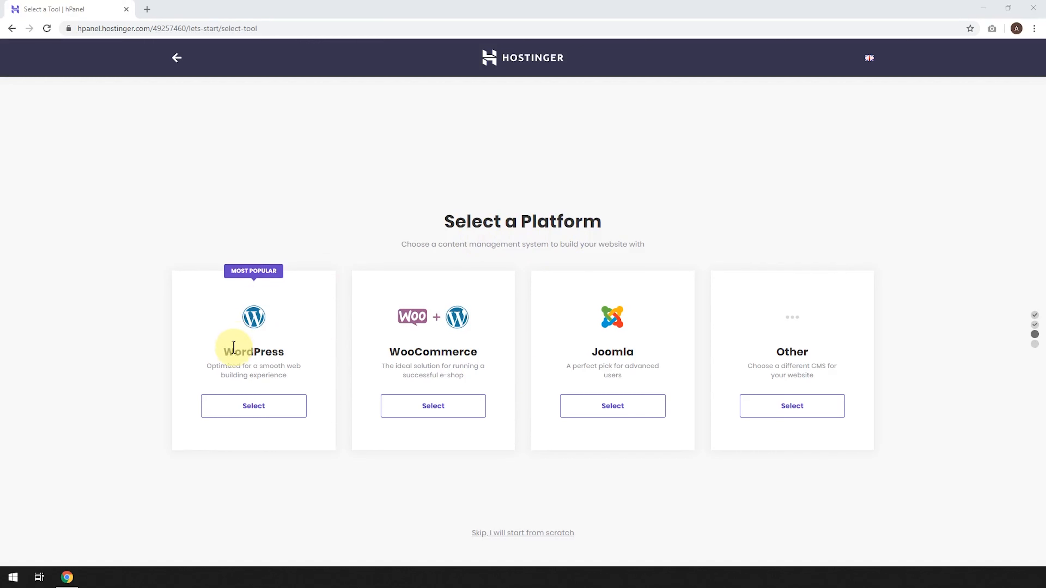
mouse_move(519, 338)
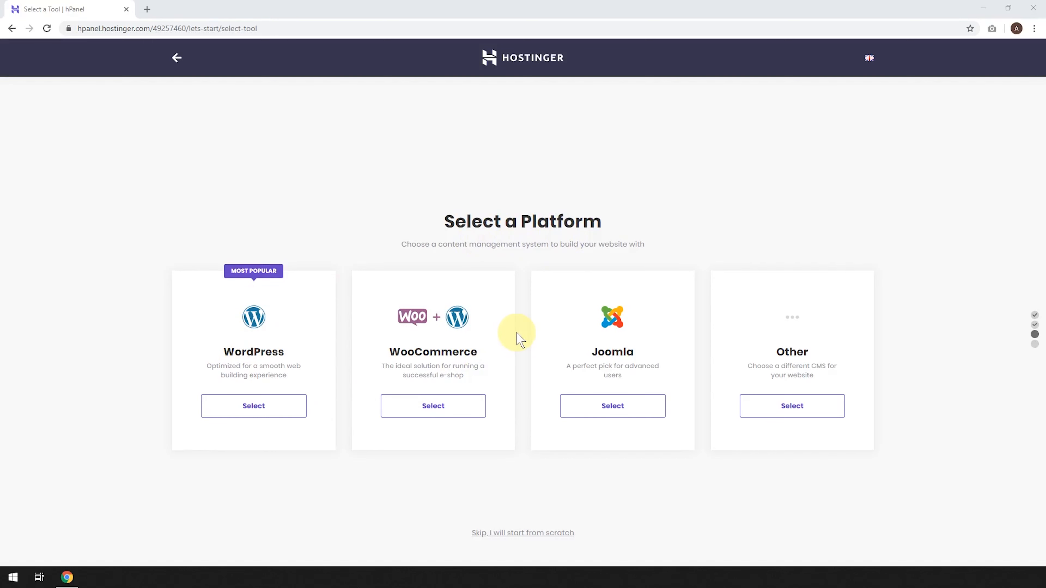
mouse_move(489, 371)
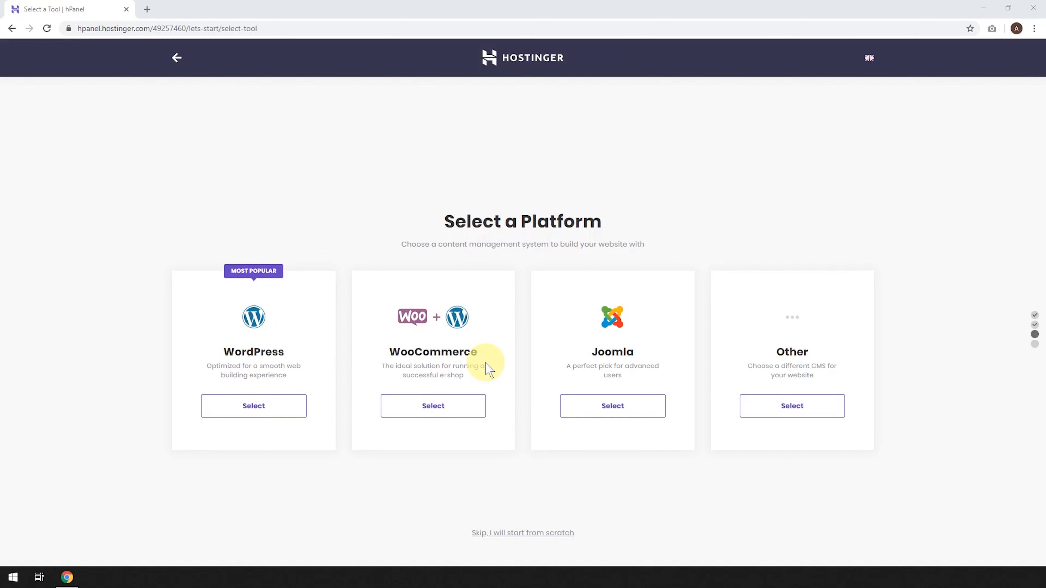
mouse_move(234, 347)
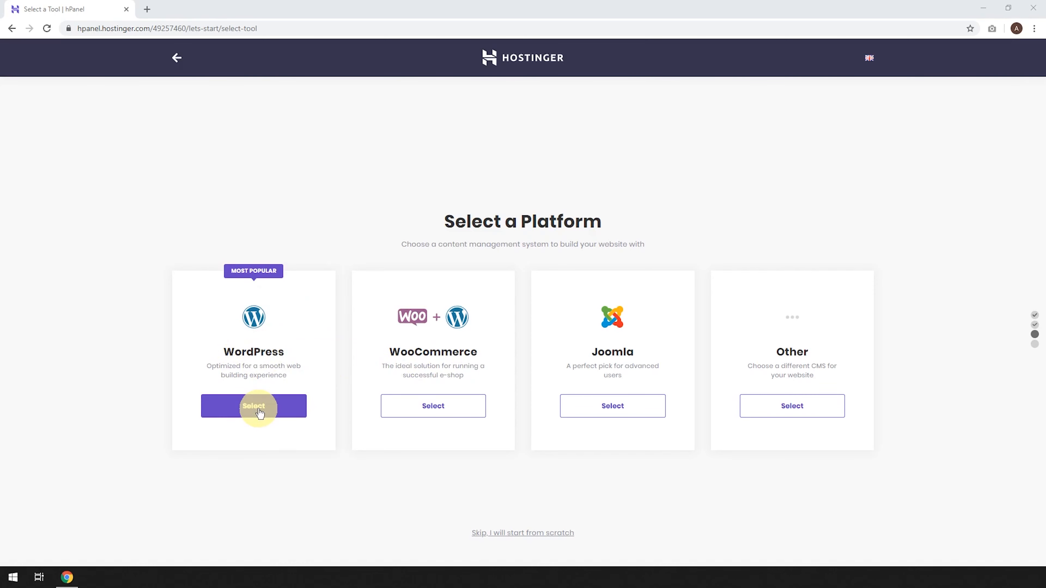
Select WordPress with admin account details, decline Chrome's password save, and skip the template step
click(254, 405)
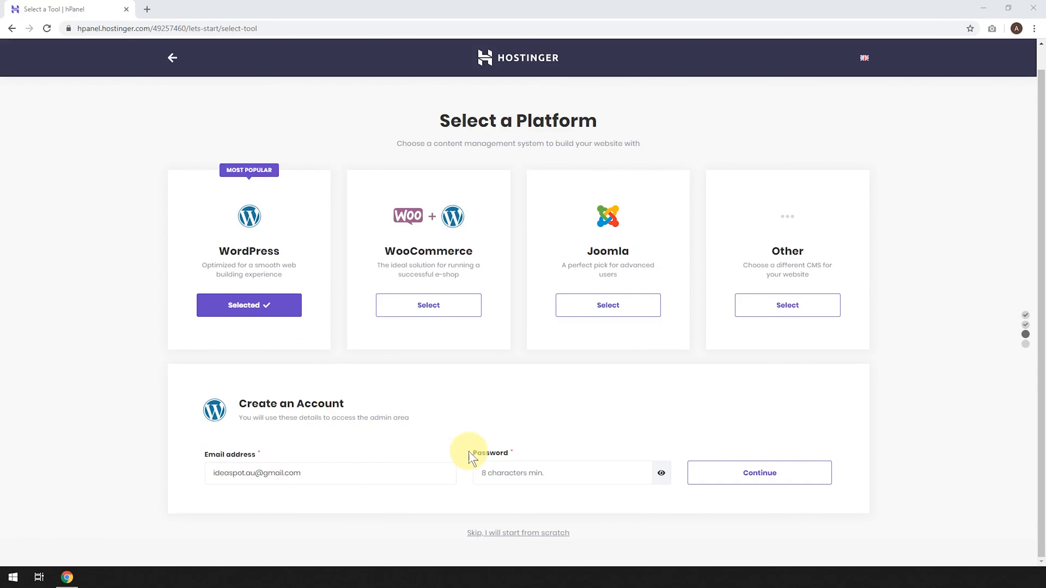
mouse_move(526, 416)
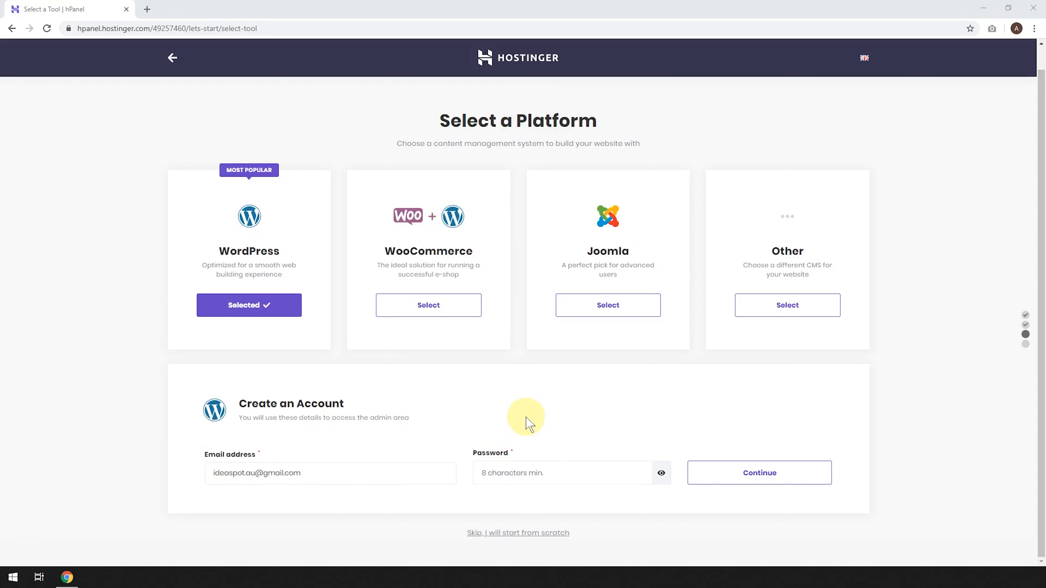
mouse_move(541, 460)
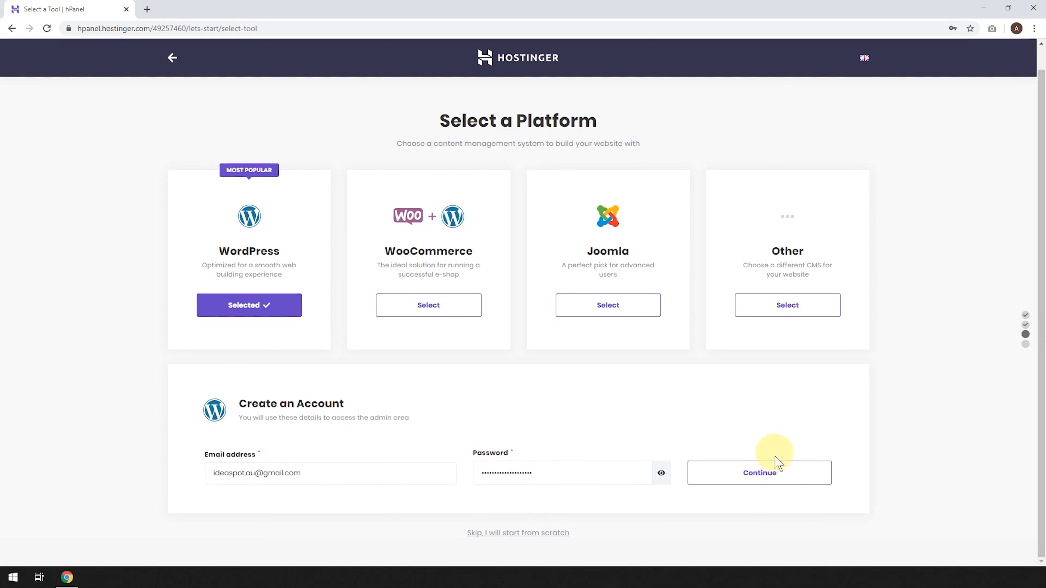
click(758, 473)
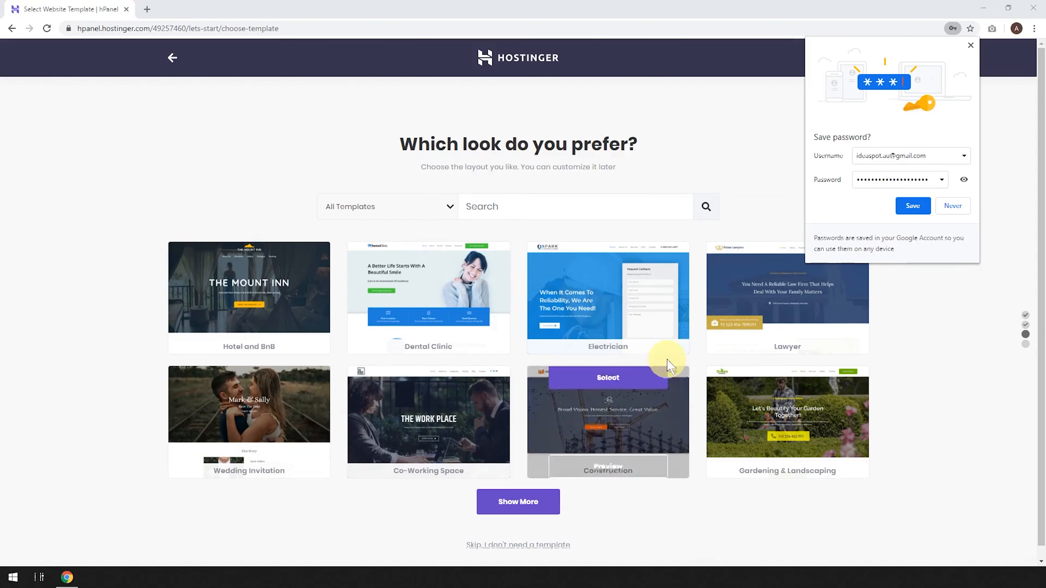
click(951, 205)
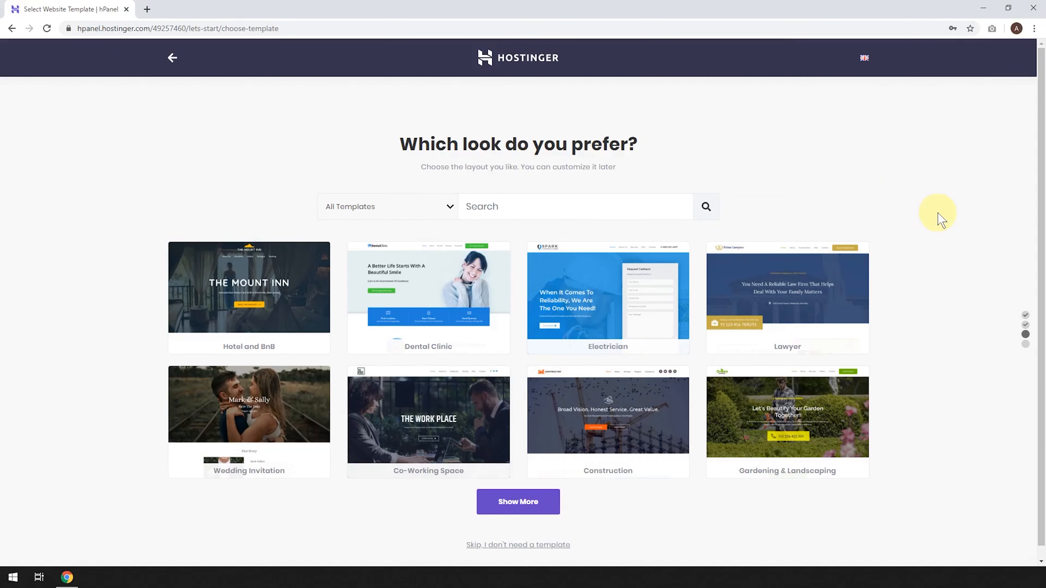
mouse_move(444, 227)
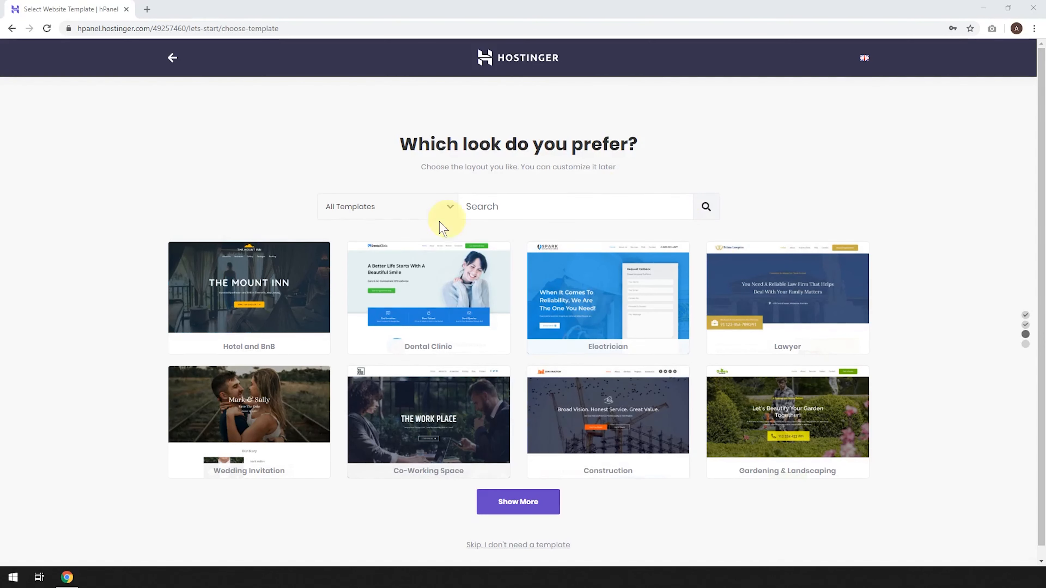
mouse_move(607, 297)
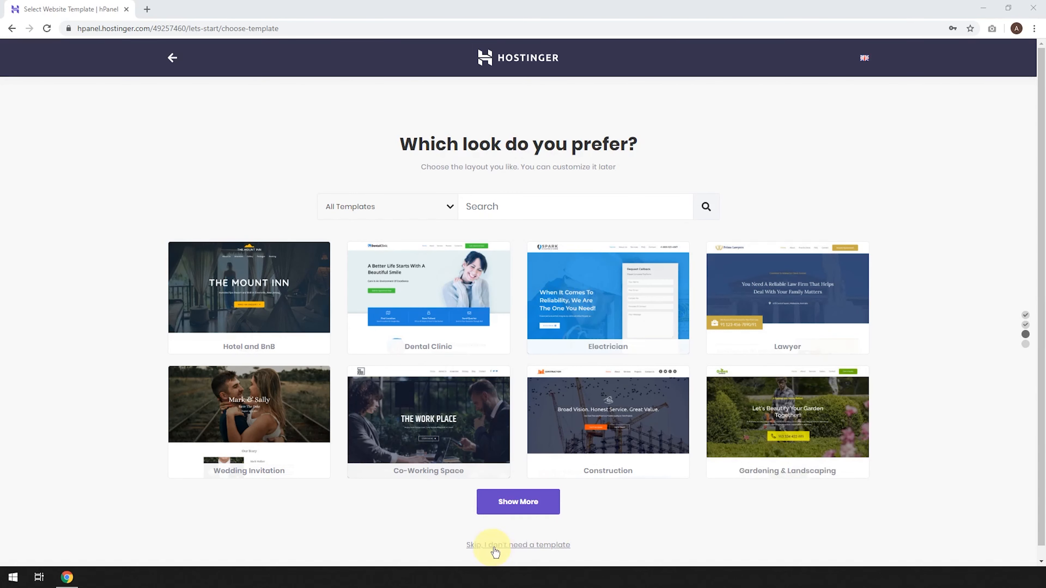
click(518, 545)
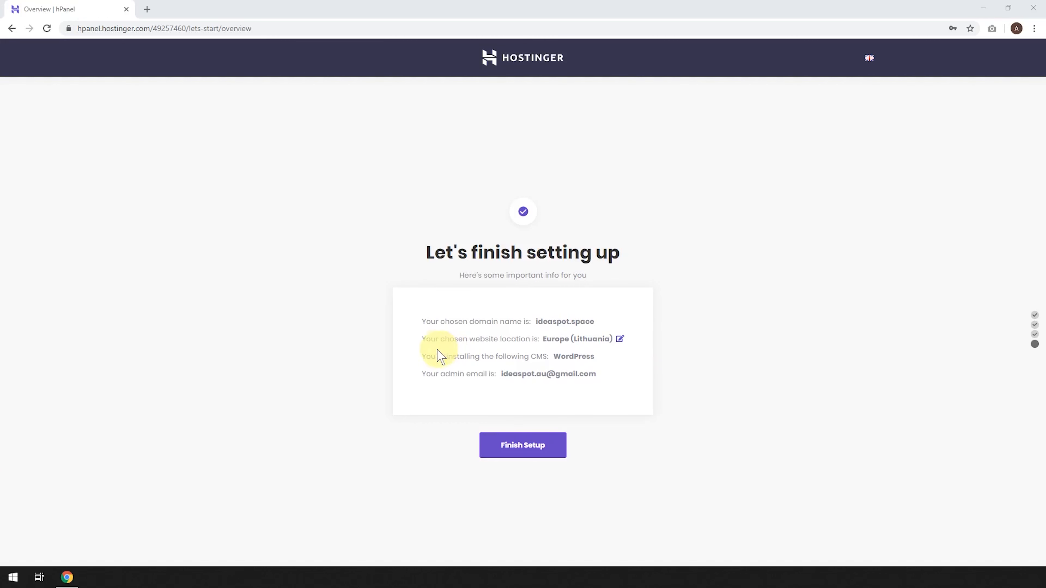
mouse_move(566, 342)
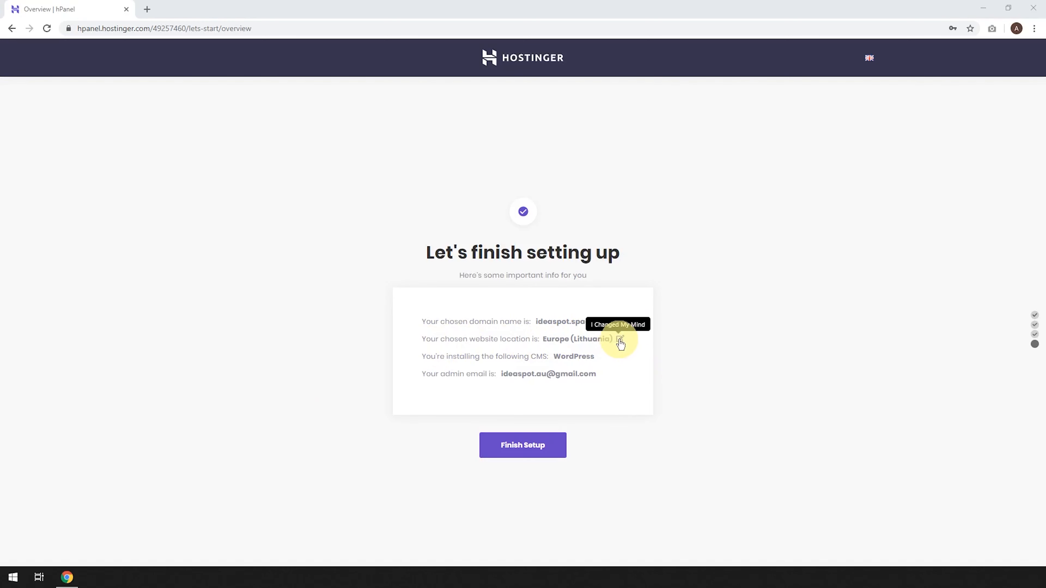
Edit the website location and confirm Asia (Singapore) instead of Europe (Lithuania) in the setup summary
click(620, 339)
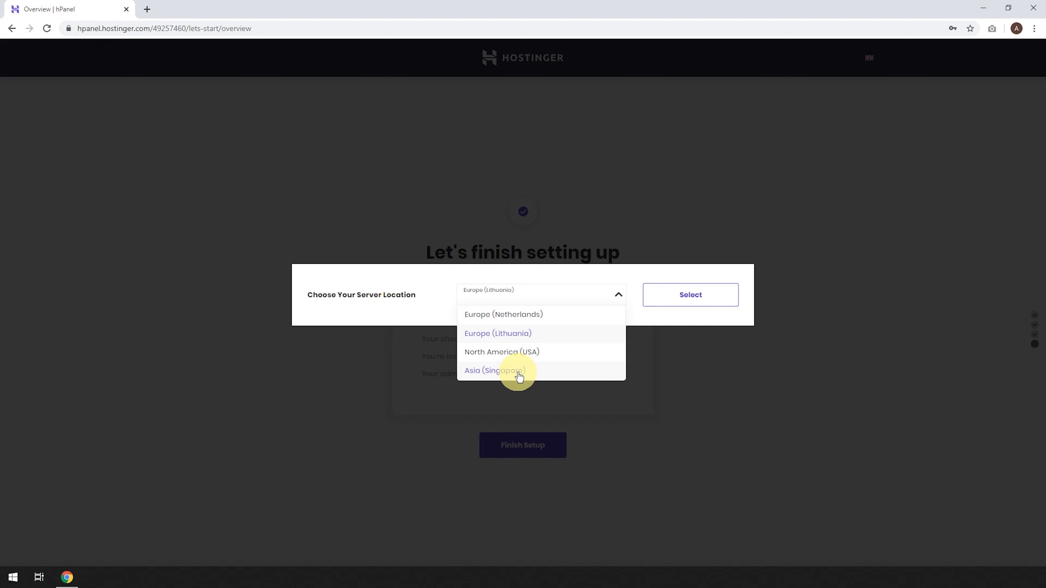
mouse_move(480, 355)
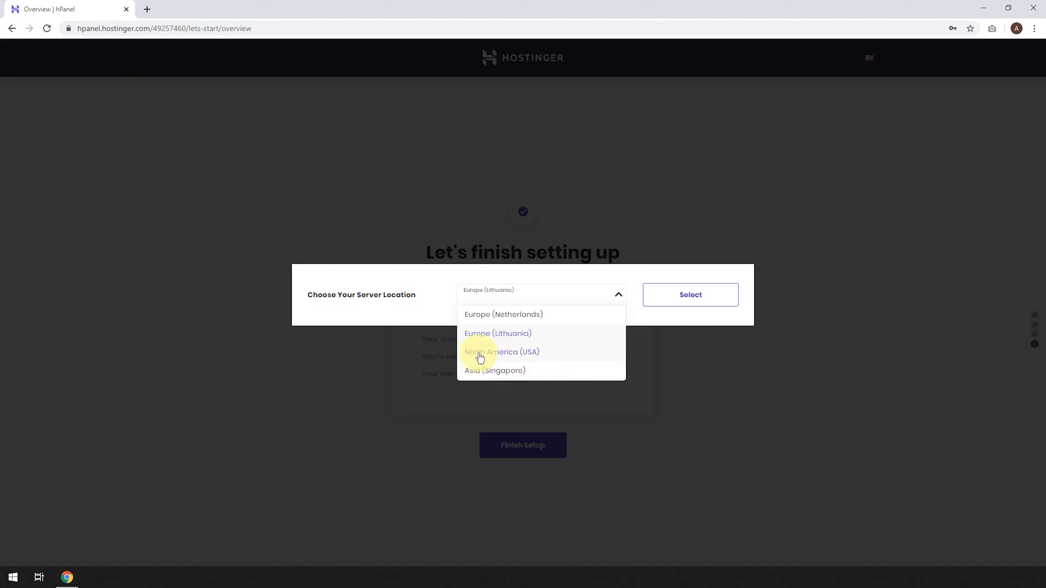
mouse_move(595, 354)
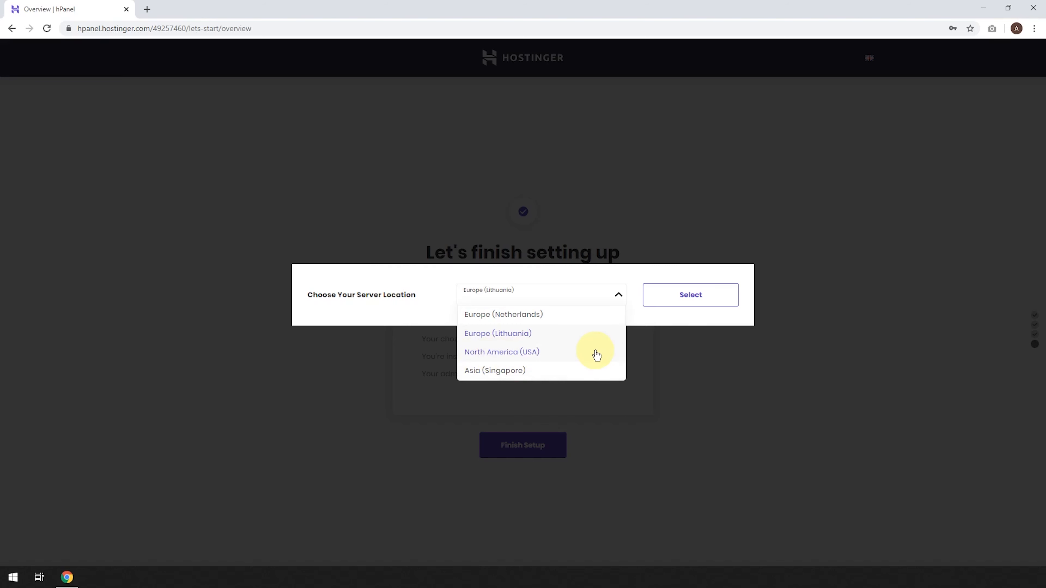
mouse_move(493, 332)
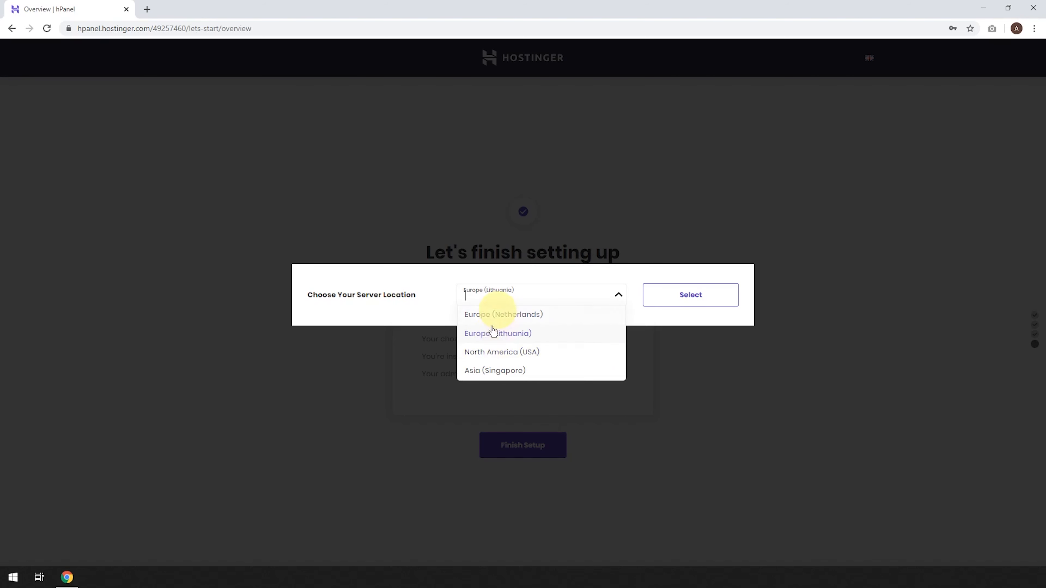
mouse_move(497, 371)
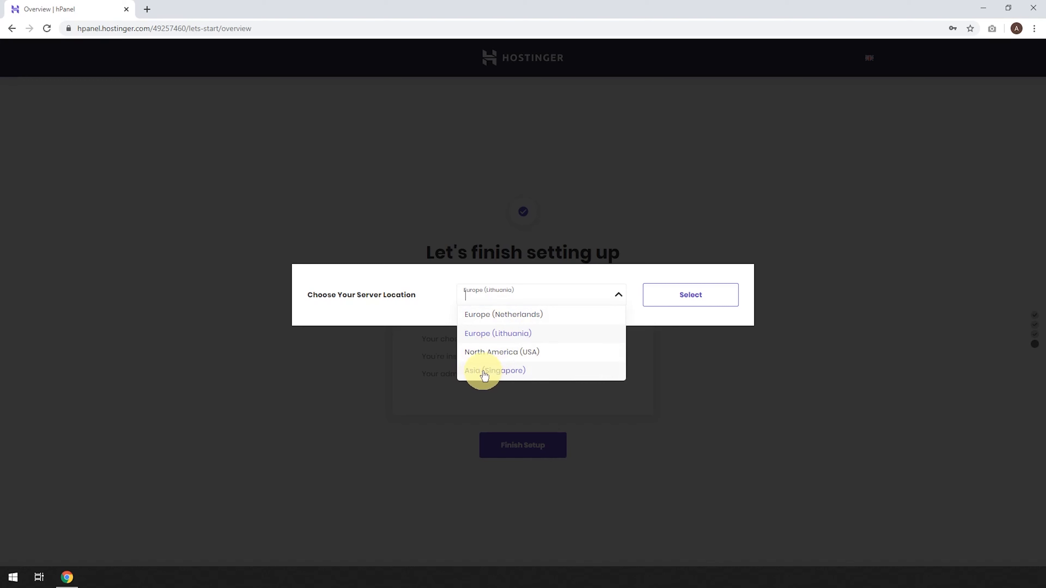
click(495, 371)
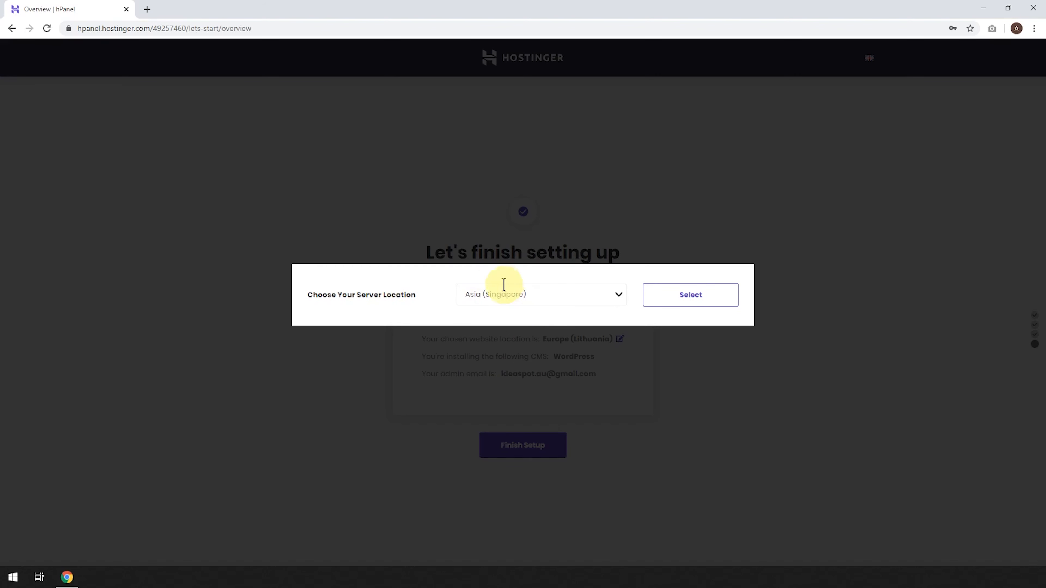
mouse_move(496, 297)
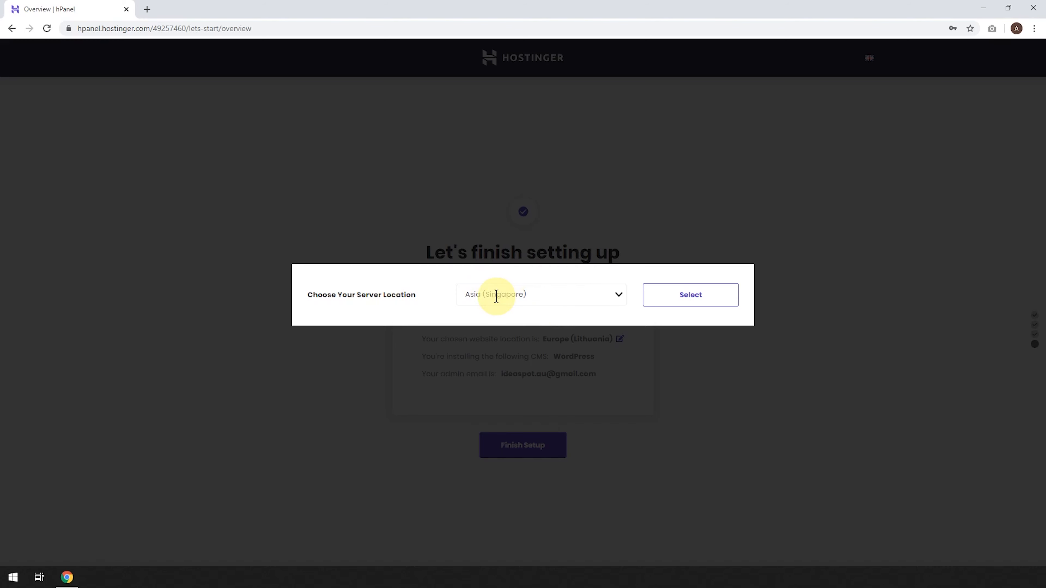
click(540, 294)
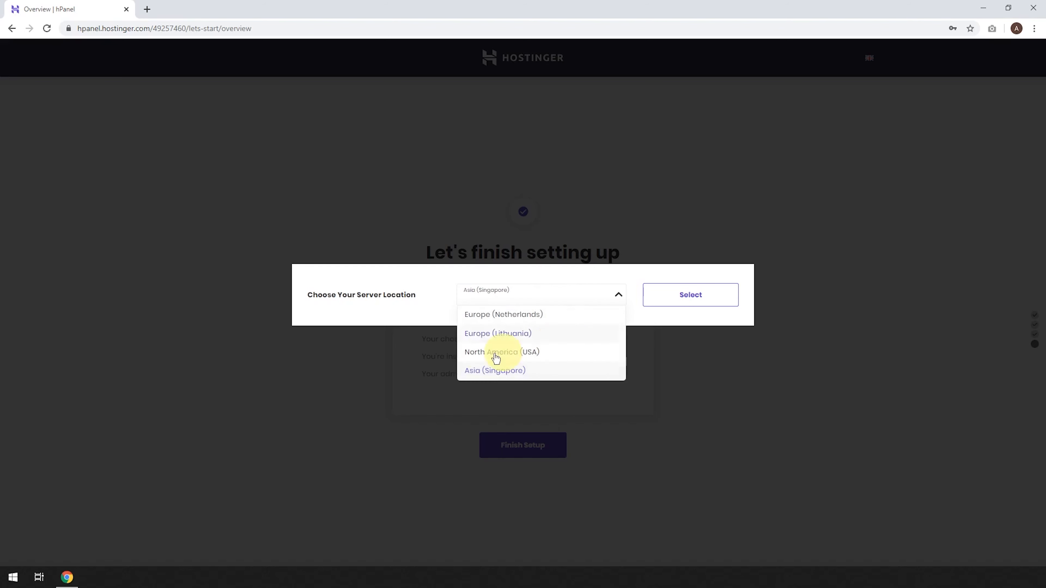
mouse_move(526, 356)
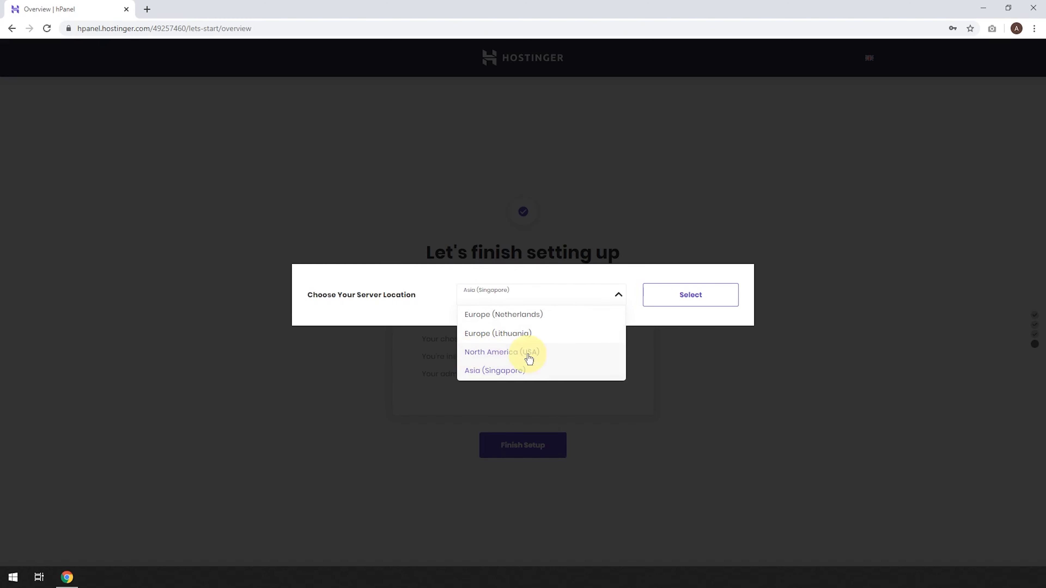
click(689, 295)
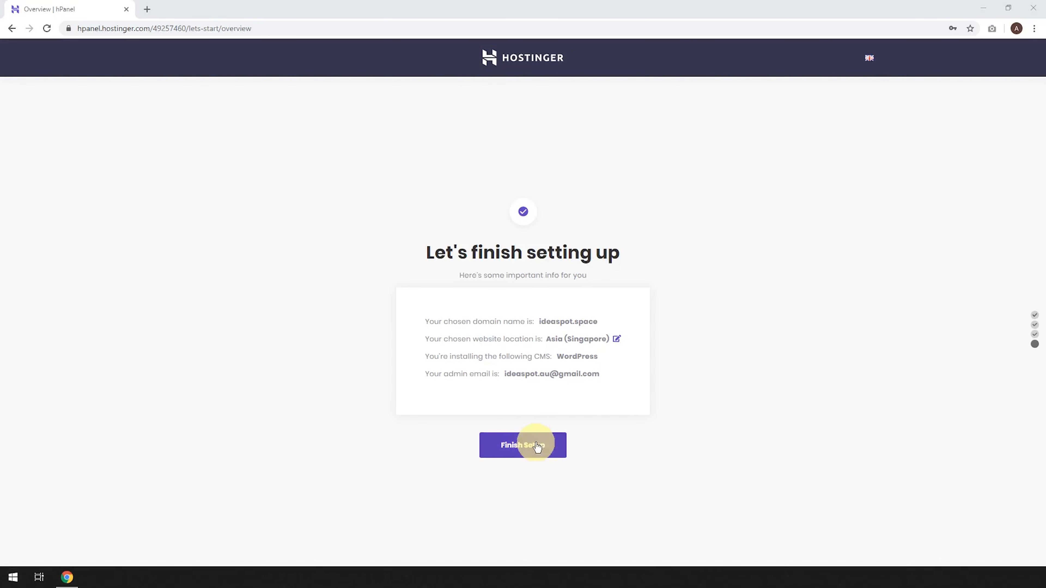
Finish setup and continue past the 'Your website is ready' notice with its temporary preview subdomain
click(522, 445)
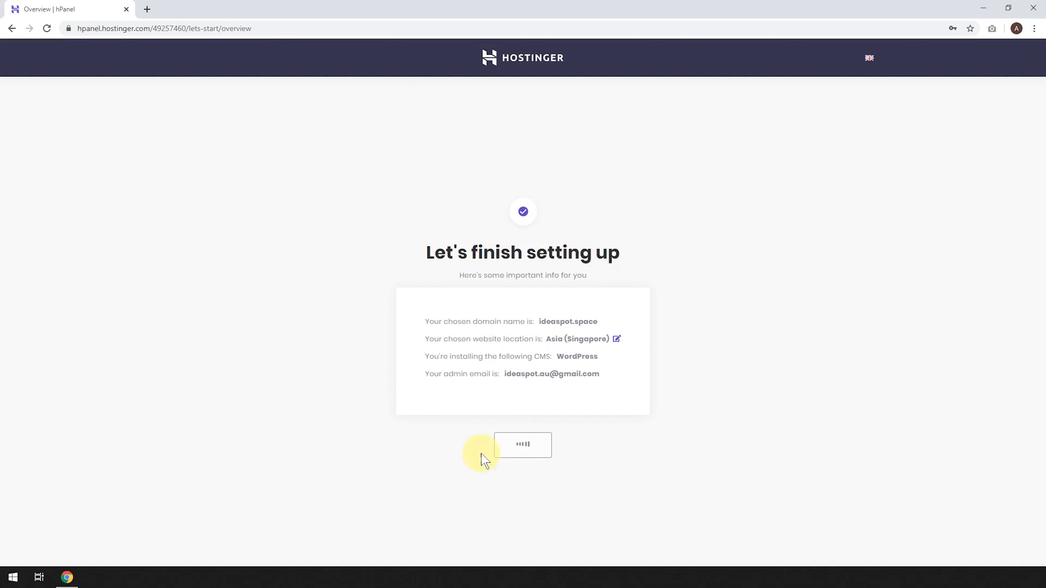
click(522, 445)
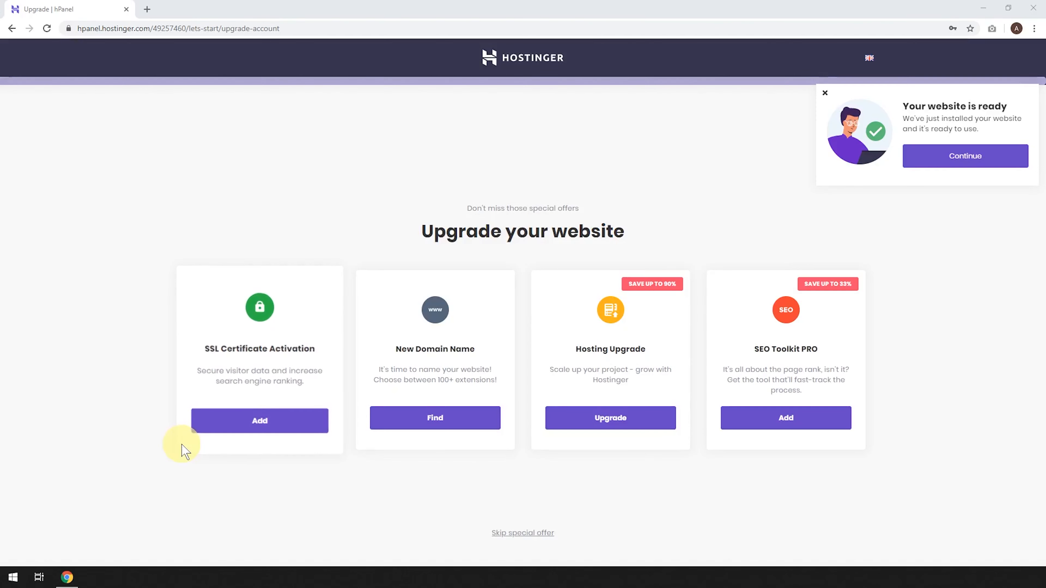
mouse_move(375, 327)
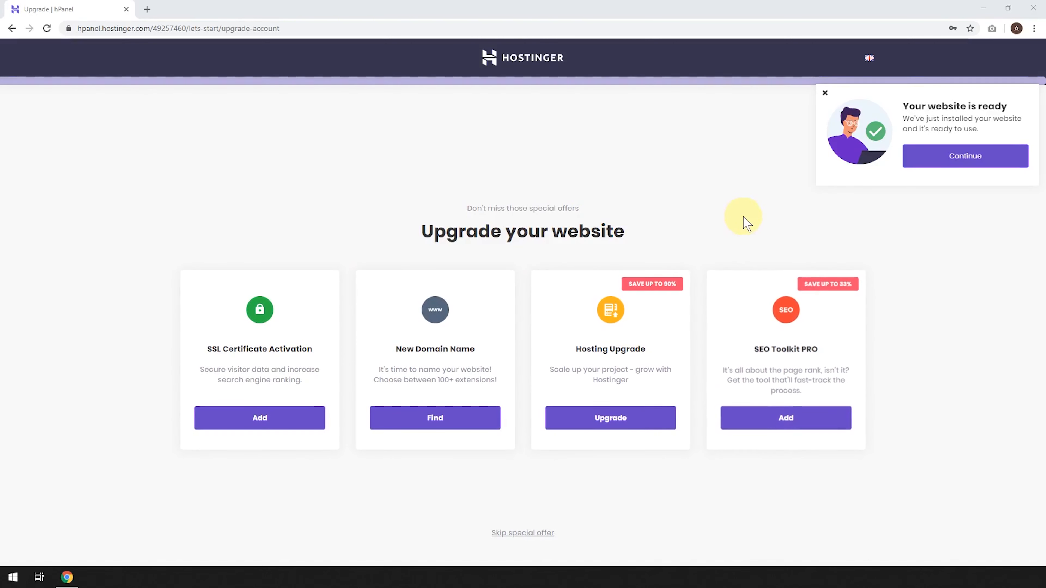
mouse_move(894, 119)
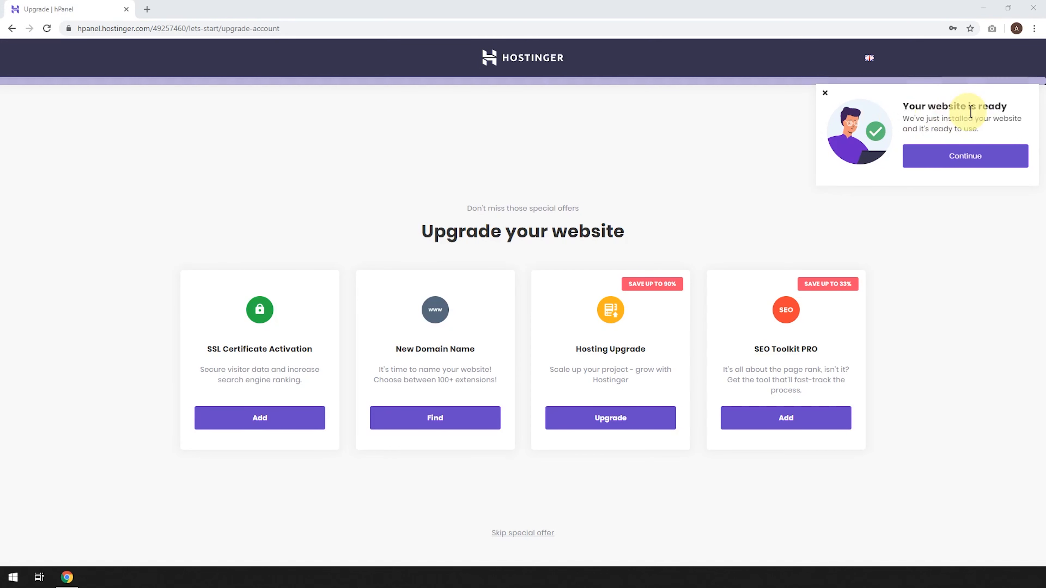
mouse_move(947, 160)
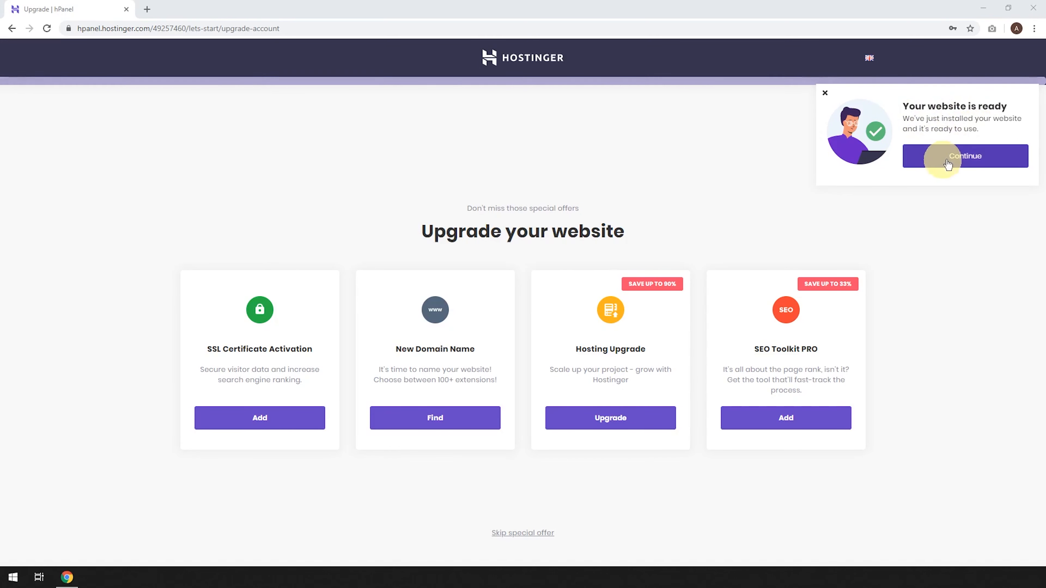
click(965, 157)
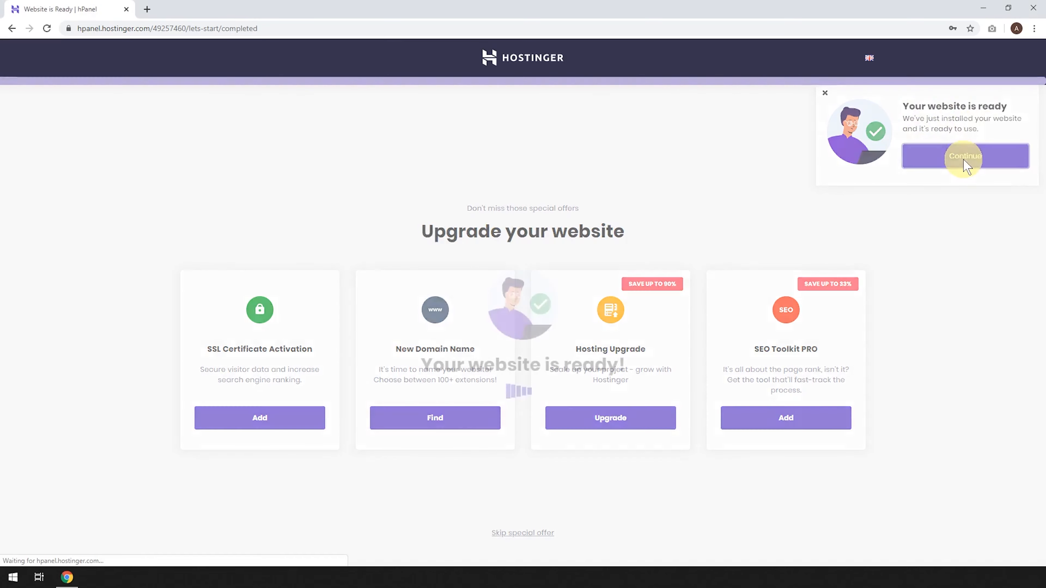
click(963, 156)
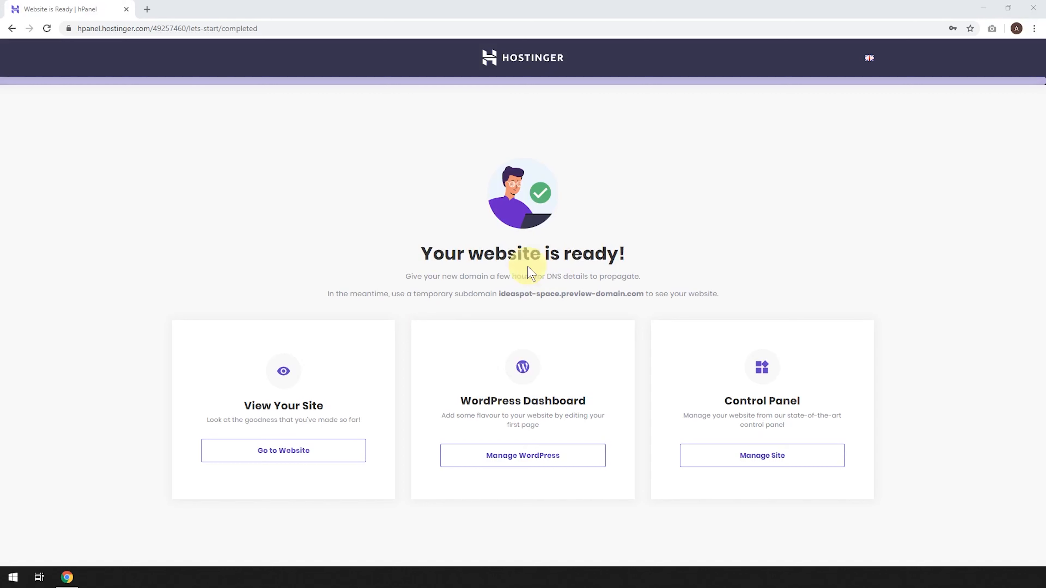
mouse_move(561, 290)
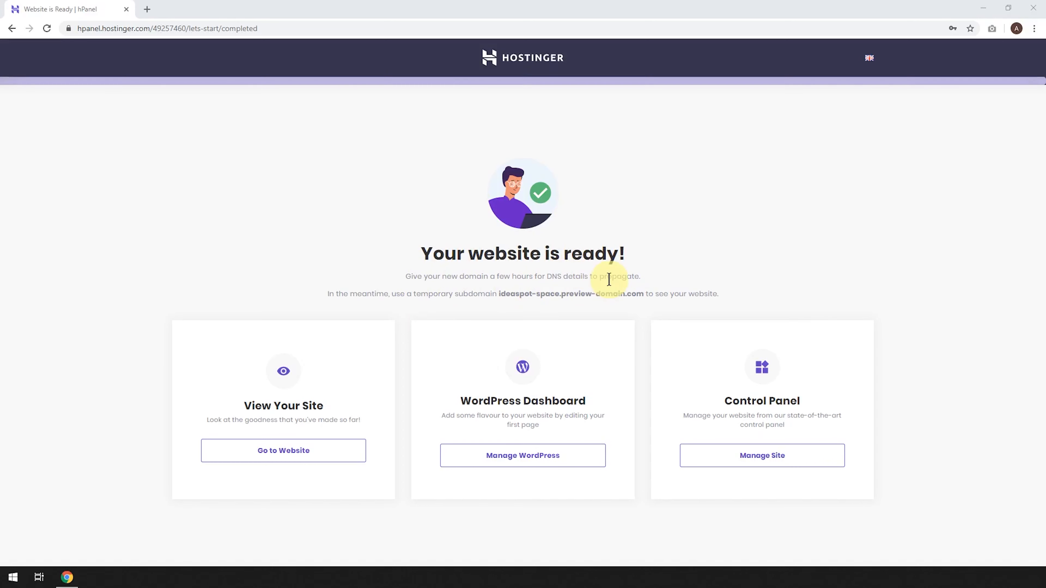
mouse_move(606, 278)
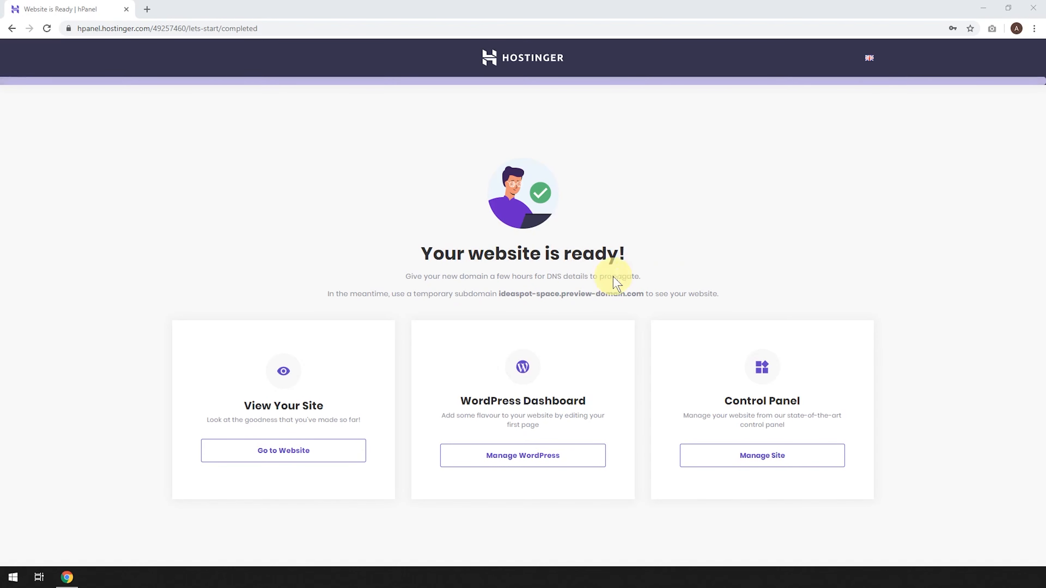
mouse_move(575, 282)
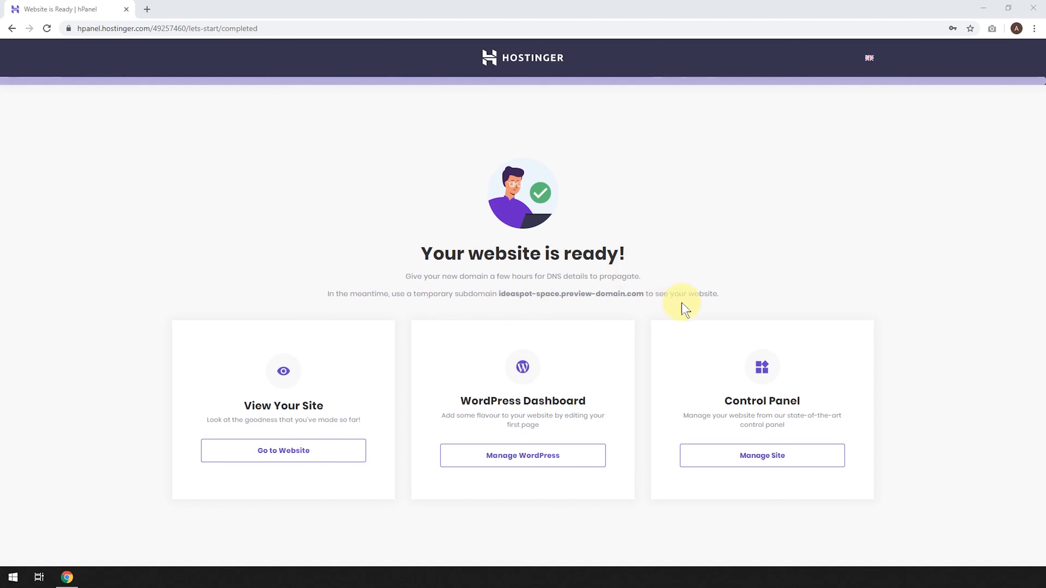
mouse_move(283, 450)
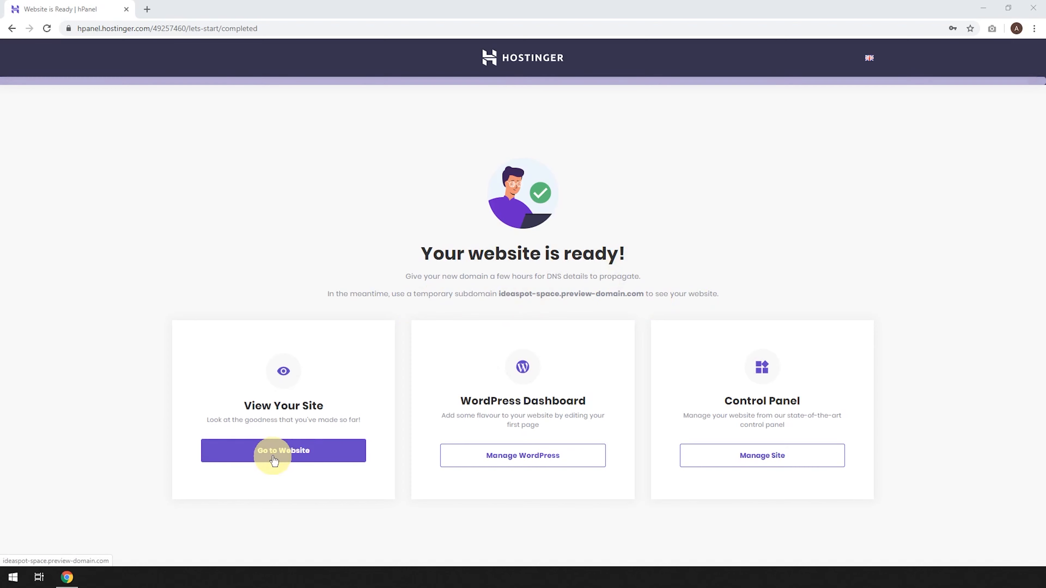
View the new site's Hello world! page, then launch Manage WordPress for its dashboard
click(282, 451)
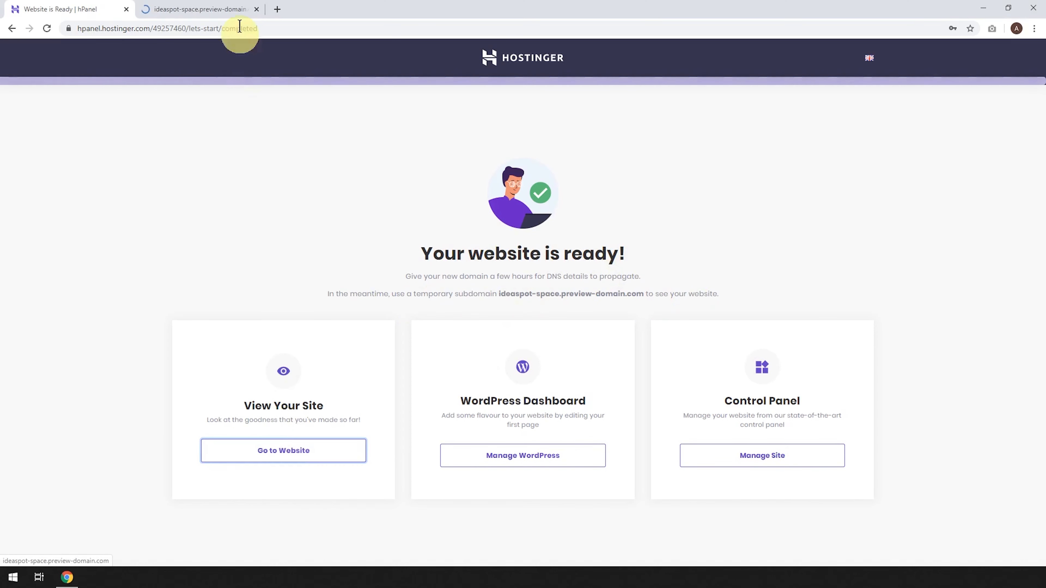
click(196, 8)
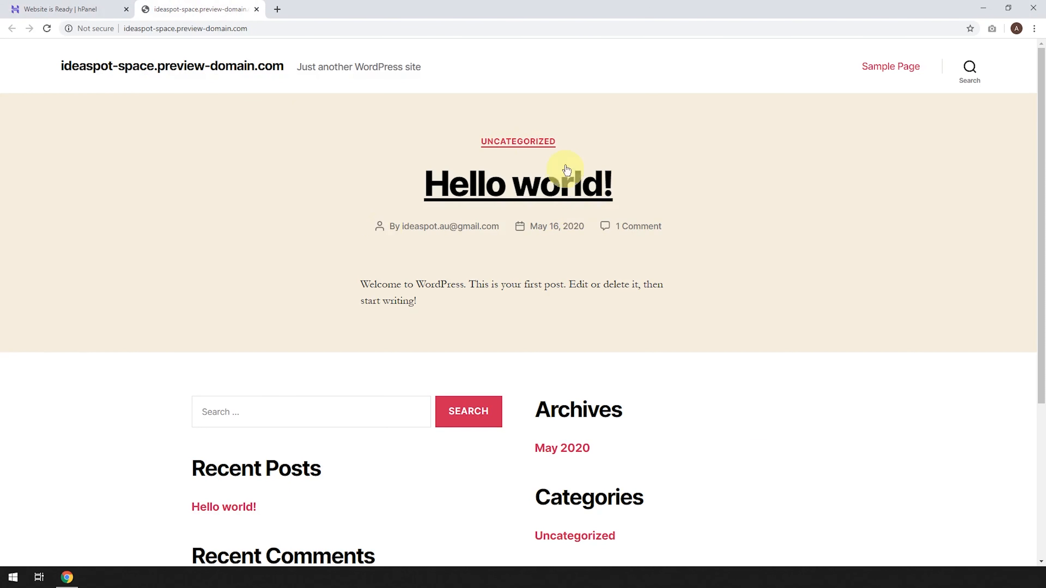
mouse_move(255, 180)
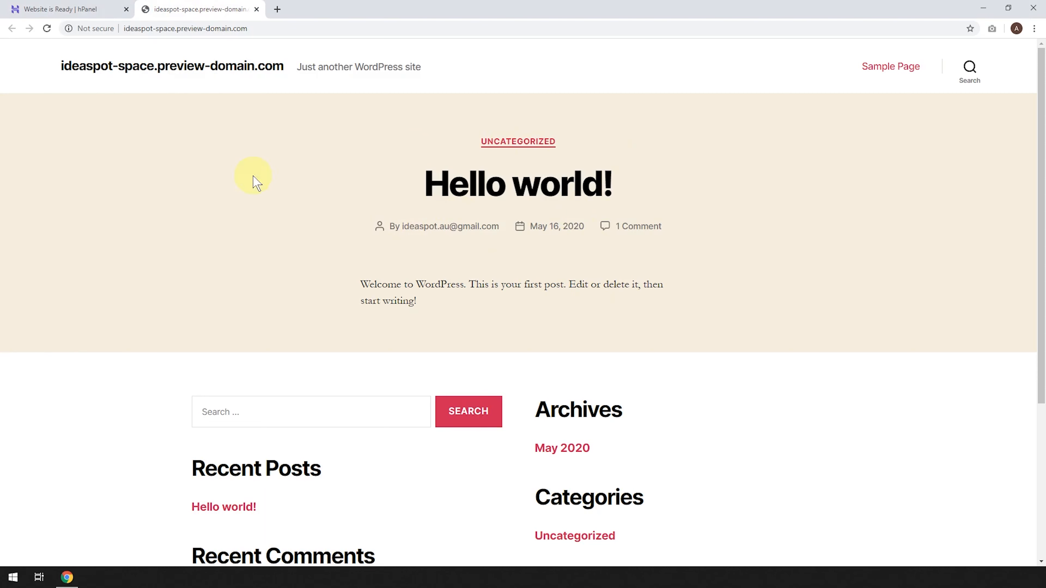
click(63, 9)
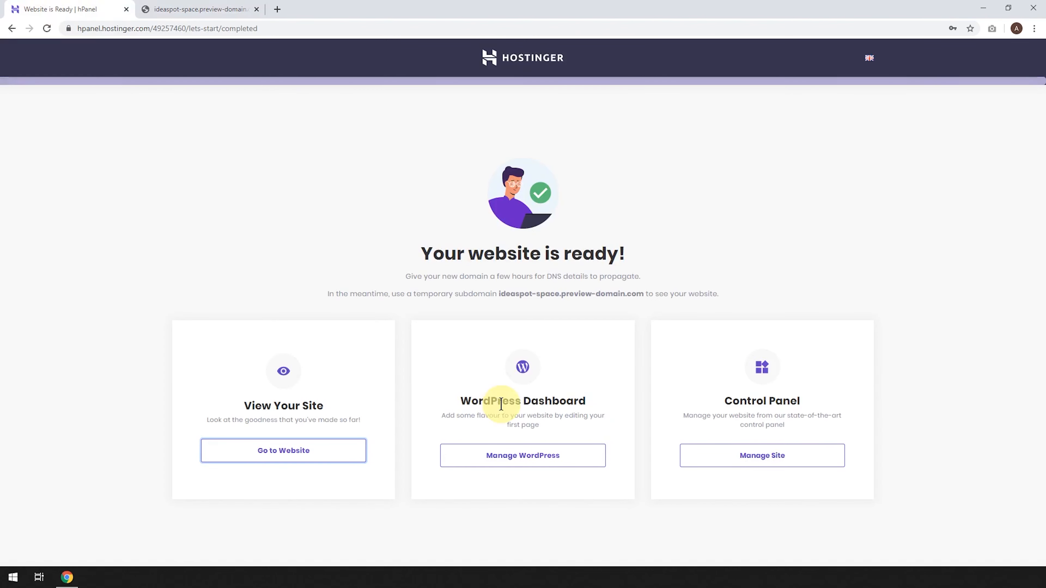
click(523, 455)
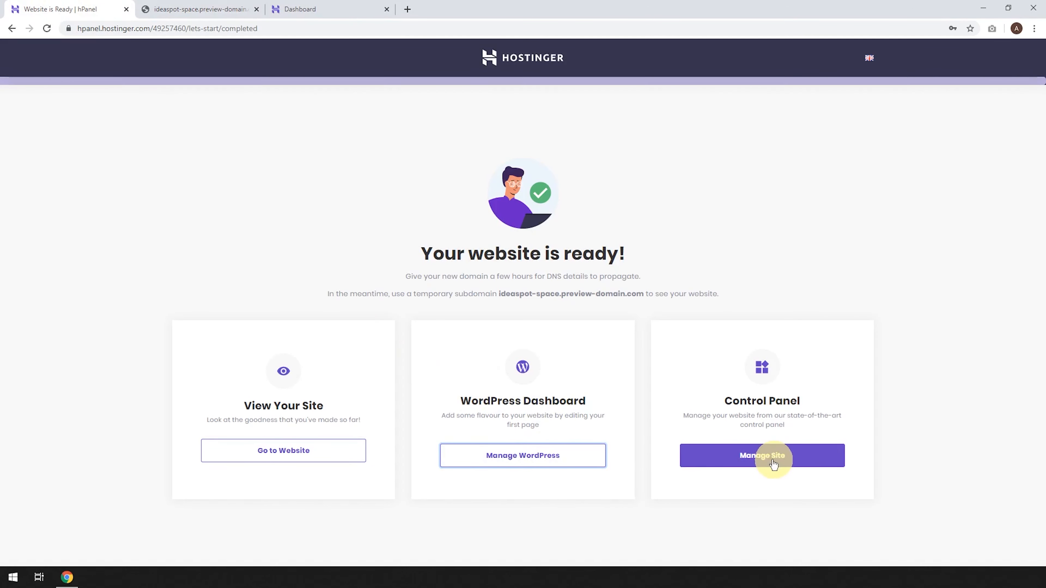
Open Manage Site to reach the hPanel hosting account page for ideaspot.space
click(761, 455)
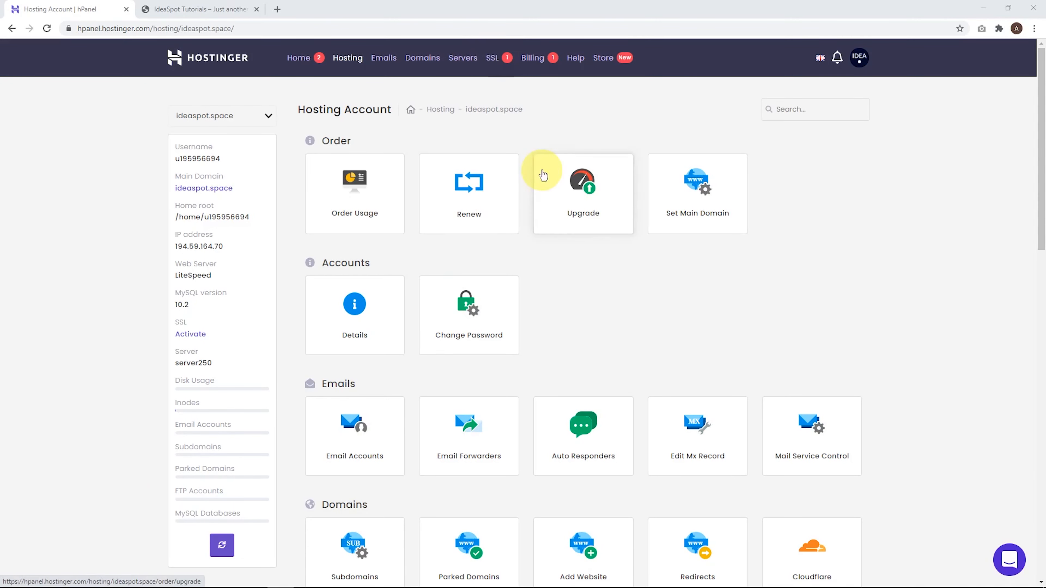
scroll(down, 3)
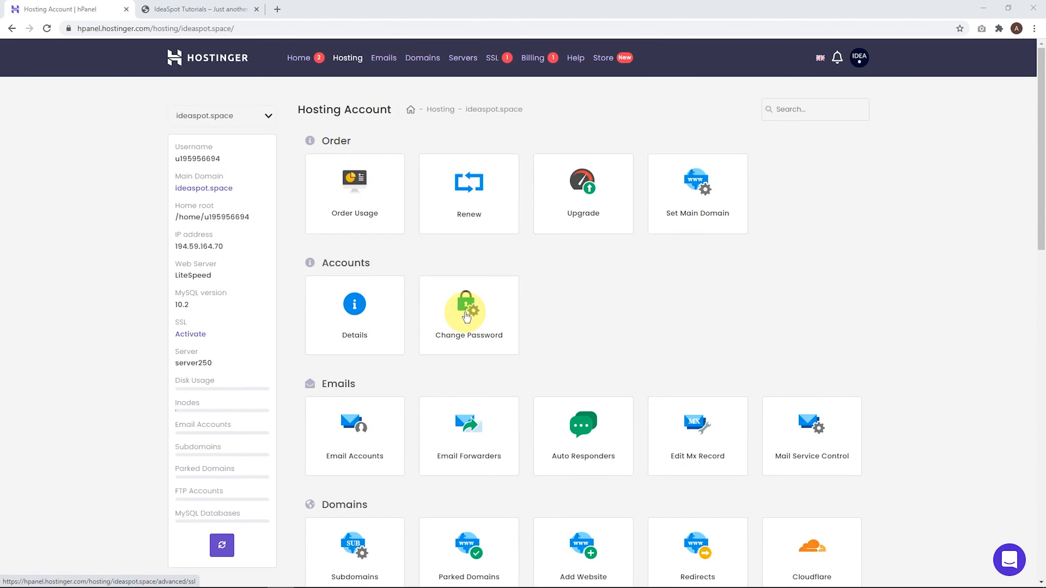
mouse_move(104, 80)
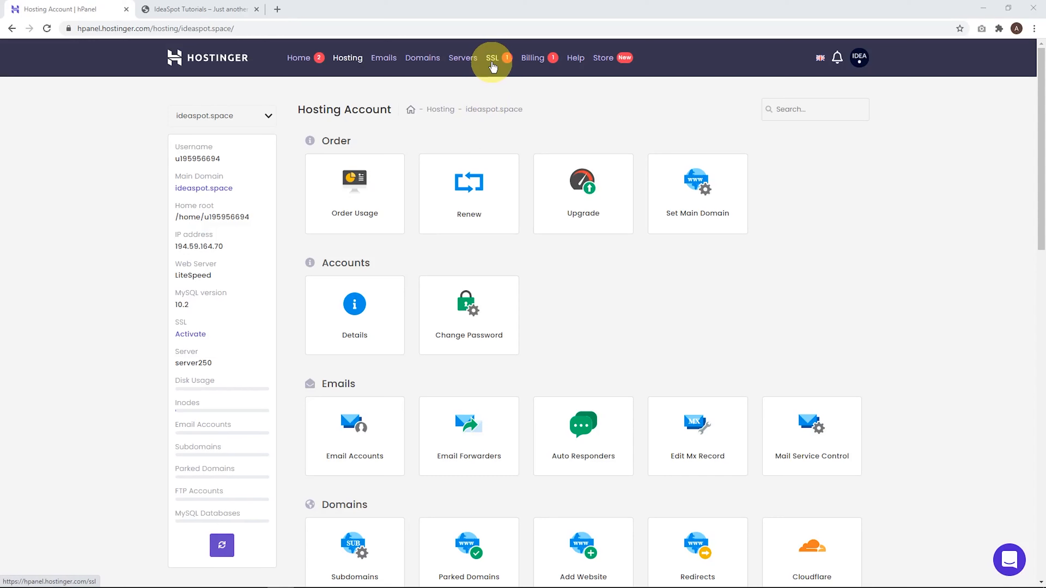
Activate the pending SSL for ideaspot.space and view its installed Let's Encrypt certificate
click(492, 58)
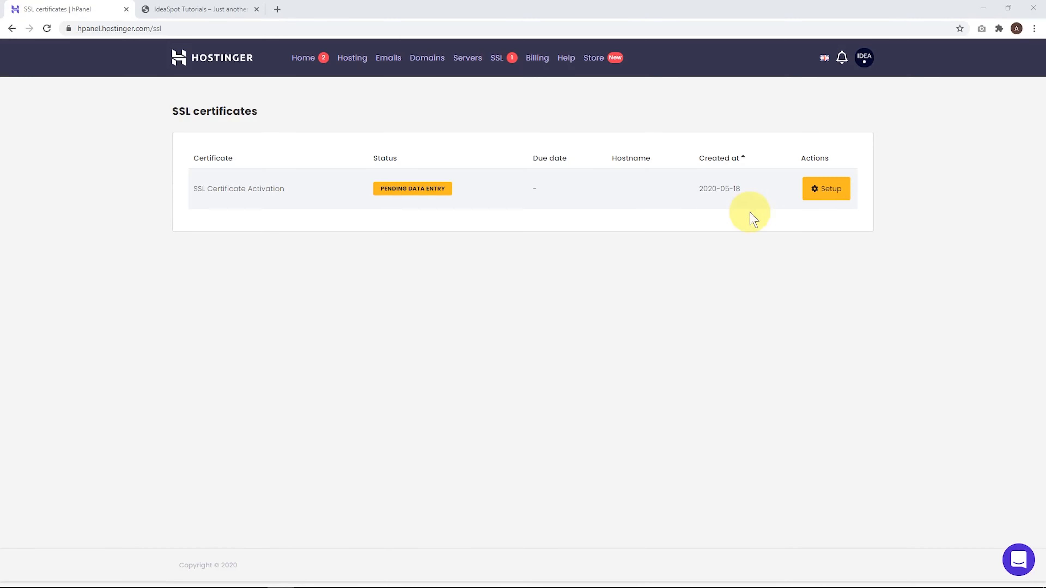
click(826, 188)
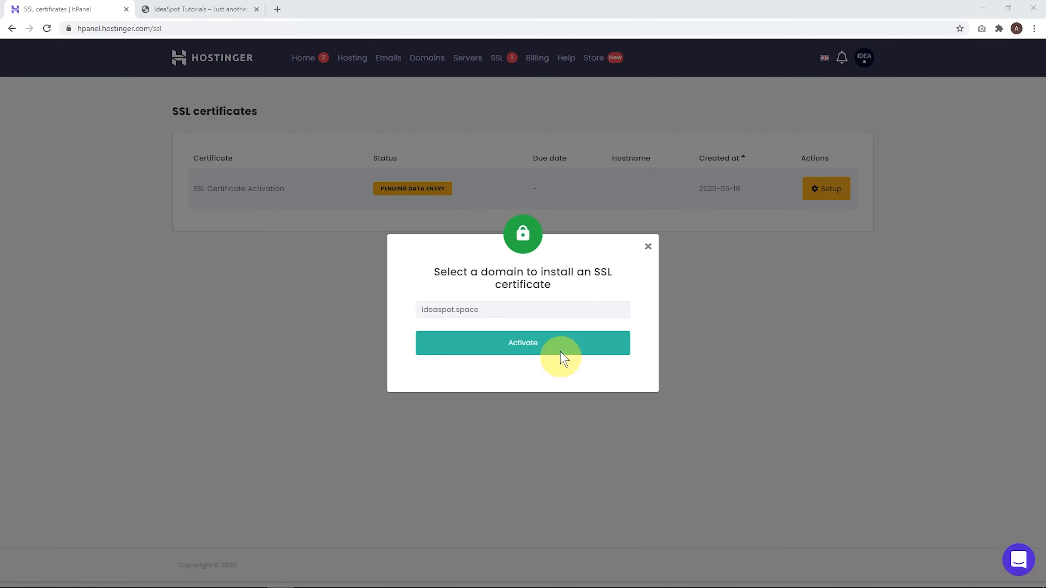
mouse_move(428, 325)
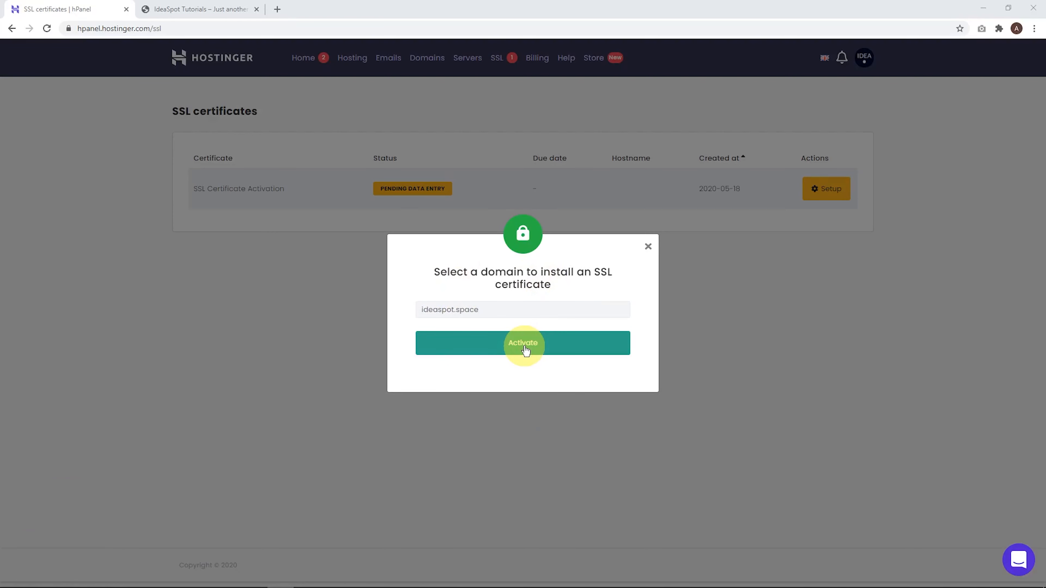
click(523, 343)
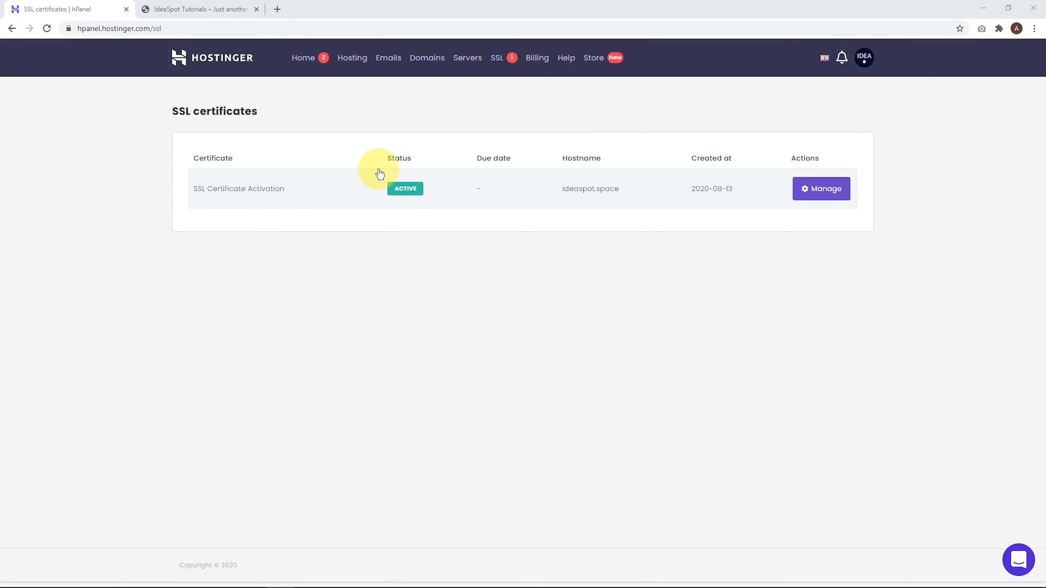
mouse_move(573, 221)
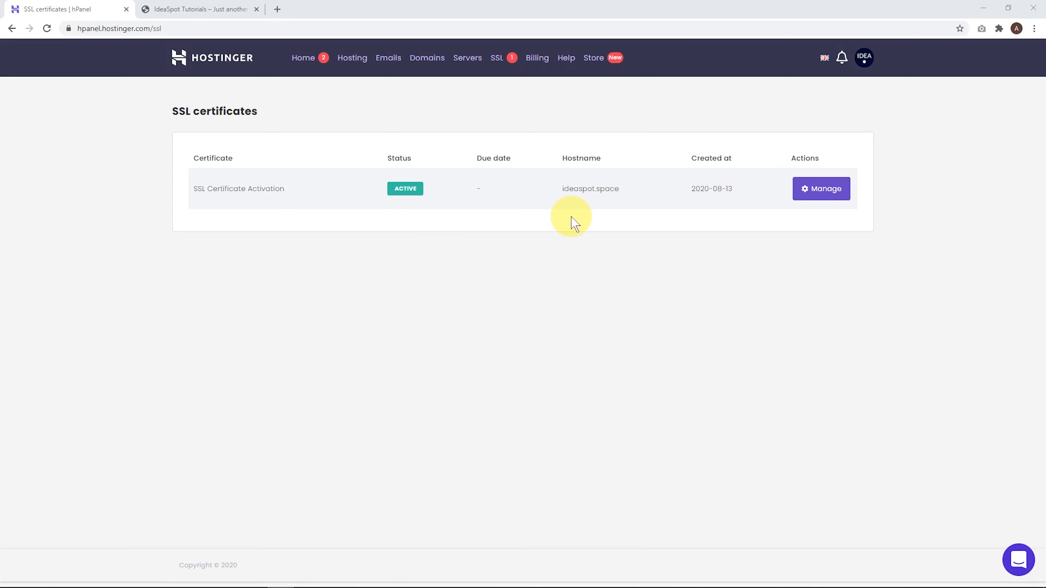
click(821, 188)
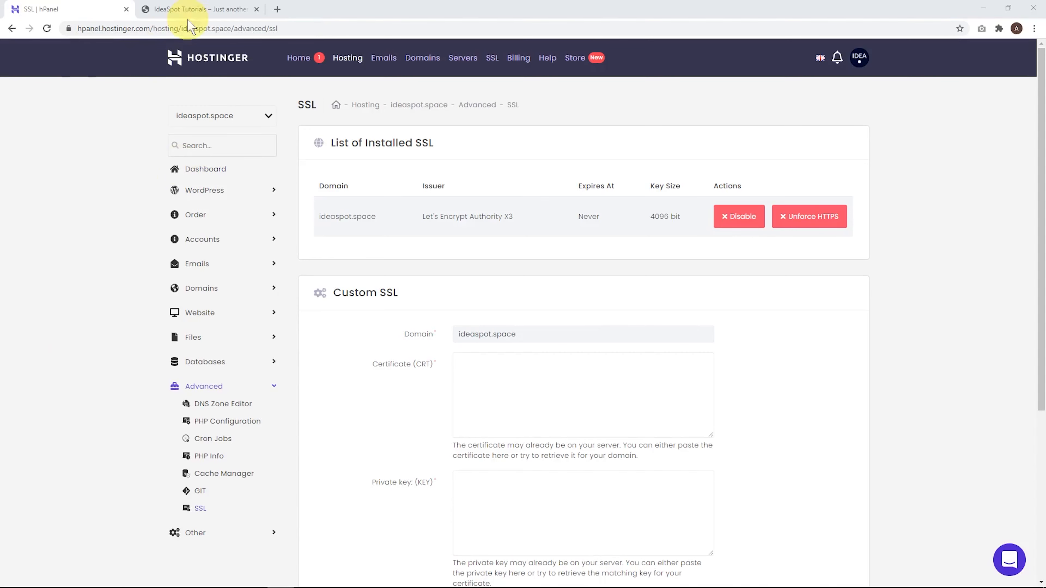
Check the live site loads with a padlock, then use Meta's Log in link to reach the login page
click(196, 9)
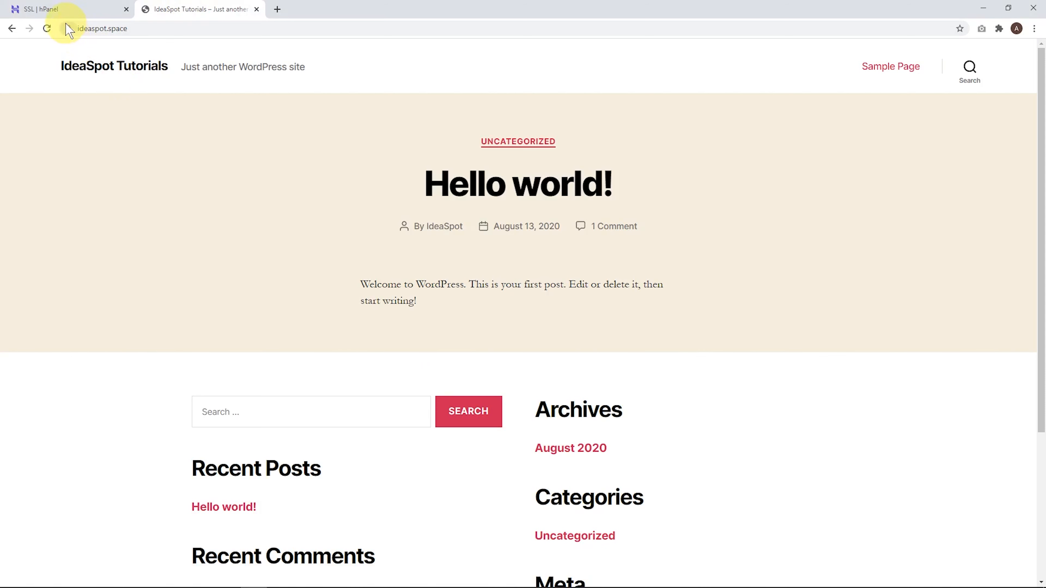
mouse_move(68, 28)
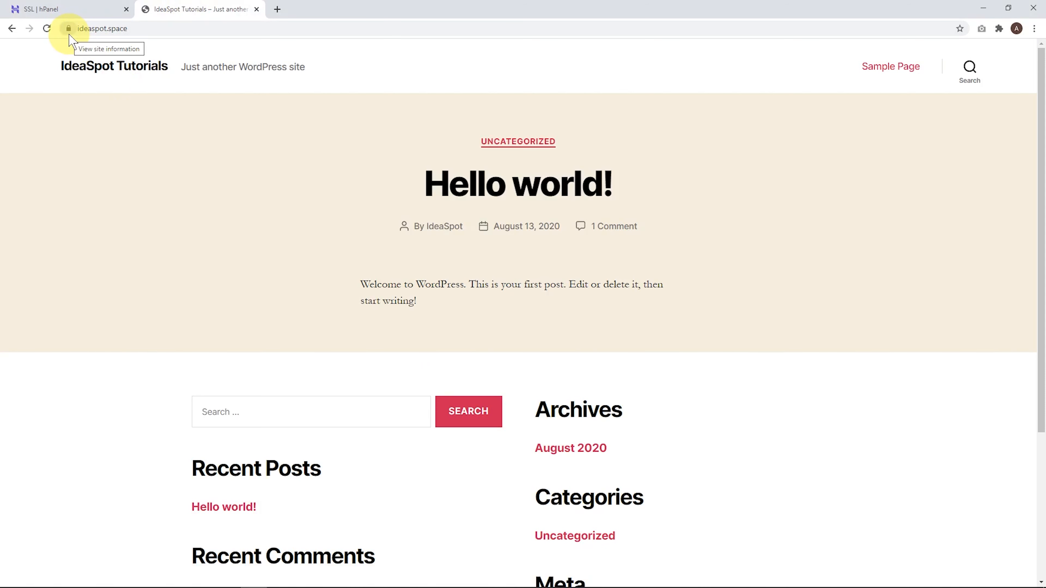
mouse_move(610, 304)
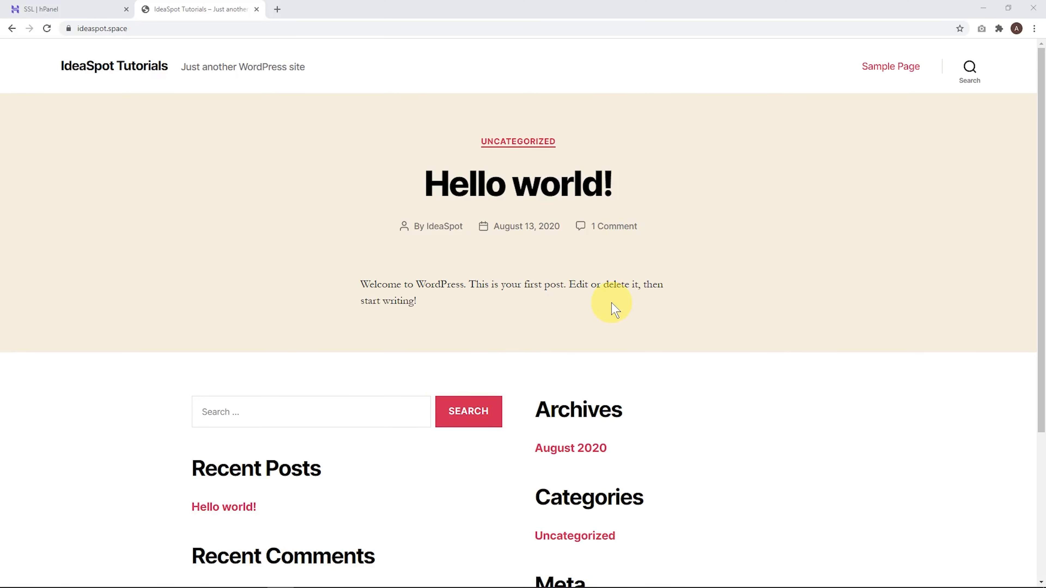
scroll(down, 3)
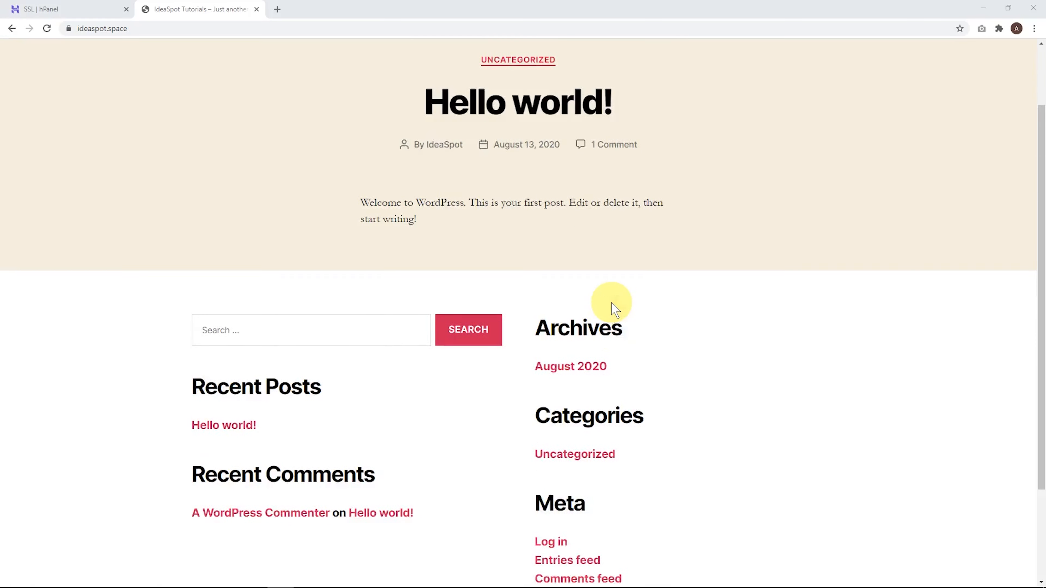
click(550, 416)
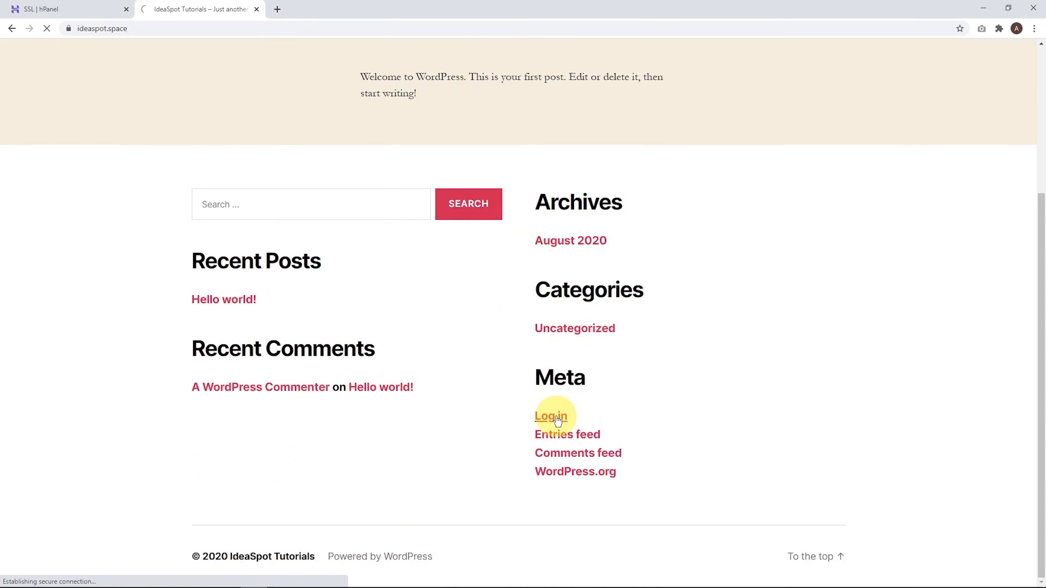
click(549, 416)
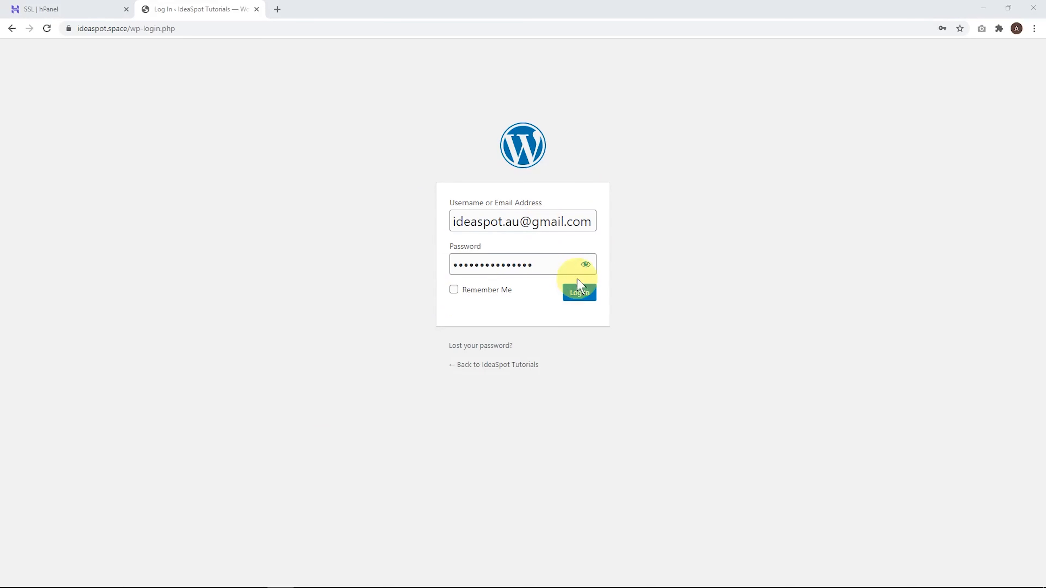
Log in with the saved credentials to the IdeaSpot Tutorials admin Dashboard
click(578, 292)
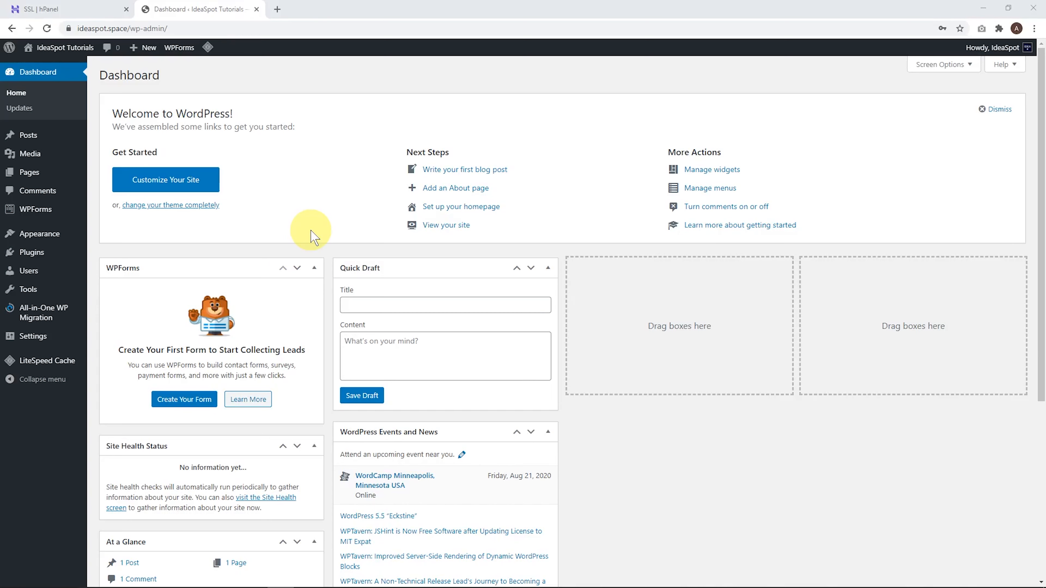
click(142, 47)
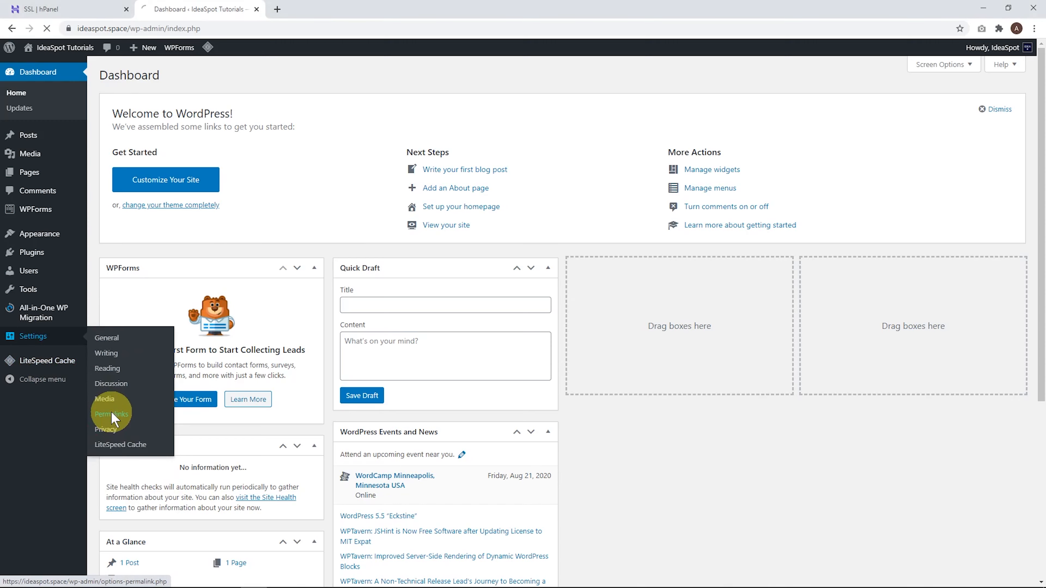
Set the permalink structure to Post name and save the change
click(111, 413)
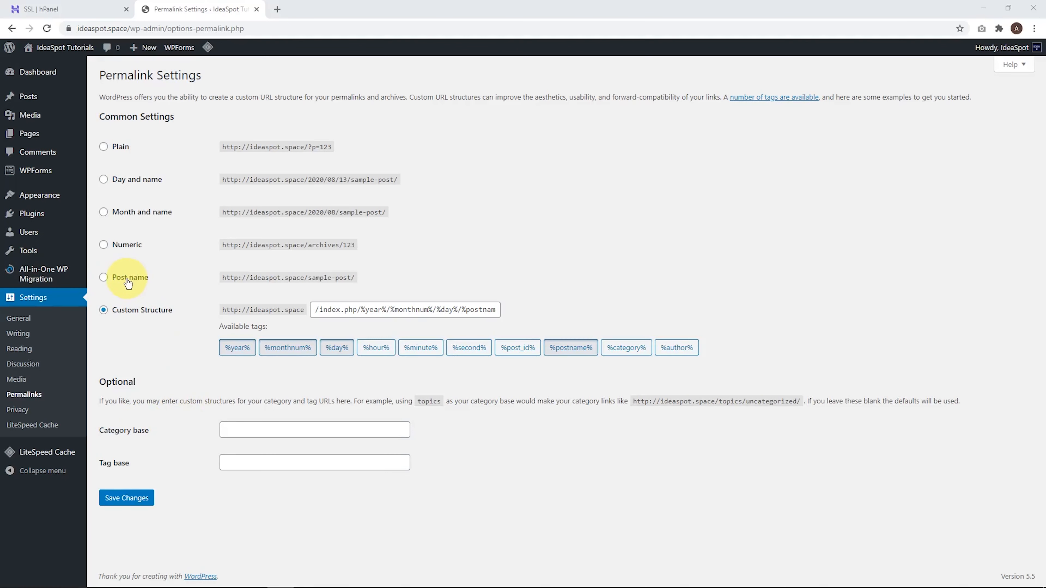
click(104, 277)
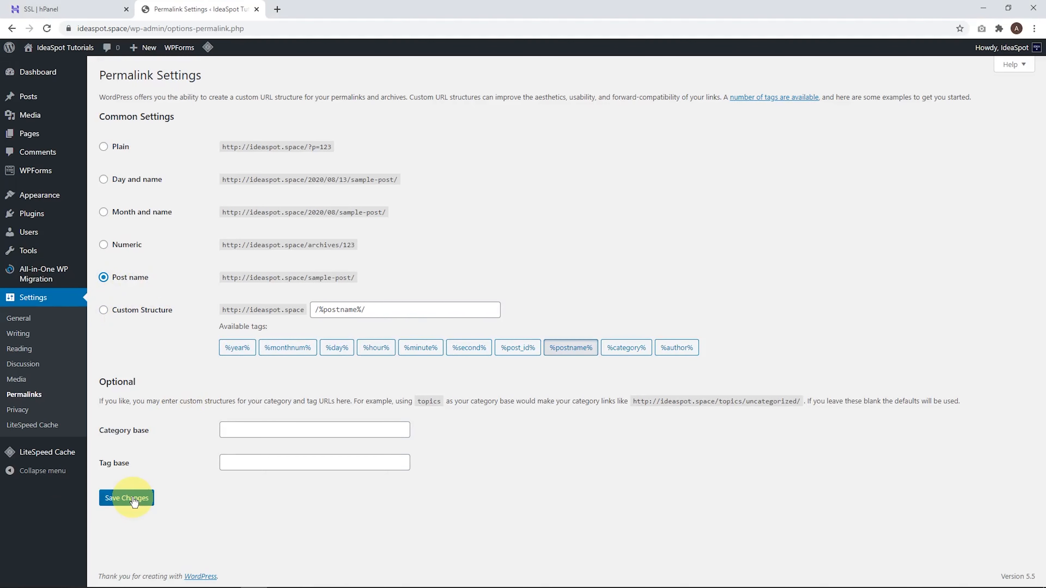
click(126, 497)
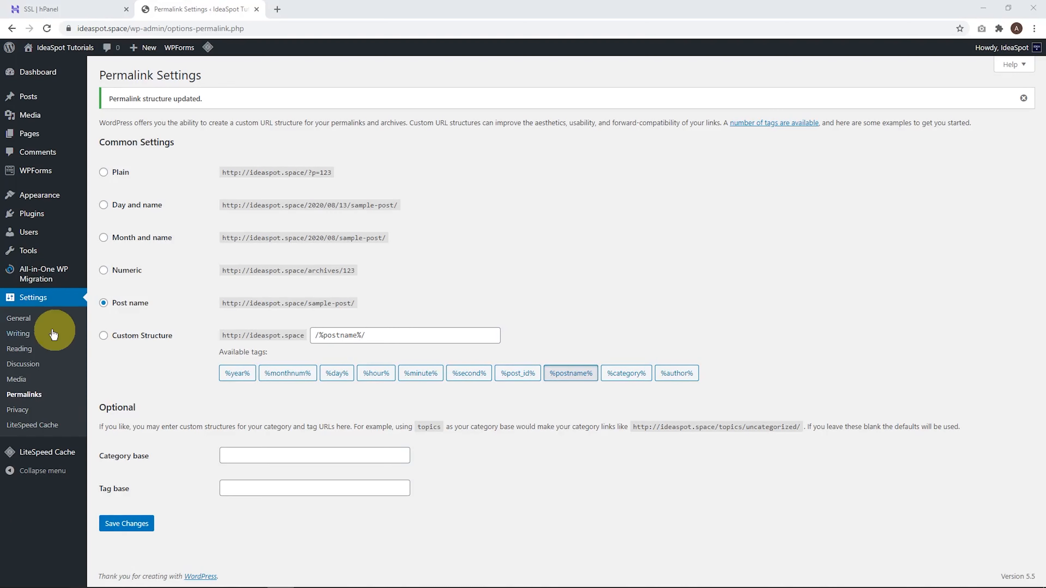
click(18, 318)
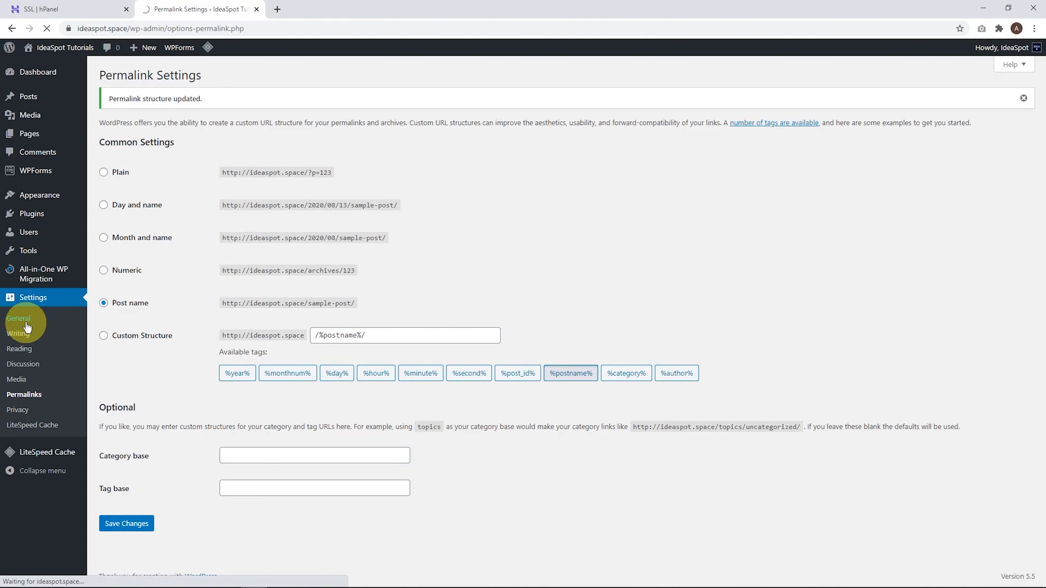
click(18, 318)
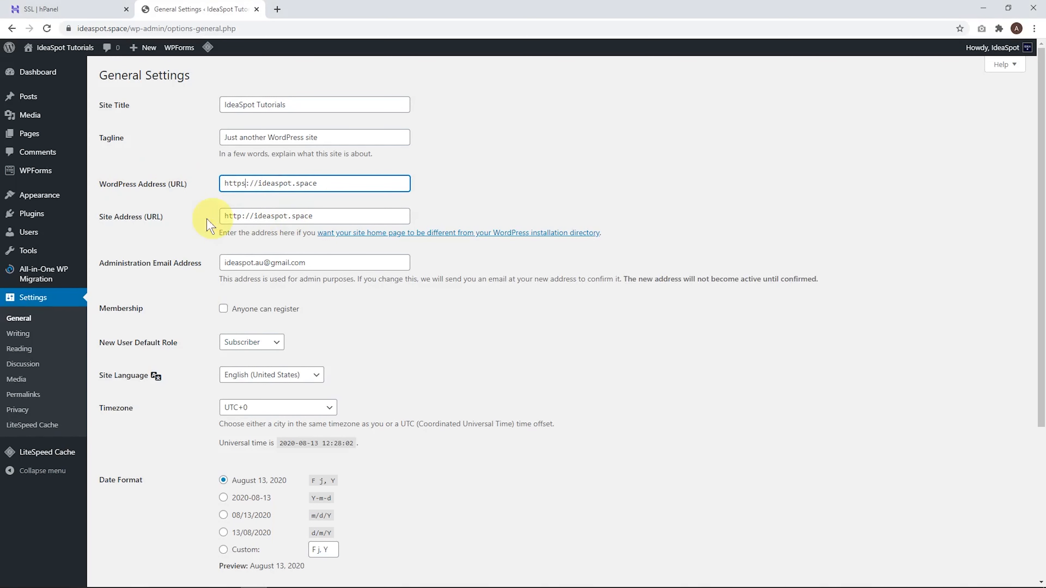
click(314, 215)
text(s)
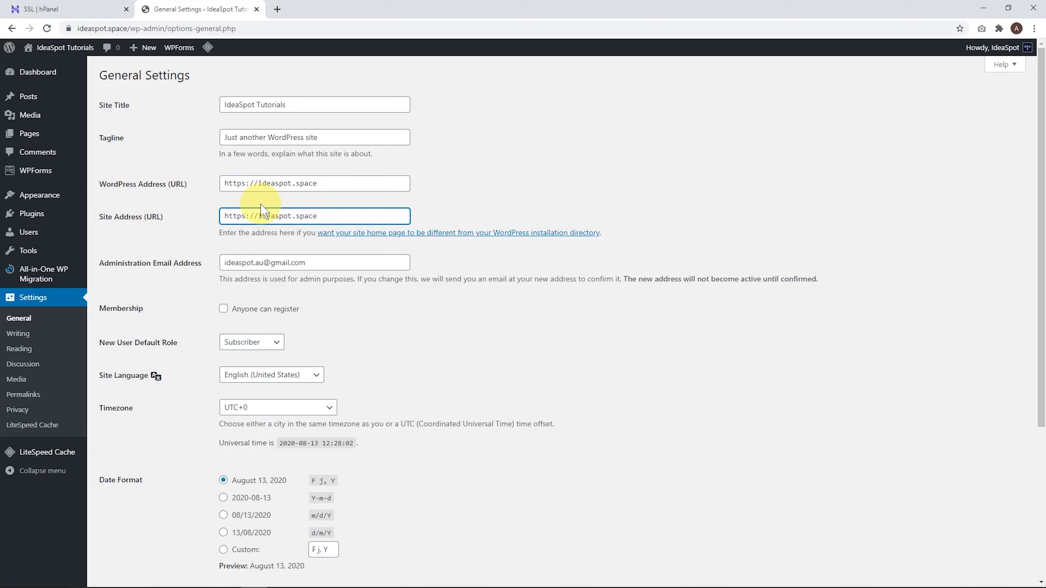
scroll(down, 3)
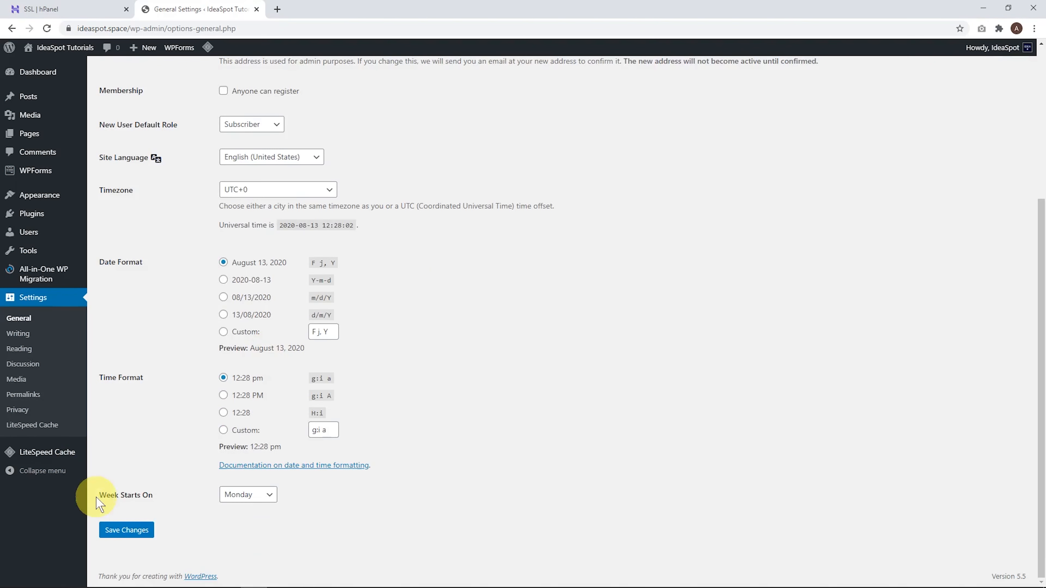
click(126, 530)
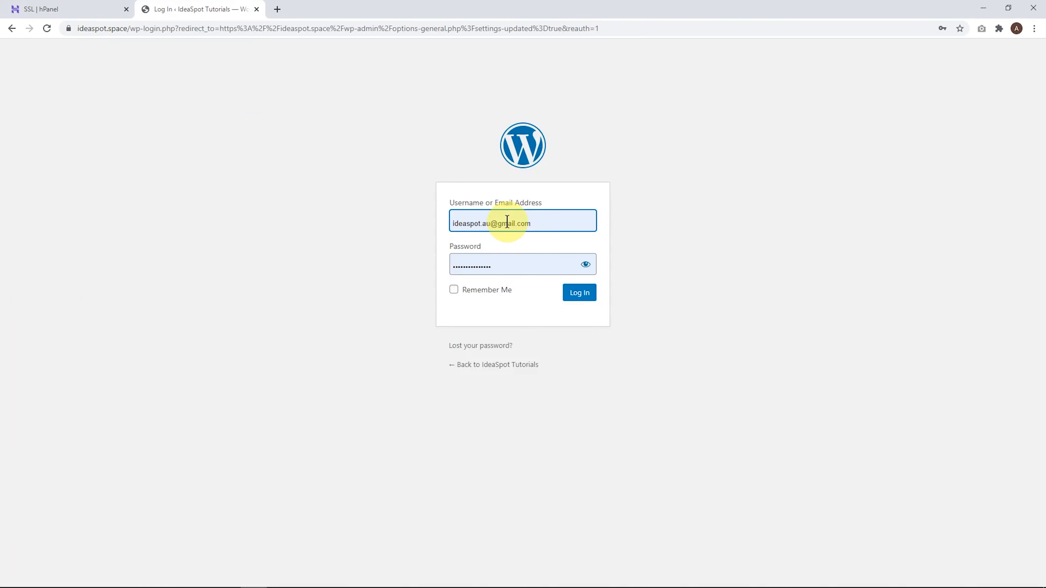
Log back in with the saved credentials after the https change
click(578, 293)
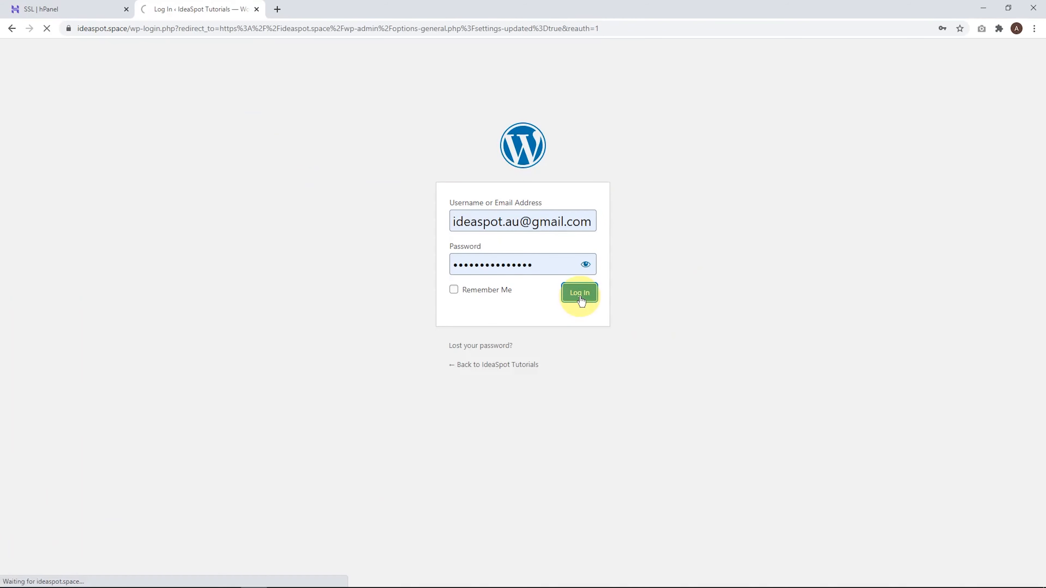
click(578, 293)
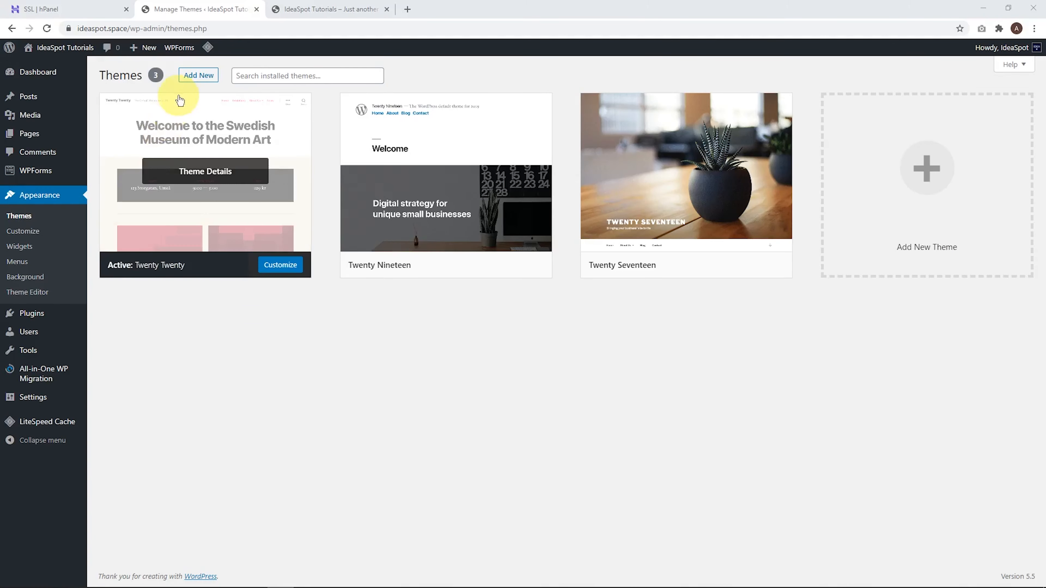
Search Add New themes for 'astra', then install and activate the Astra theme
click(198, 75)
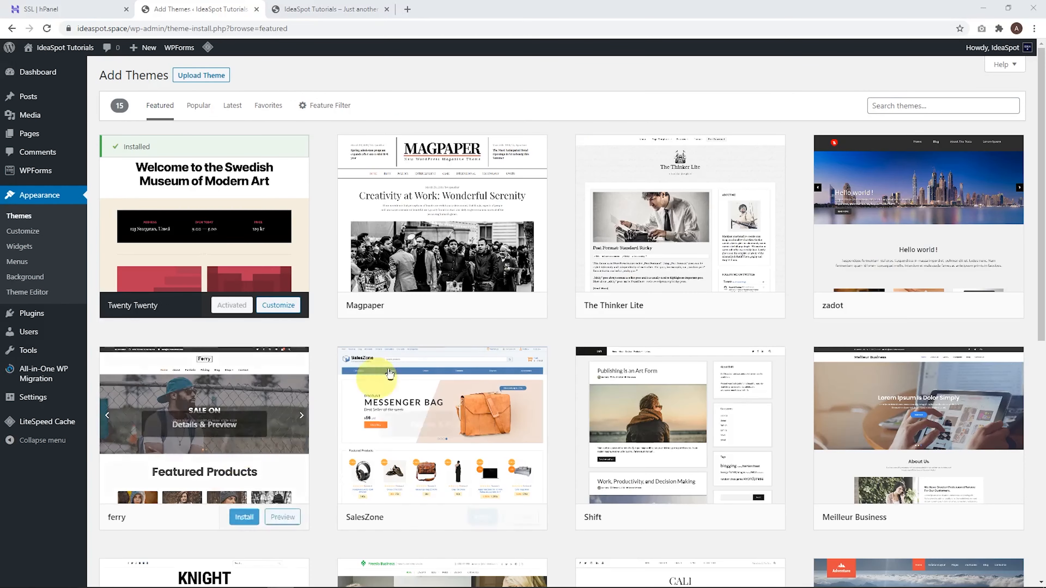
text(twenty s)
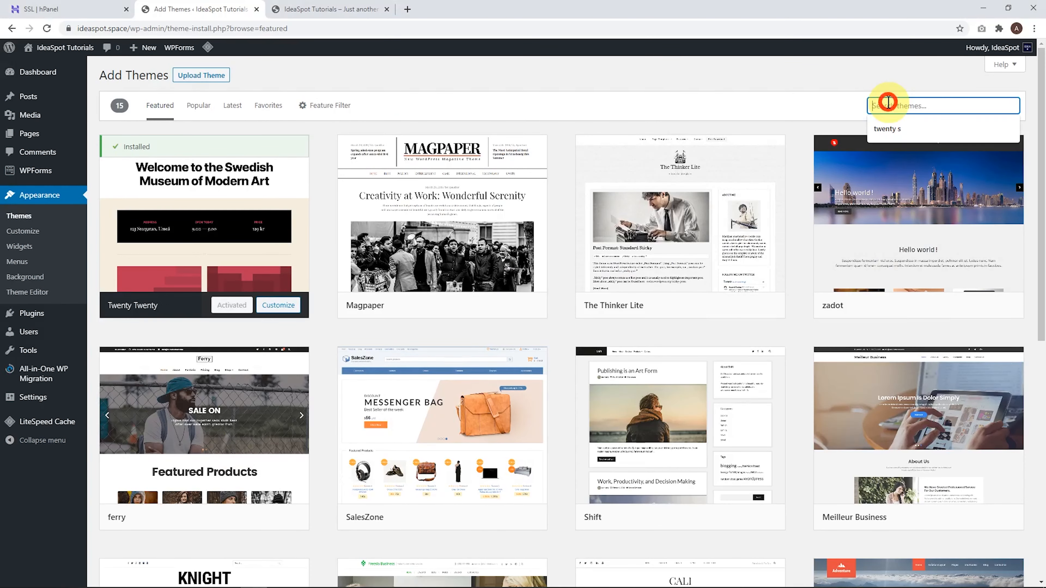
text(astra)
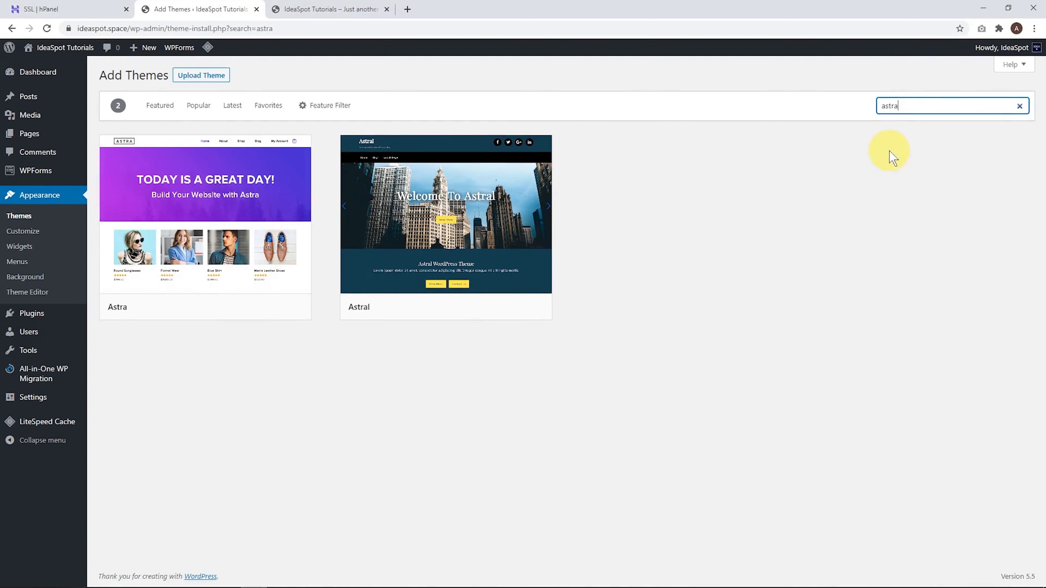
mouse_move(163, 265)
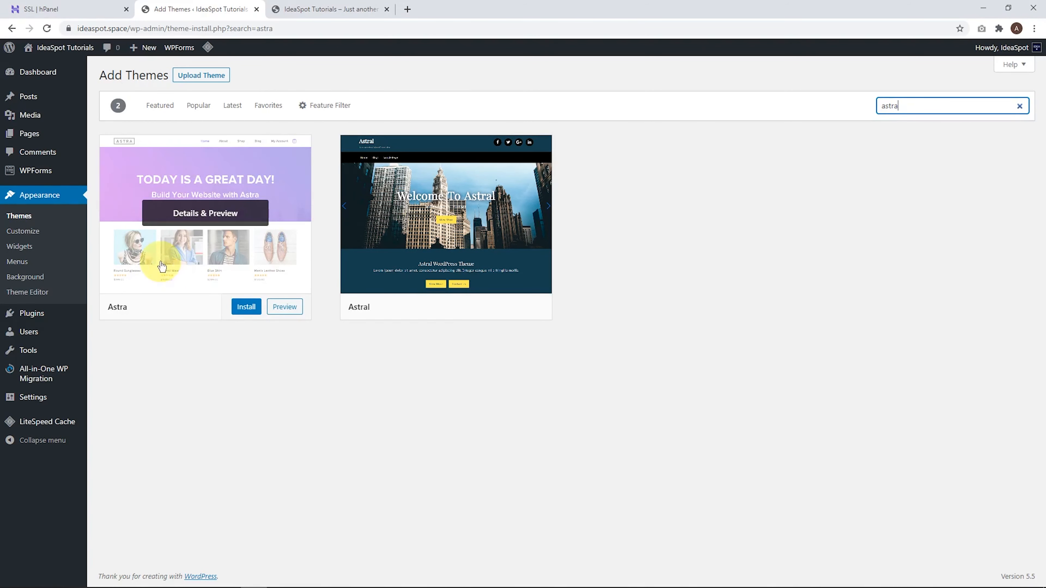
click(246, 307)
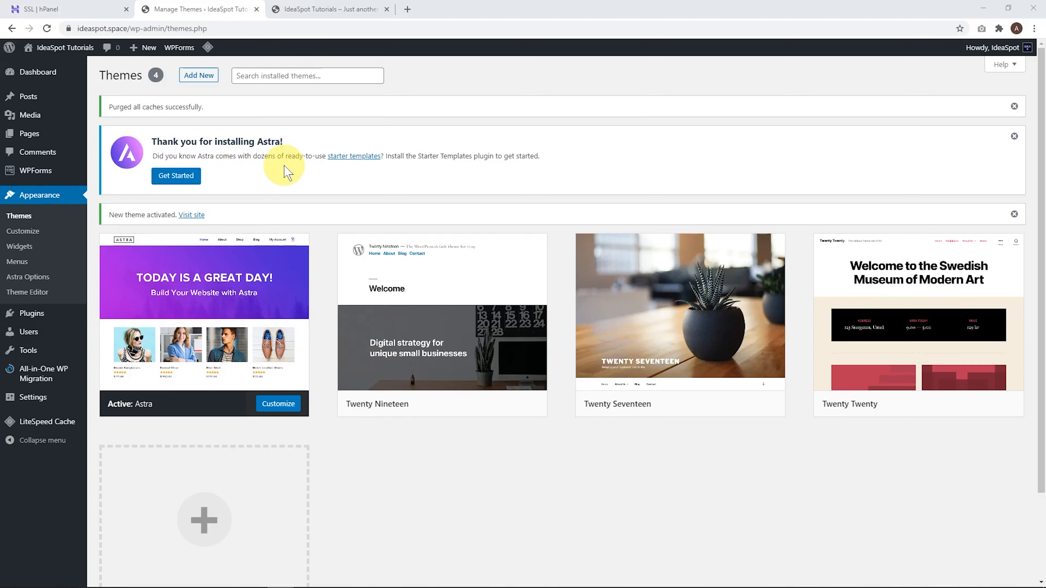
mouse_move(350, 157)
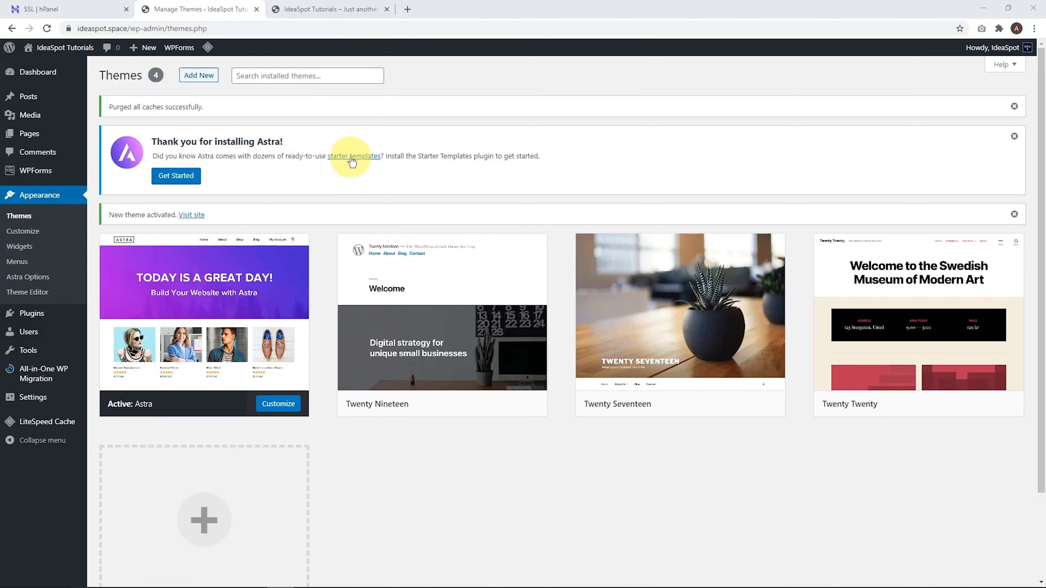
Pick Elementor as page builder in Astra's Getting Started dialog to load the Starter Templates library
click(351, 156)
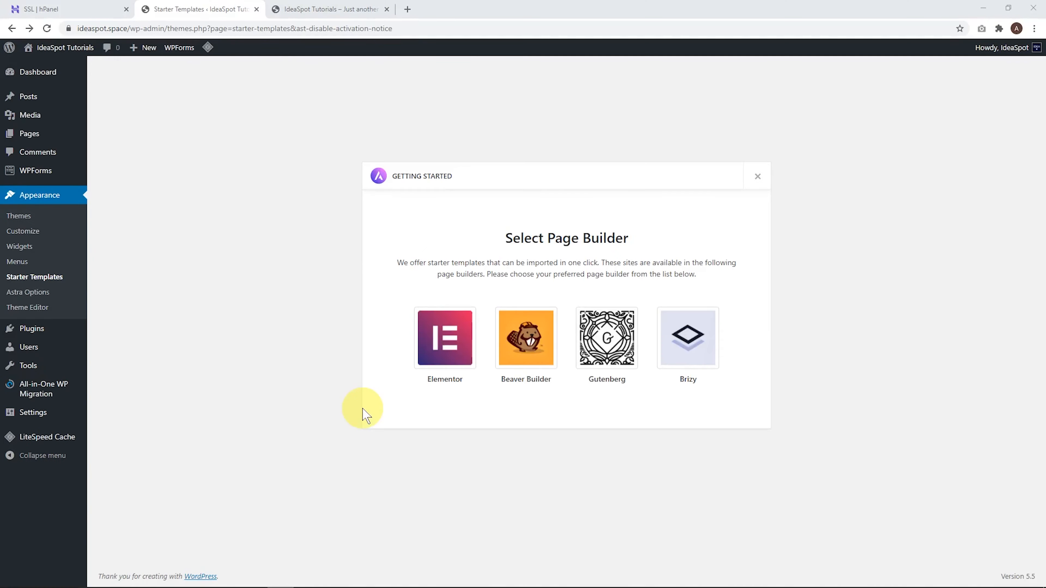
mouse_move(565, 258)
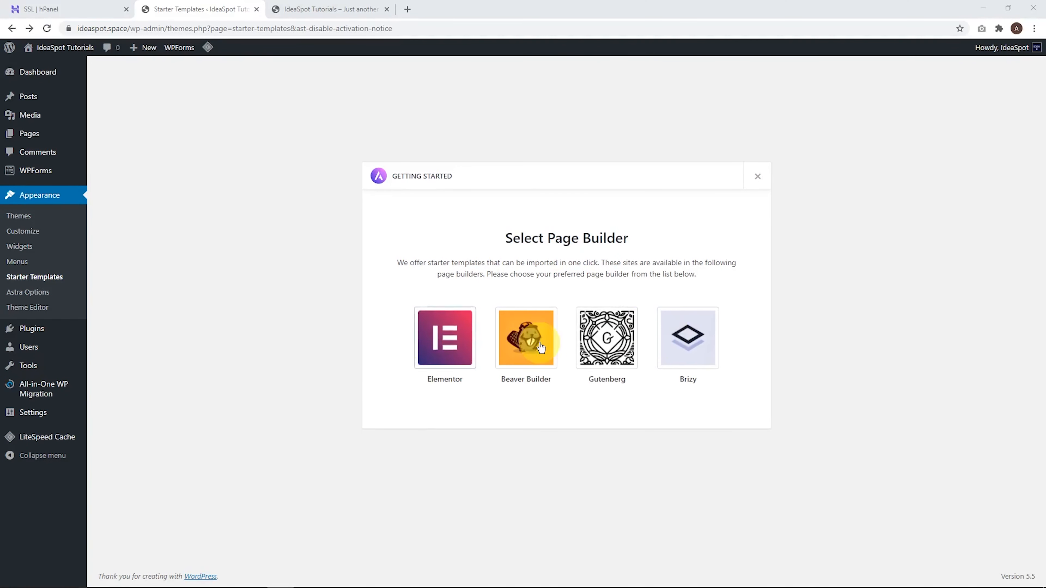
click(444, 336)
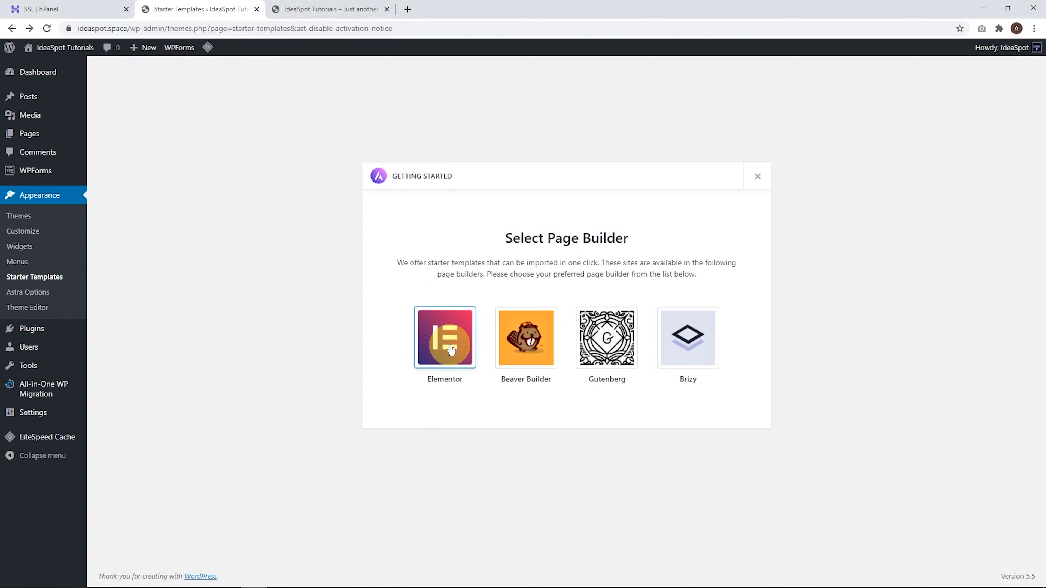
click(444, 337)
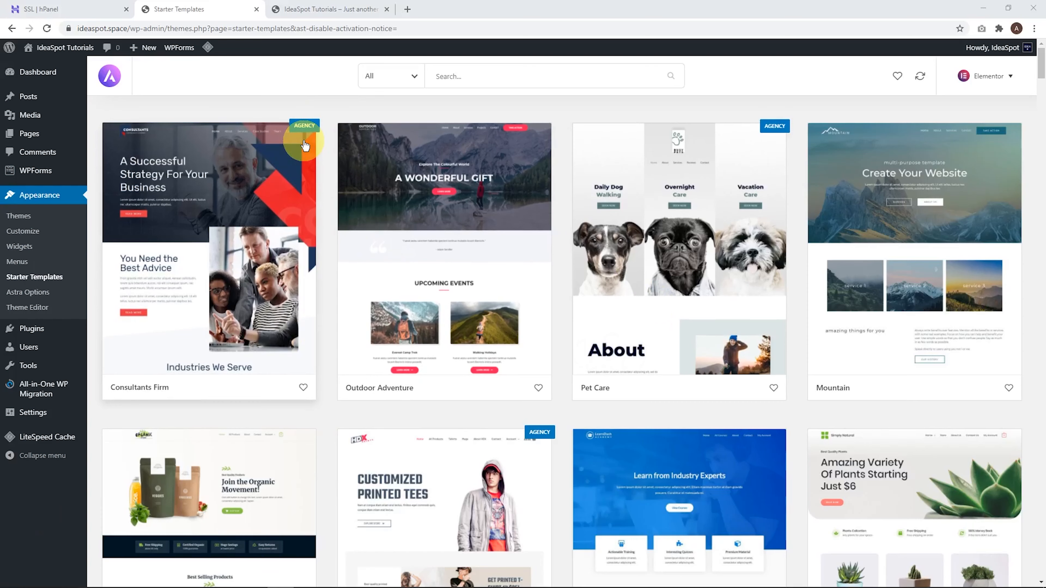
Browse the Starter Templates gallery and select the Mountain template card
click(389, 76)
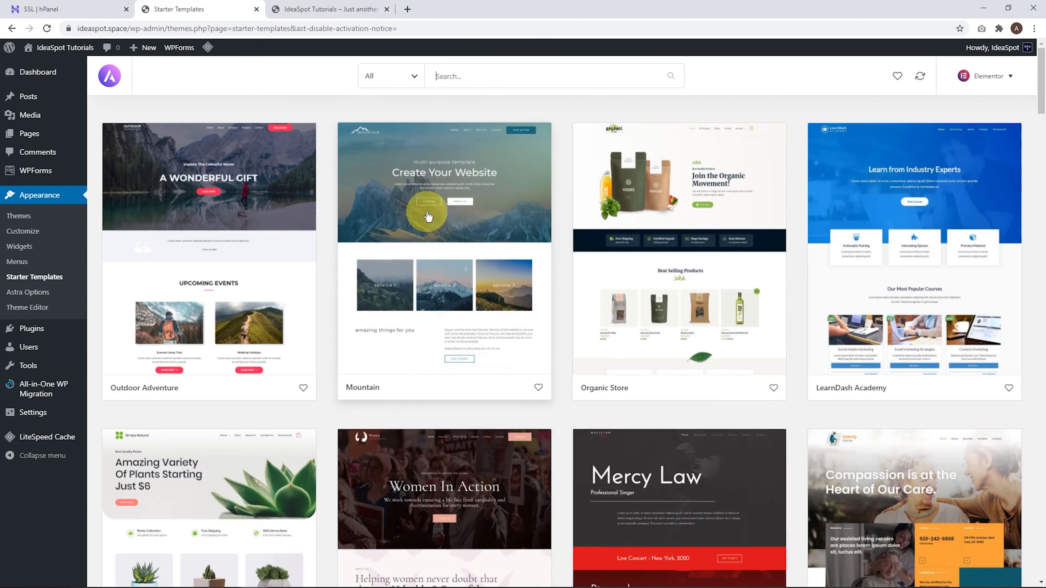
scroll(down, 3)
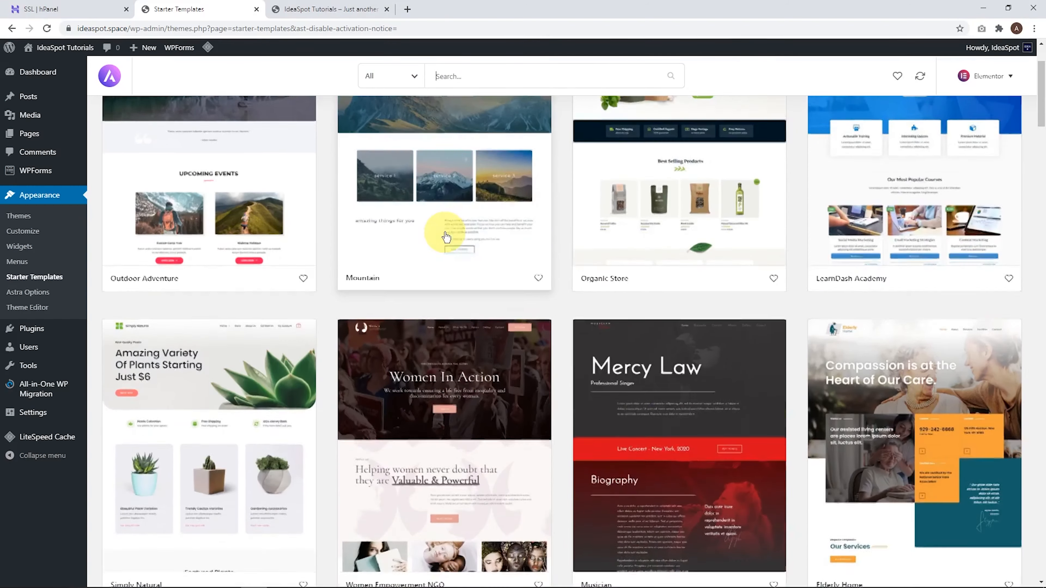
scroll(down, 3)
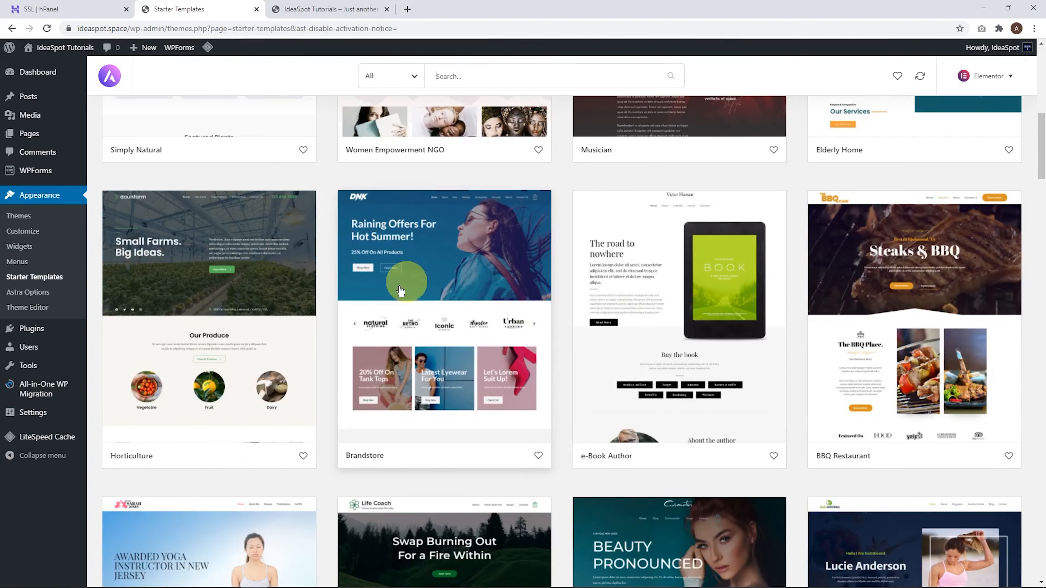
scroll(down, 3)
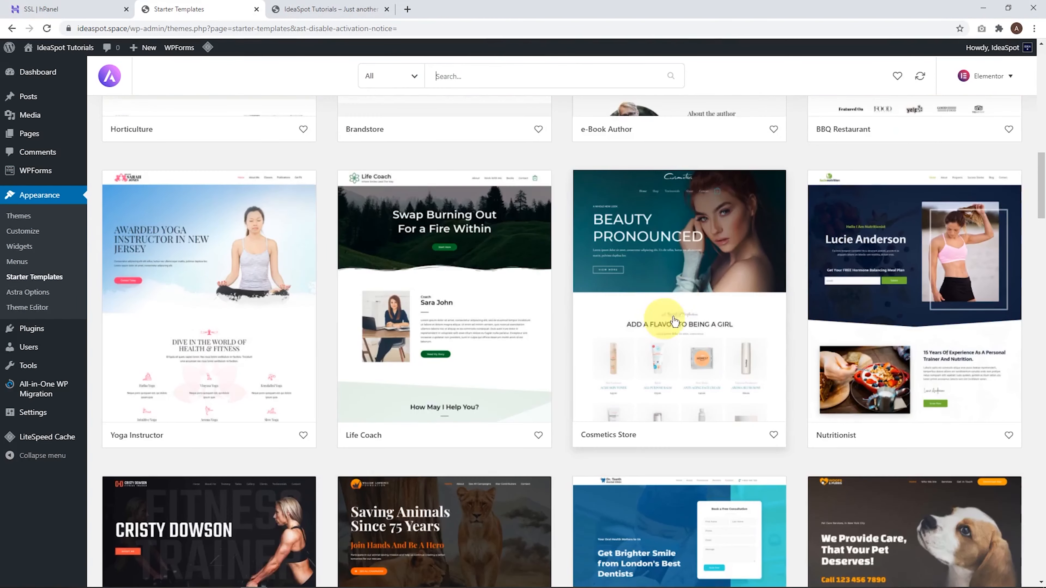
scroll(down, 3)
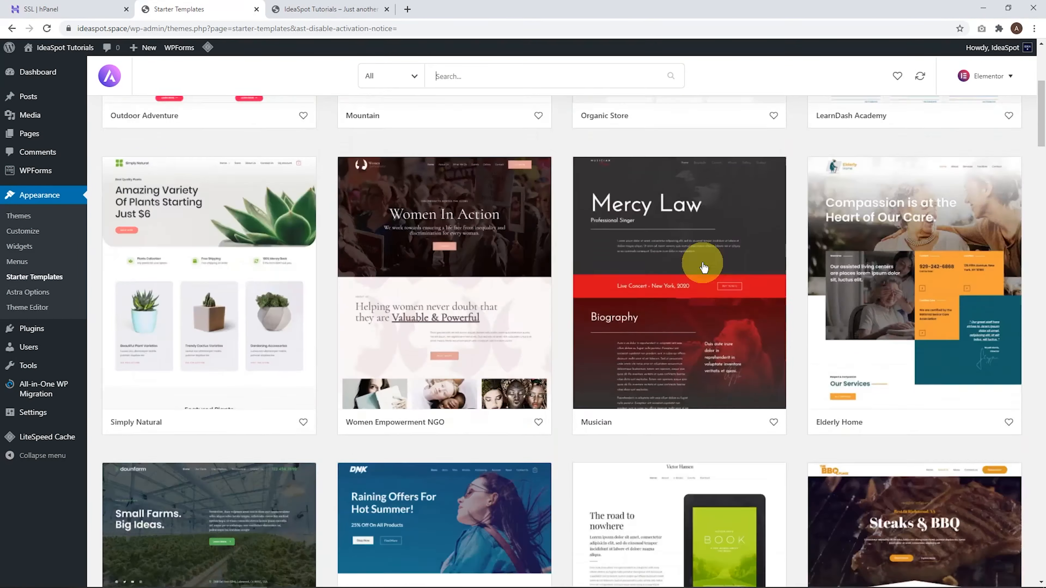
scroll(up, 3)
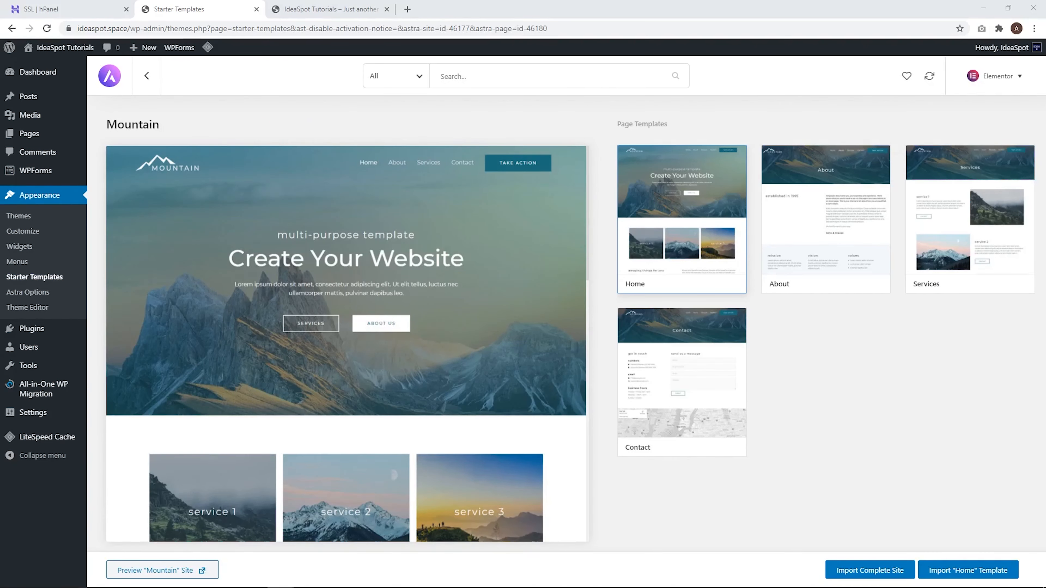
Import the complete Mountain site and view the live result in a new browser tab
click(869, 571)
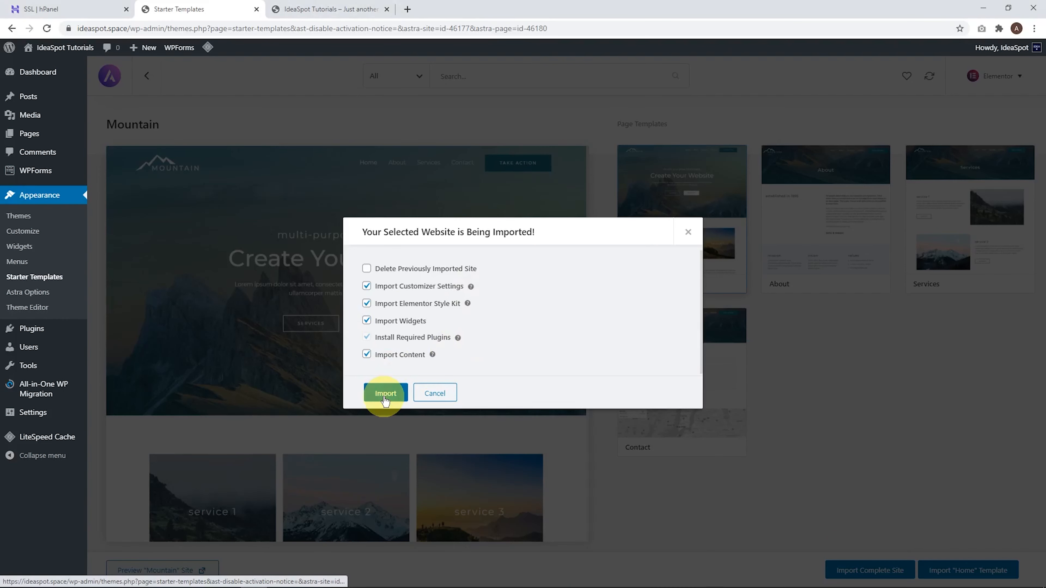
click(385, 392)
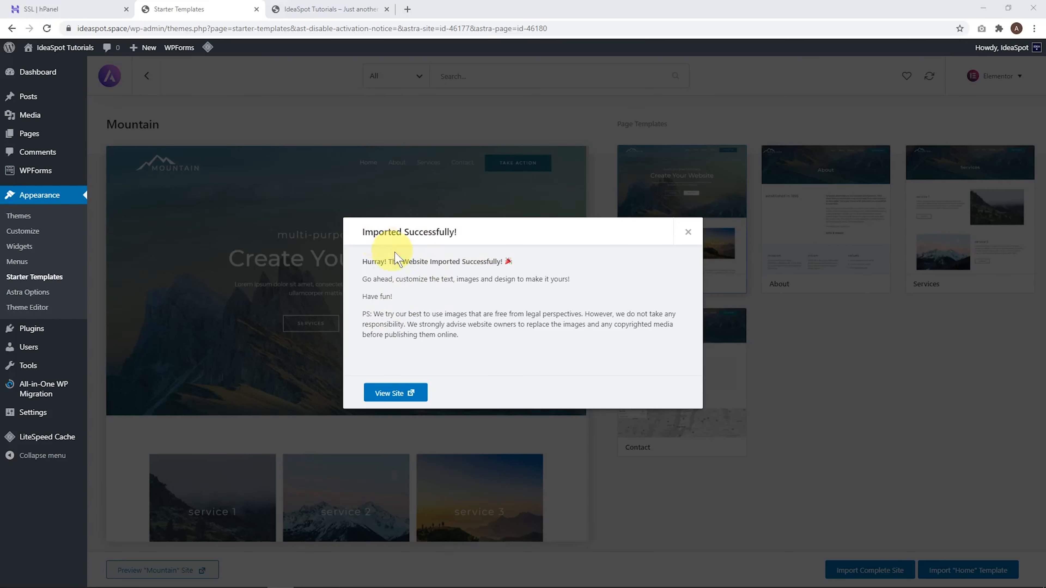
right_click(395, 392)
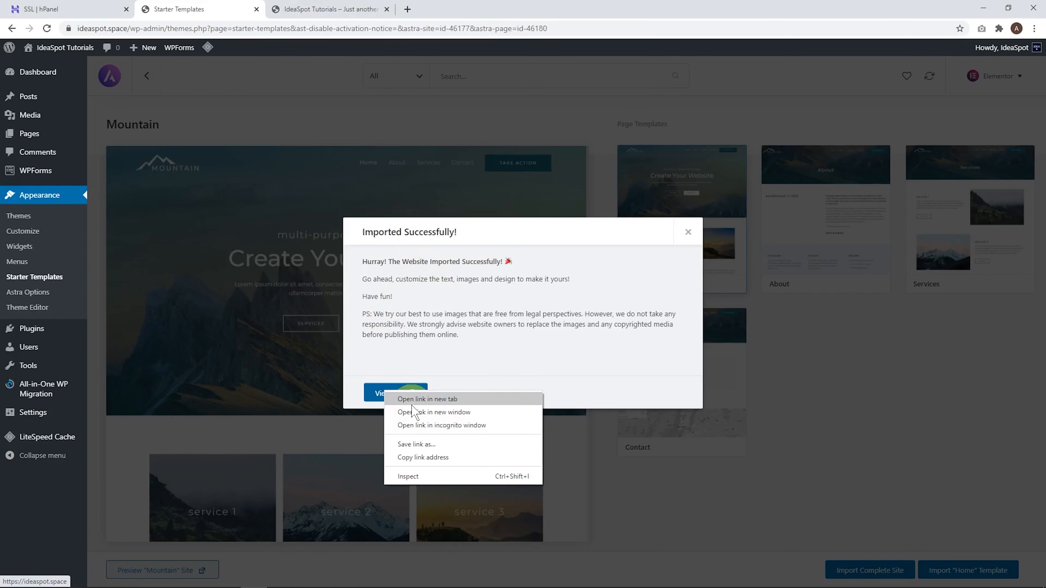
click(427, 398)
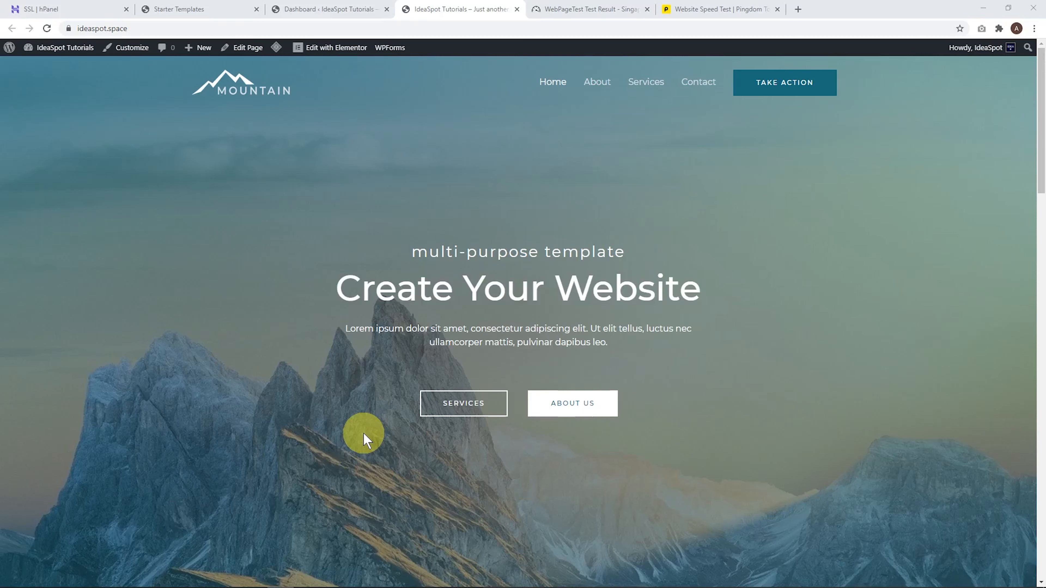
Review Pingdom results for ideaspot.space from Tokyo: grade C 80, 1.8 MB, 1.47 s, 45 requests
click(587, 8)
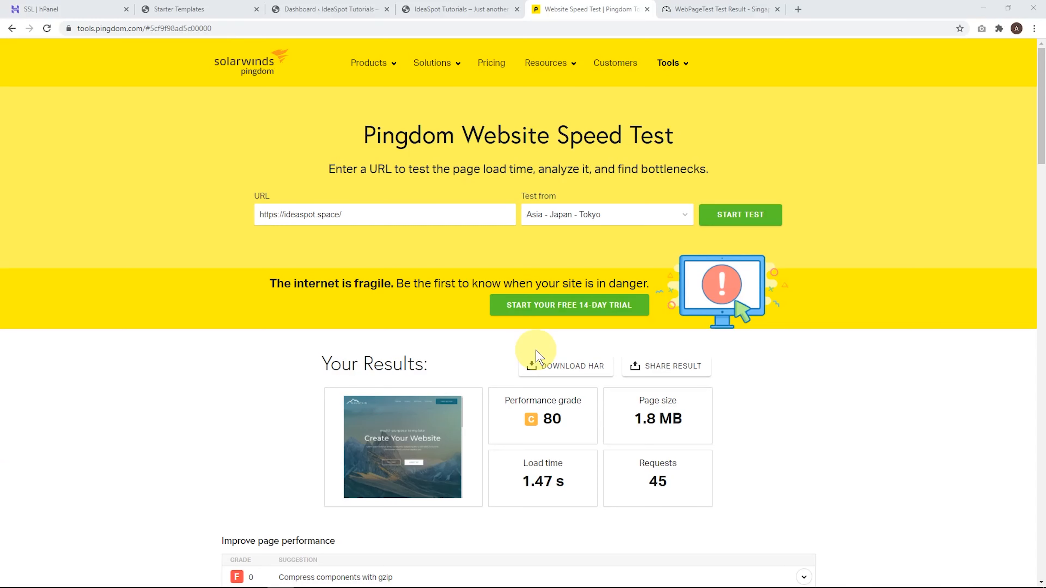
mouse_move(549, 458)
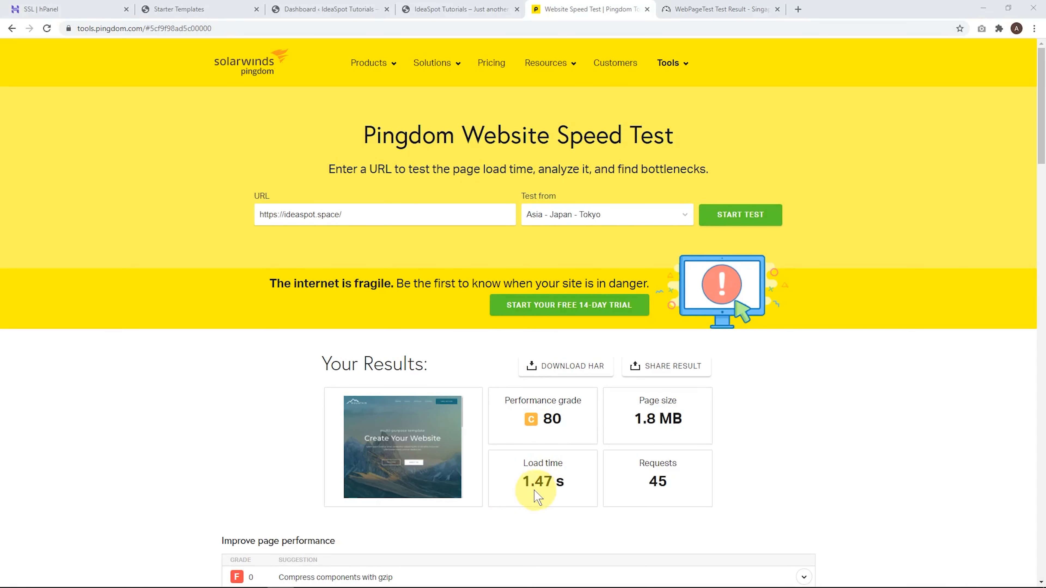
mouse_move(671, 433)
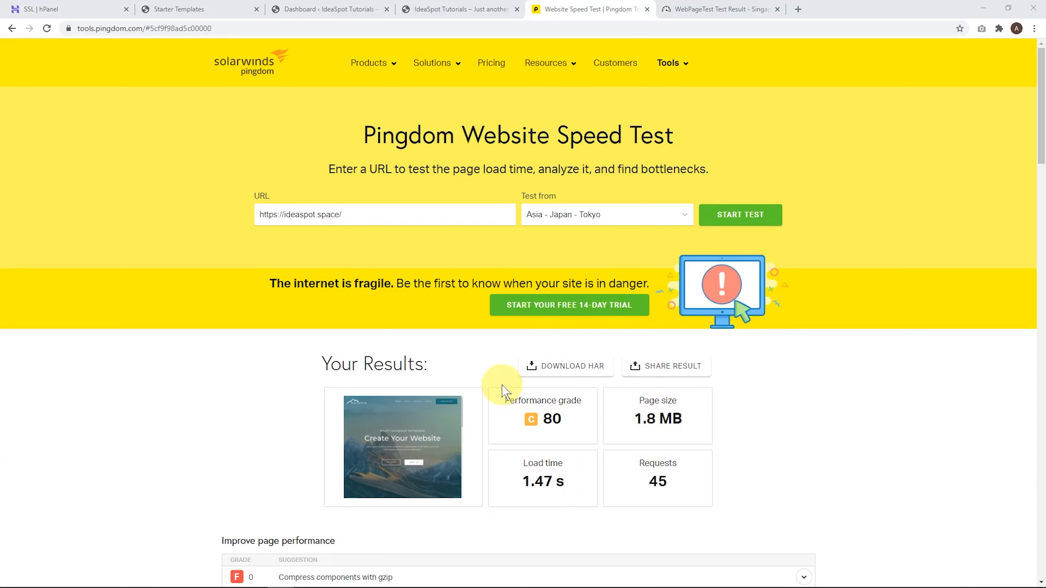
Review WebPageTest results (1.388 s, 41 requests) and play Run 2's page-load video
click(716, 9)
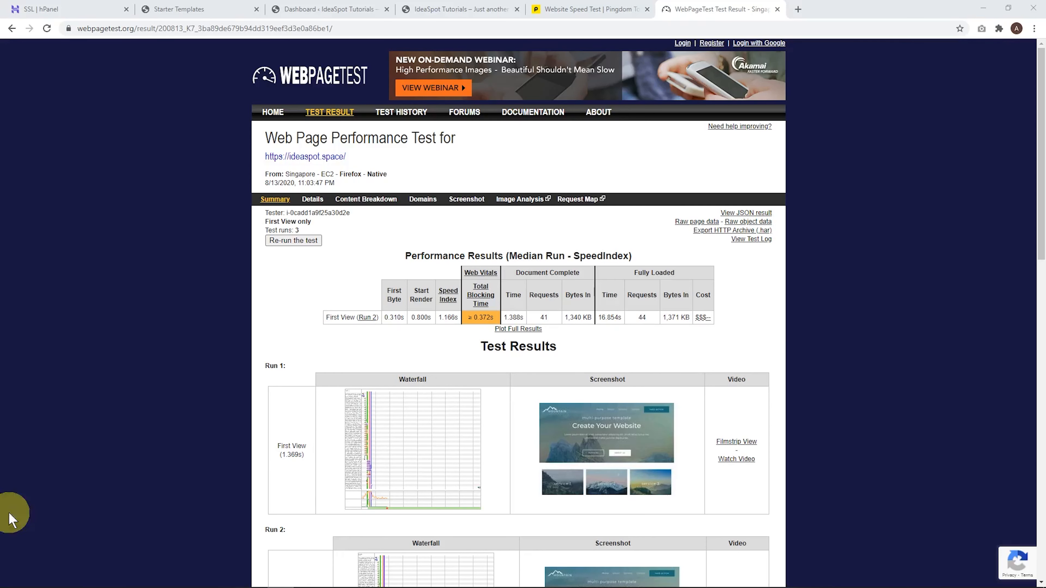
mouse_move(425, 392)
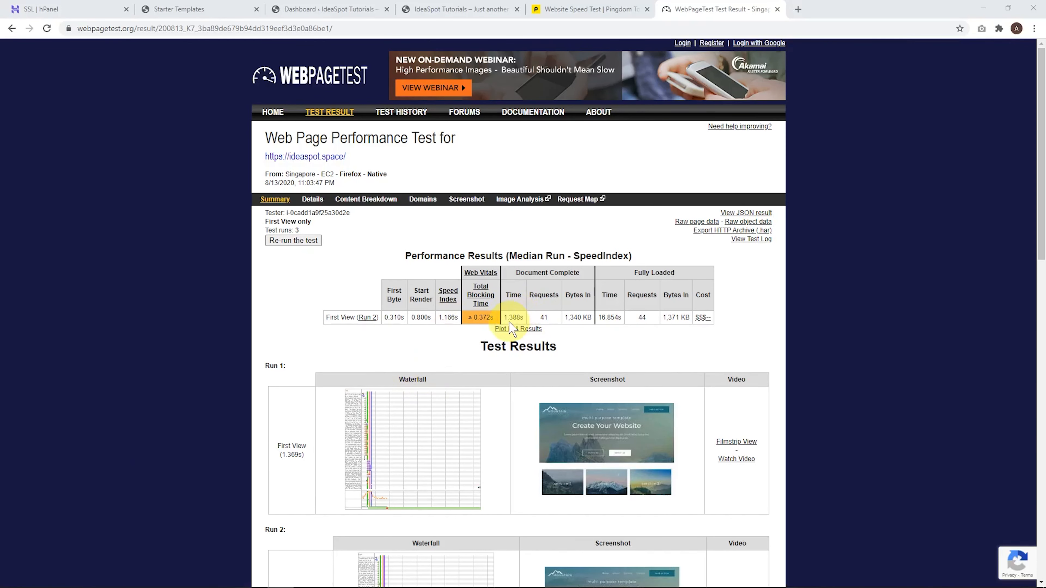
scroll(down, 3)
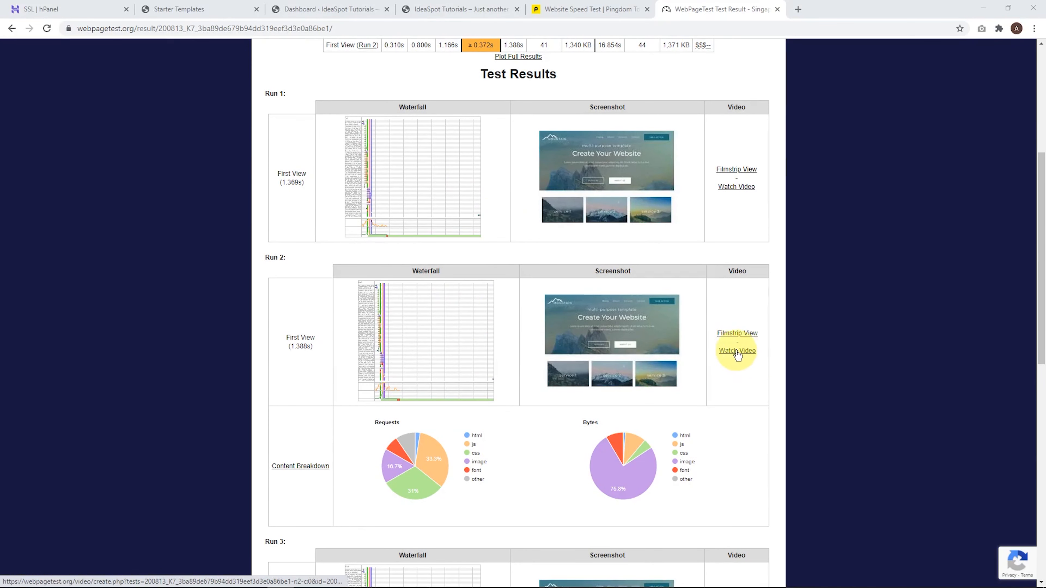
click(737, 350)
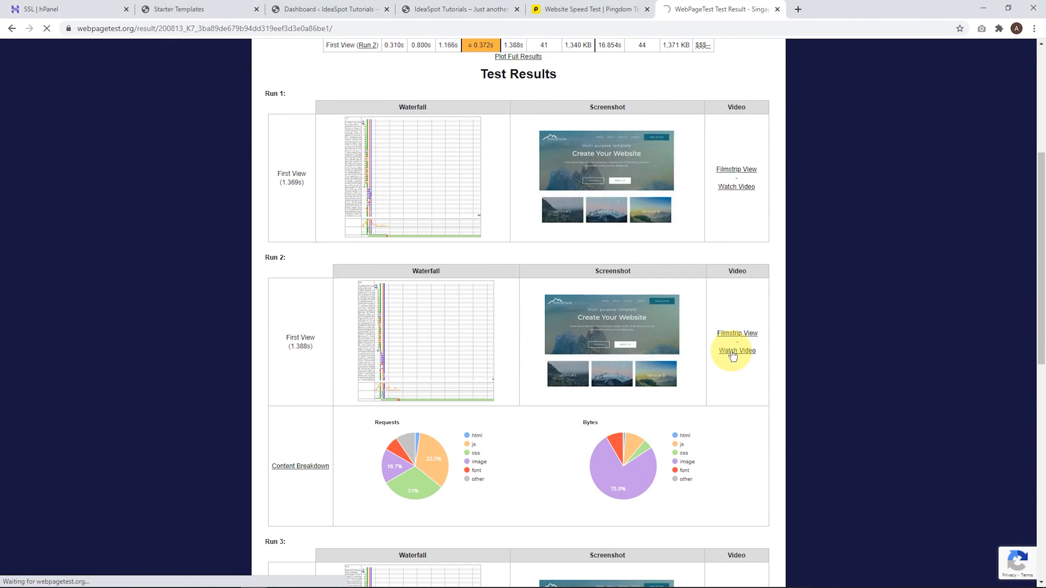
click(736, 351)
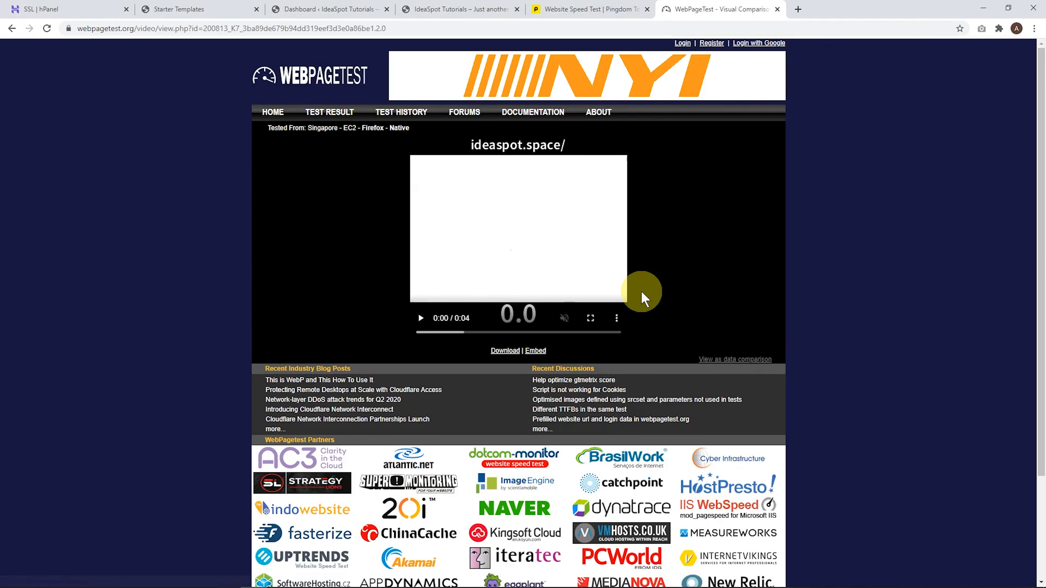
mouse_move(421, 324)
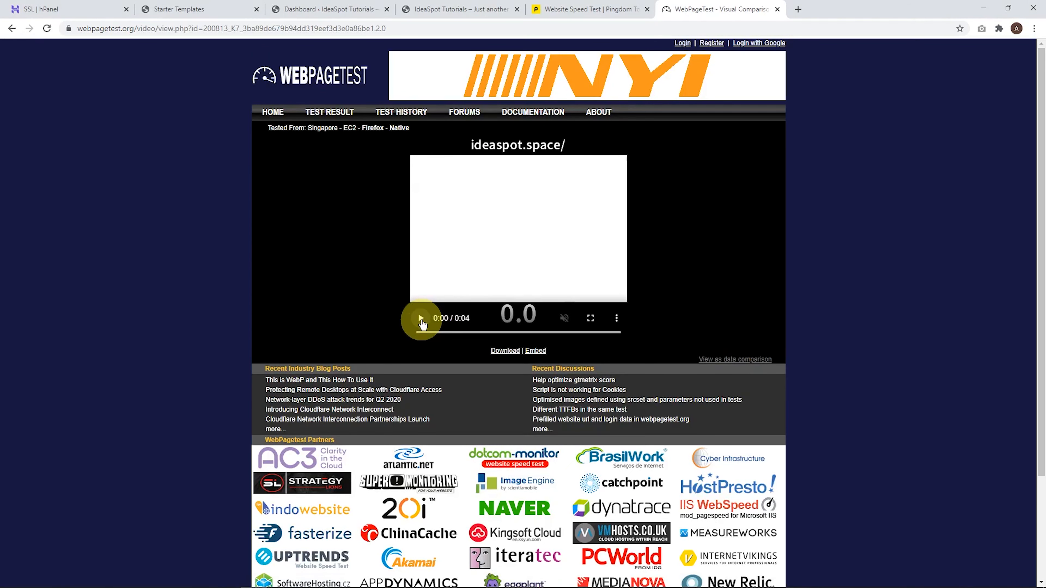
click(421, 318)
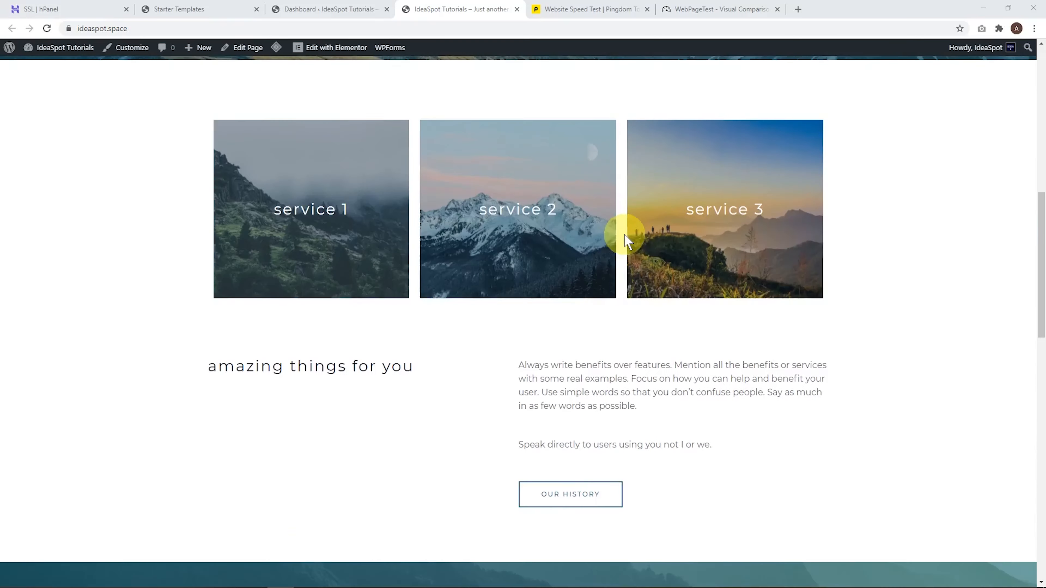
Look over the Mountain home page and choose Edit with Elementor from the admin bar
scroll(down, 3)
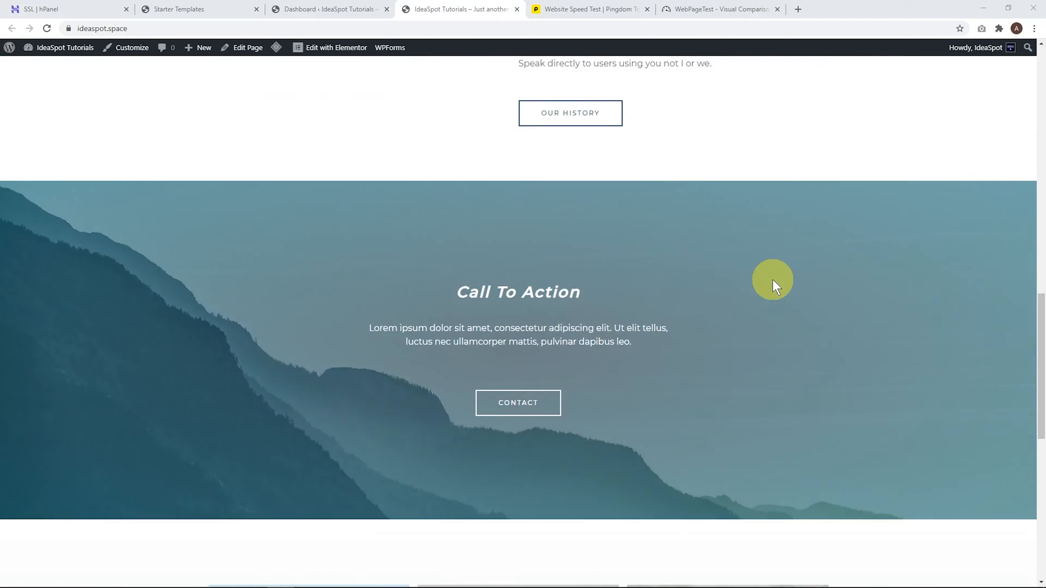
scroll(up, 3)
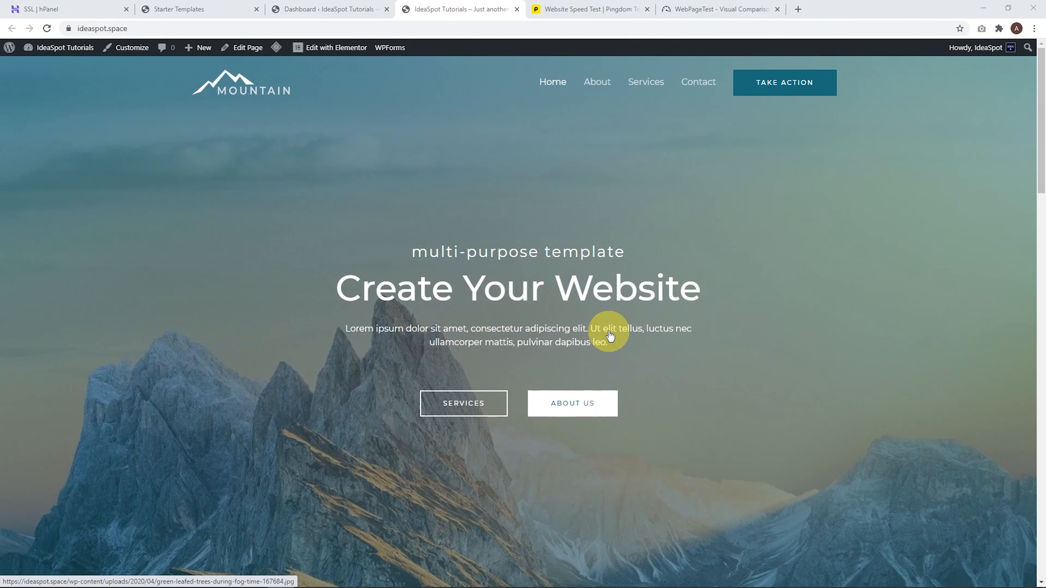
mouse_move(365, 506)
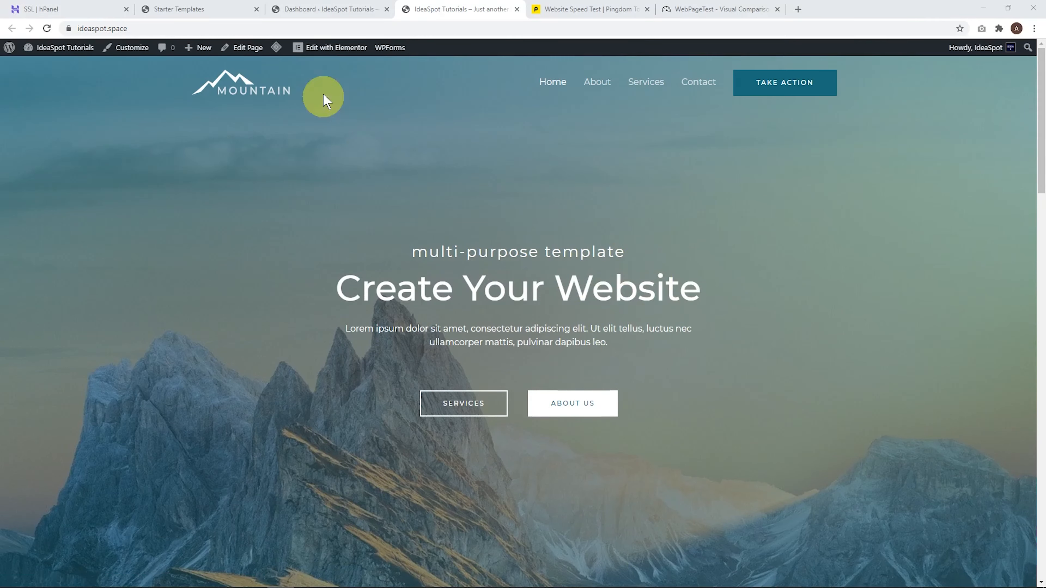
click(336, 47)
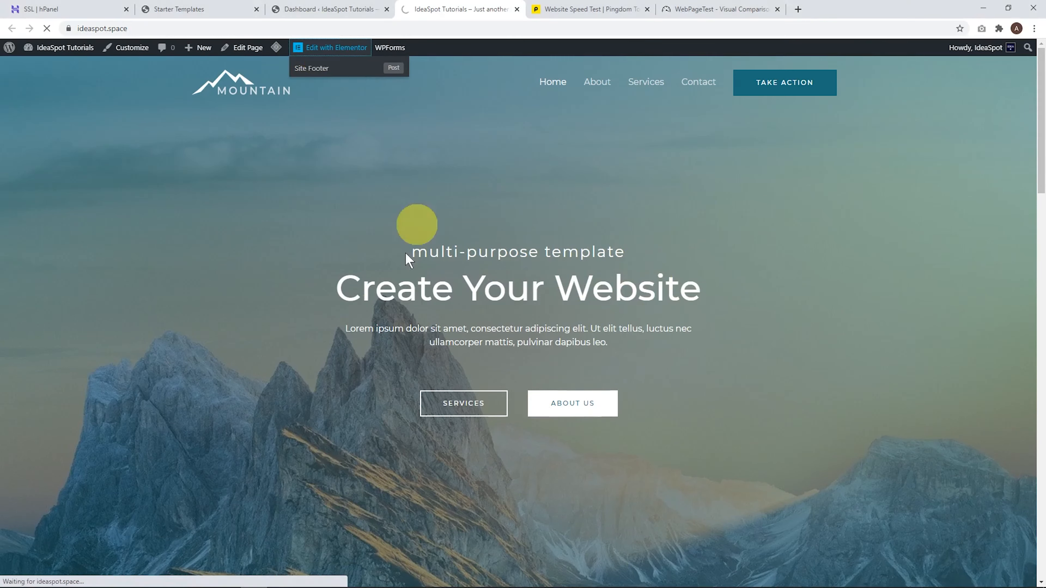
Edit the hero heading 'Create Your Website' down to 'Your Website'
click(336, 47)
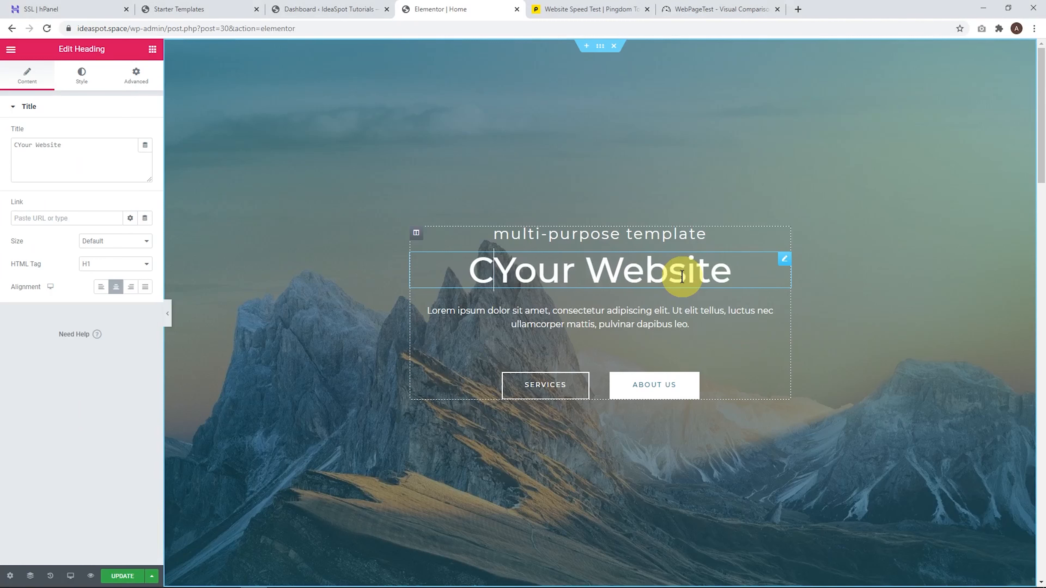
key(Backspace)
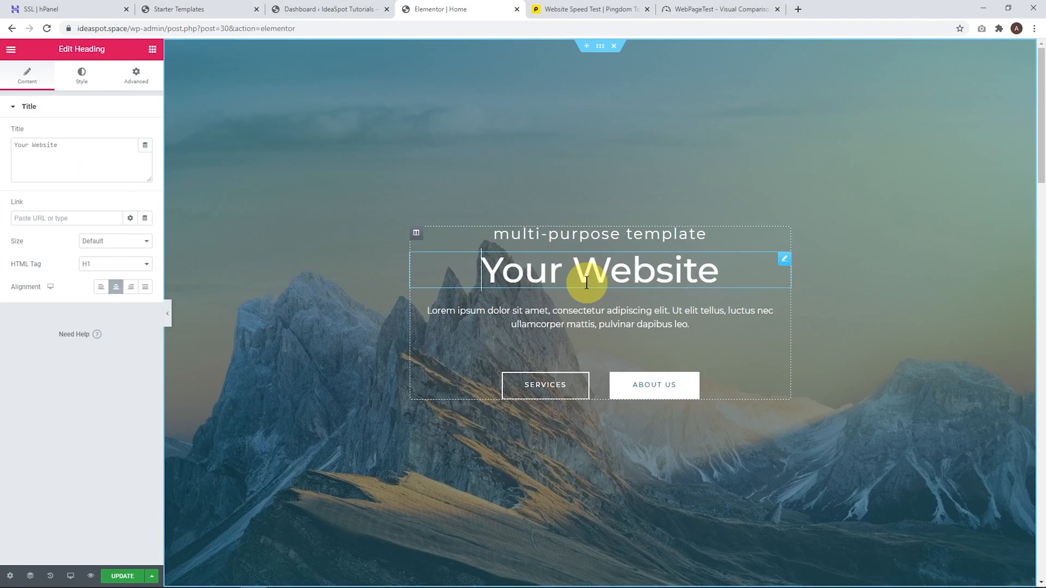